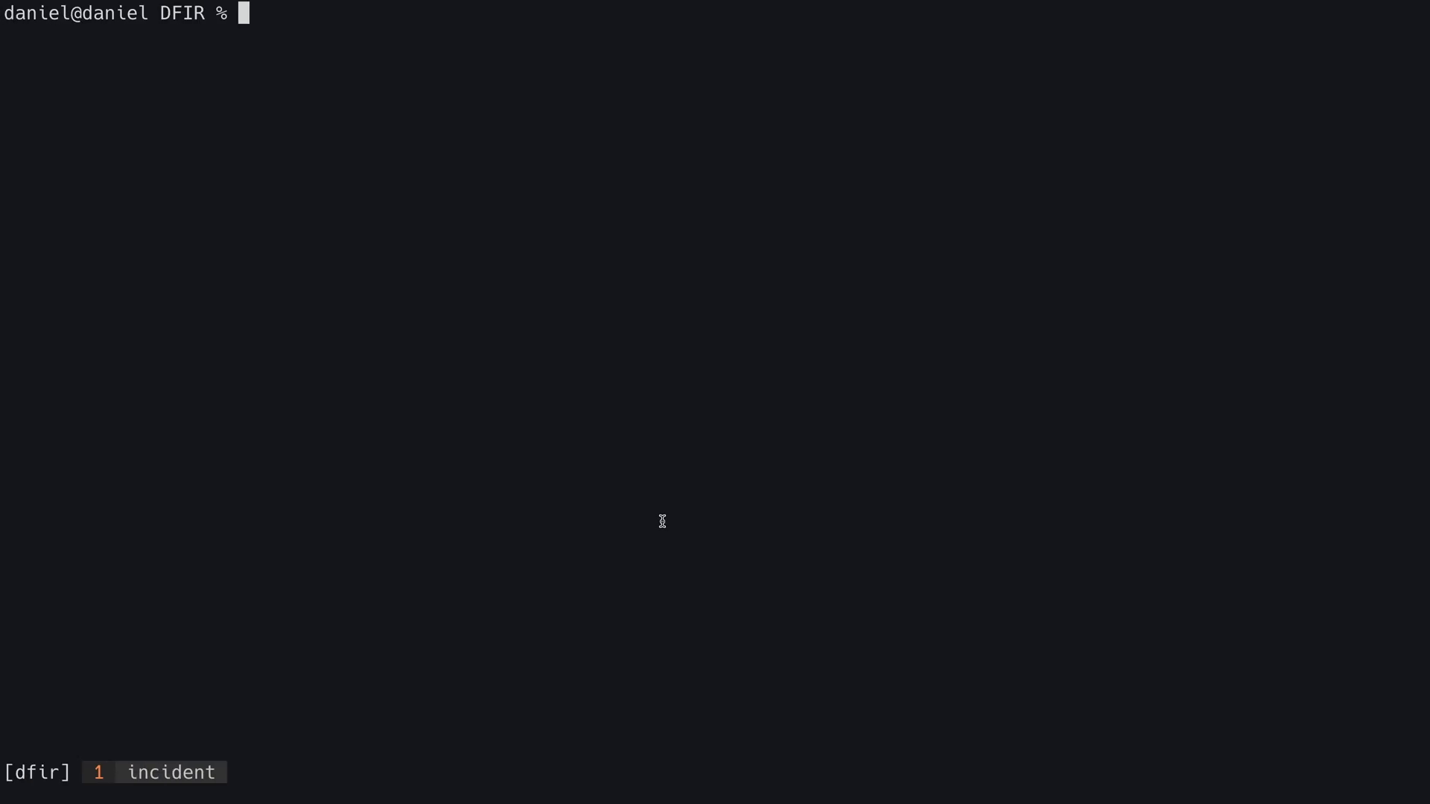
# List the app namespace pods and label tomcat-9576bfbdd-572f5 with status=compromised
pyautogui.write('kubectl g')
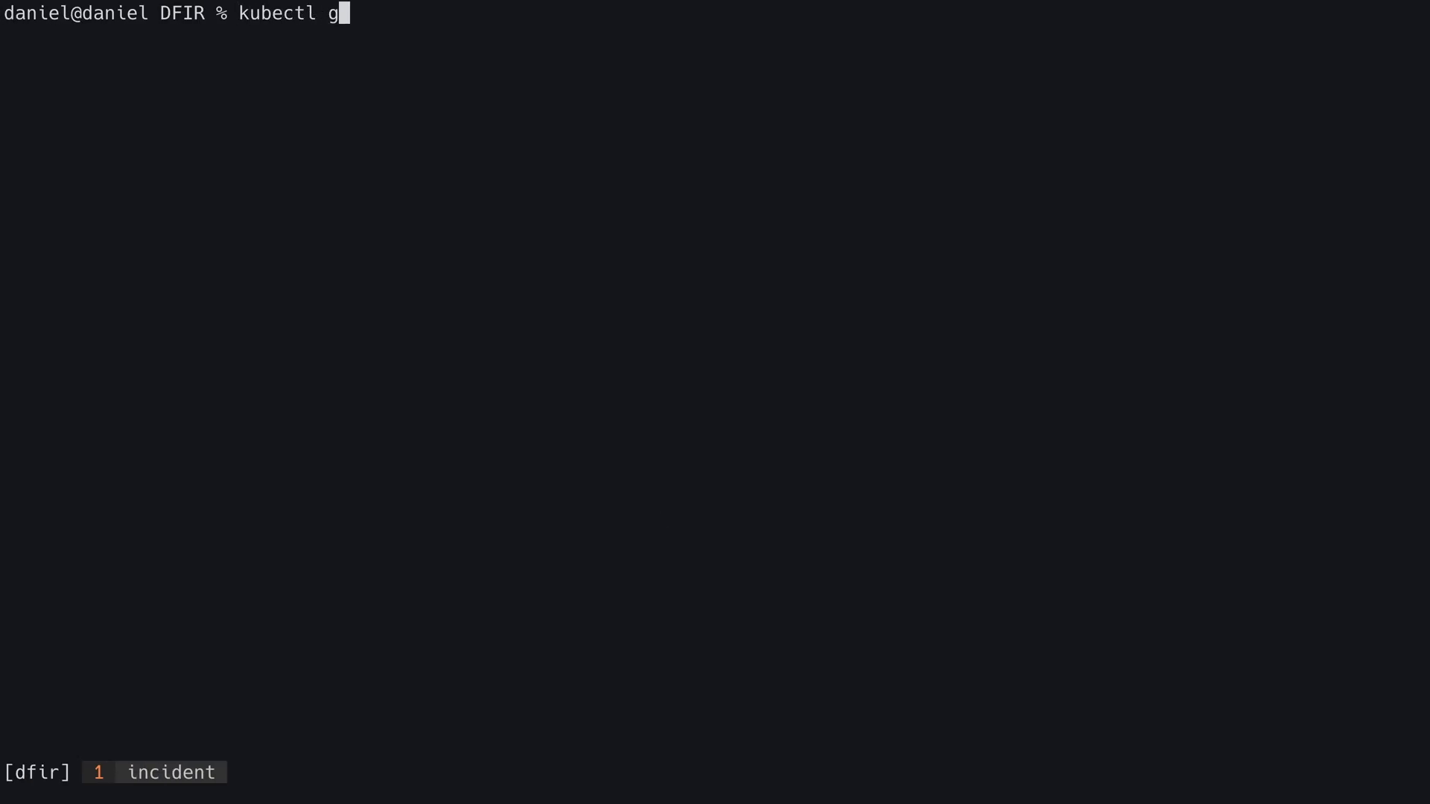
pyautogui.write('et po -n app tomcat-9576bfbdd-572f5')
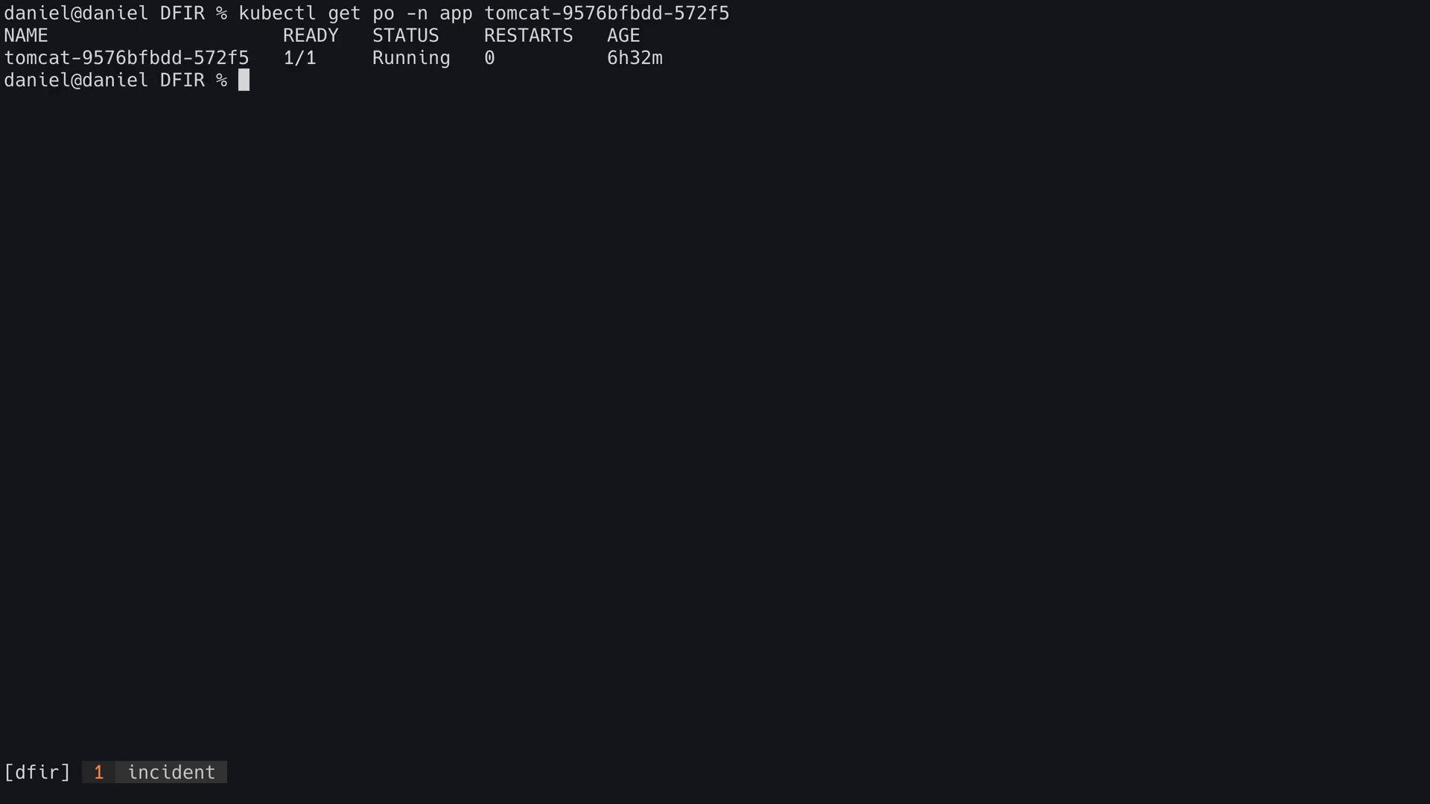
pyautogui.write('kubectl get po -n app tomcat-9576bfbdd-572f5')
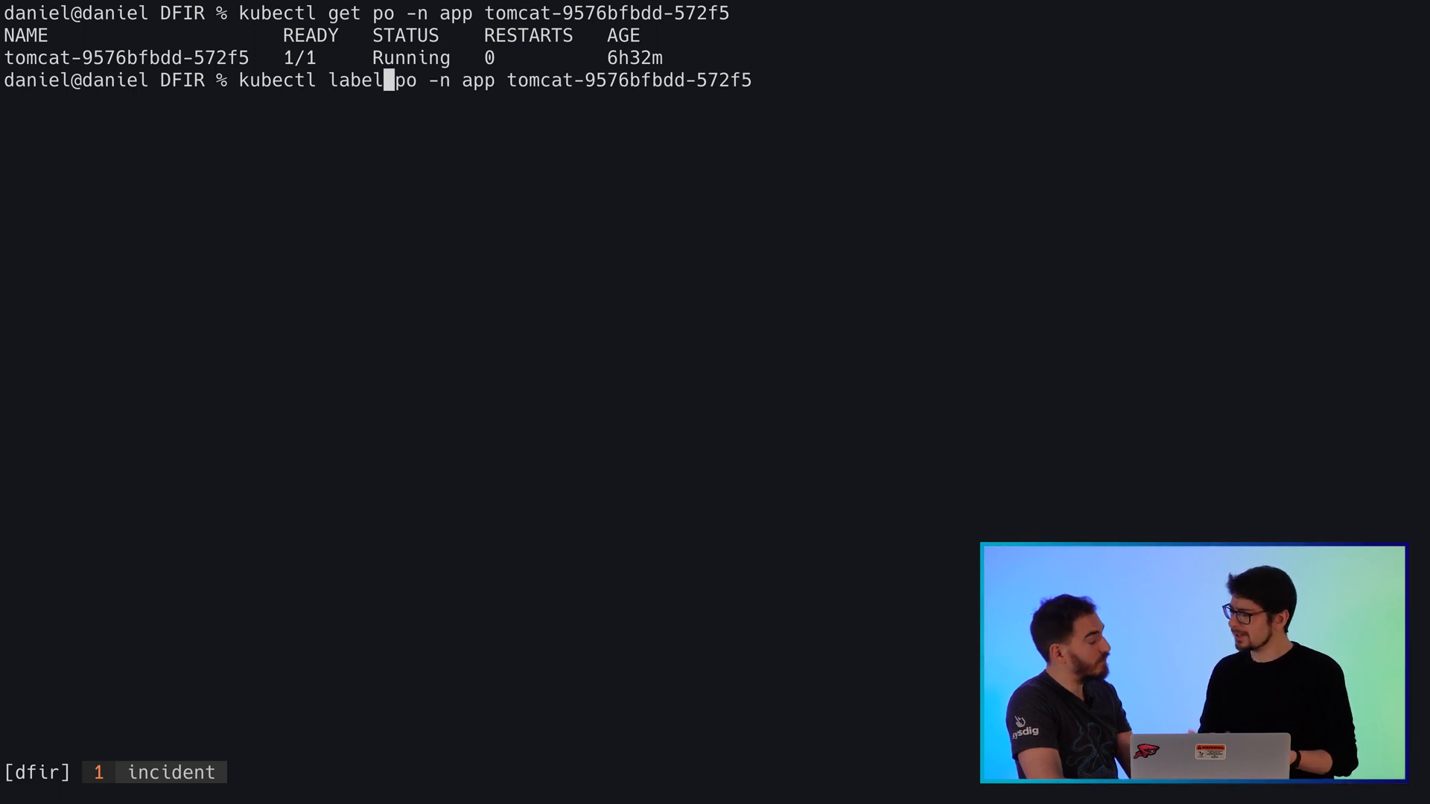
pyautogui.write('status')
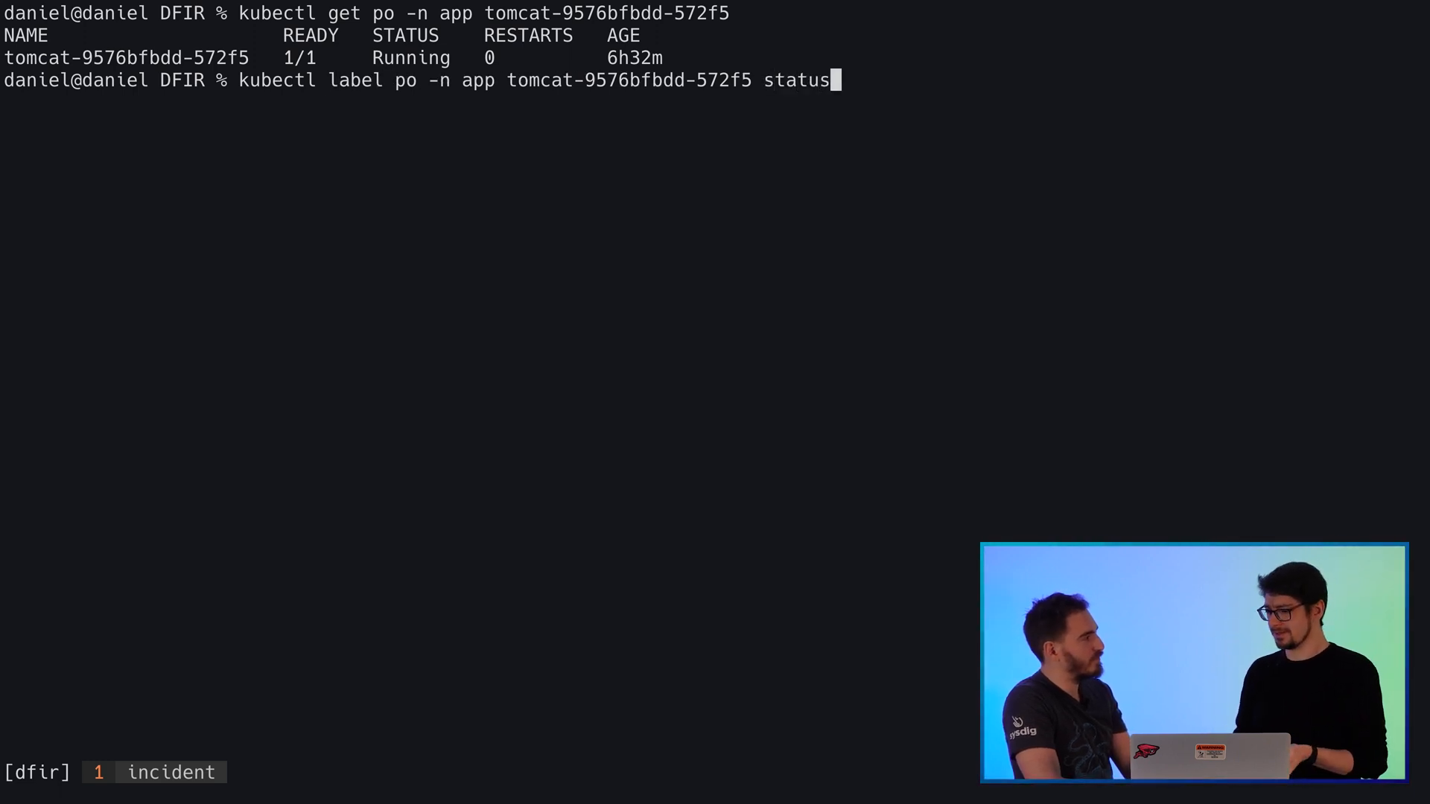
pyautogui.write('=compromised')
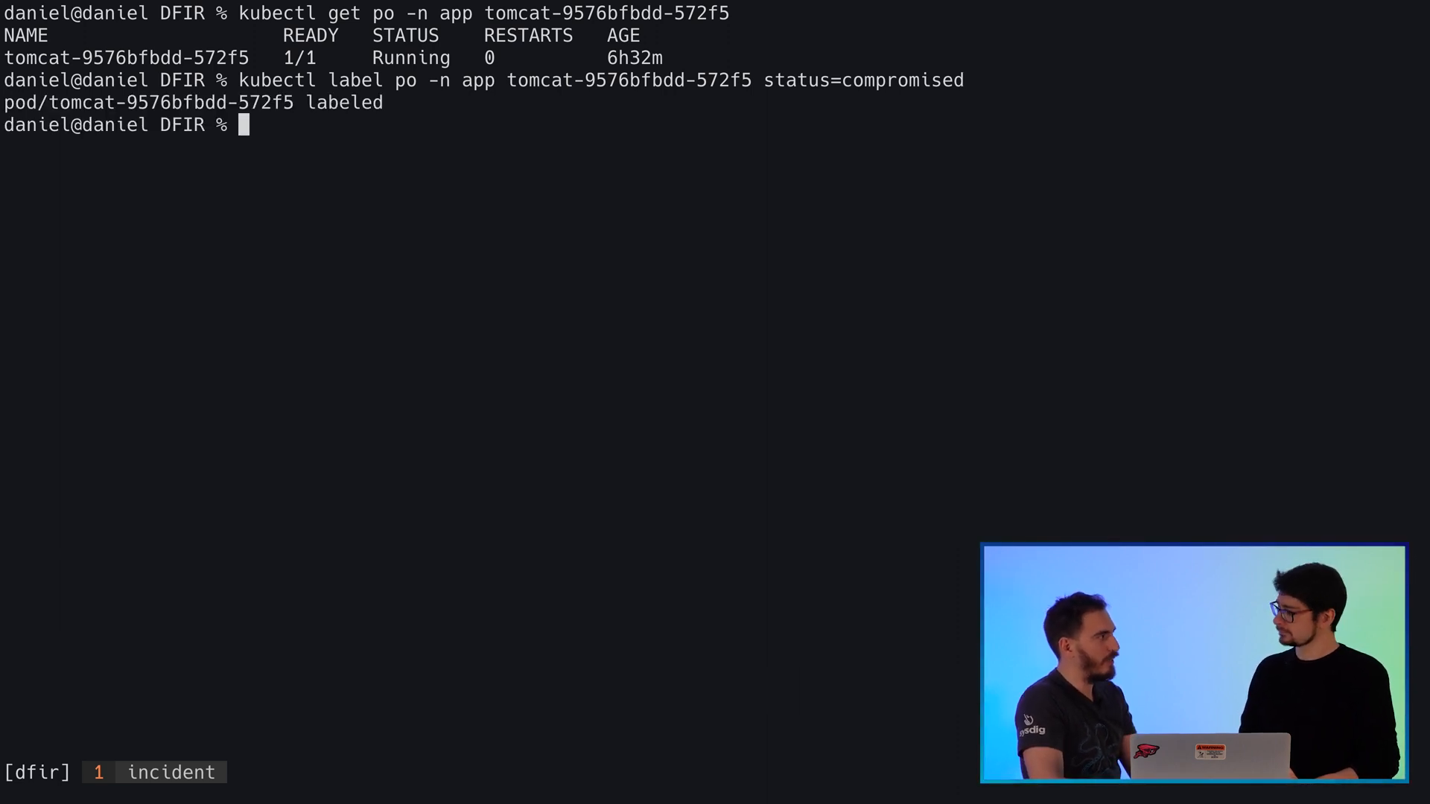
# Write netpol-denyall-compromised.yaml in nvim, apply it with kubectl, and re-check the Tomcat pod
pyautogui.write('nvim netpol-denyall-compromised.yaml')
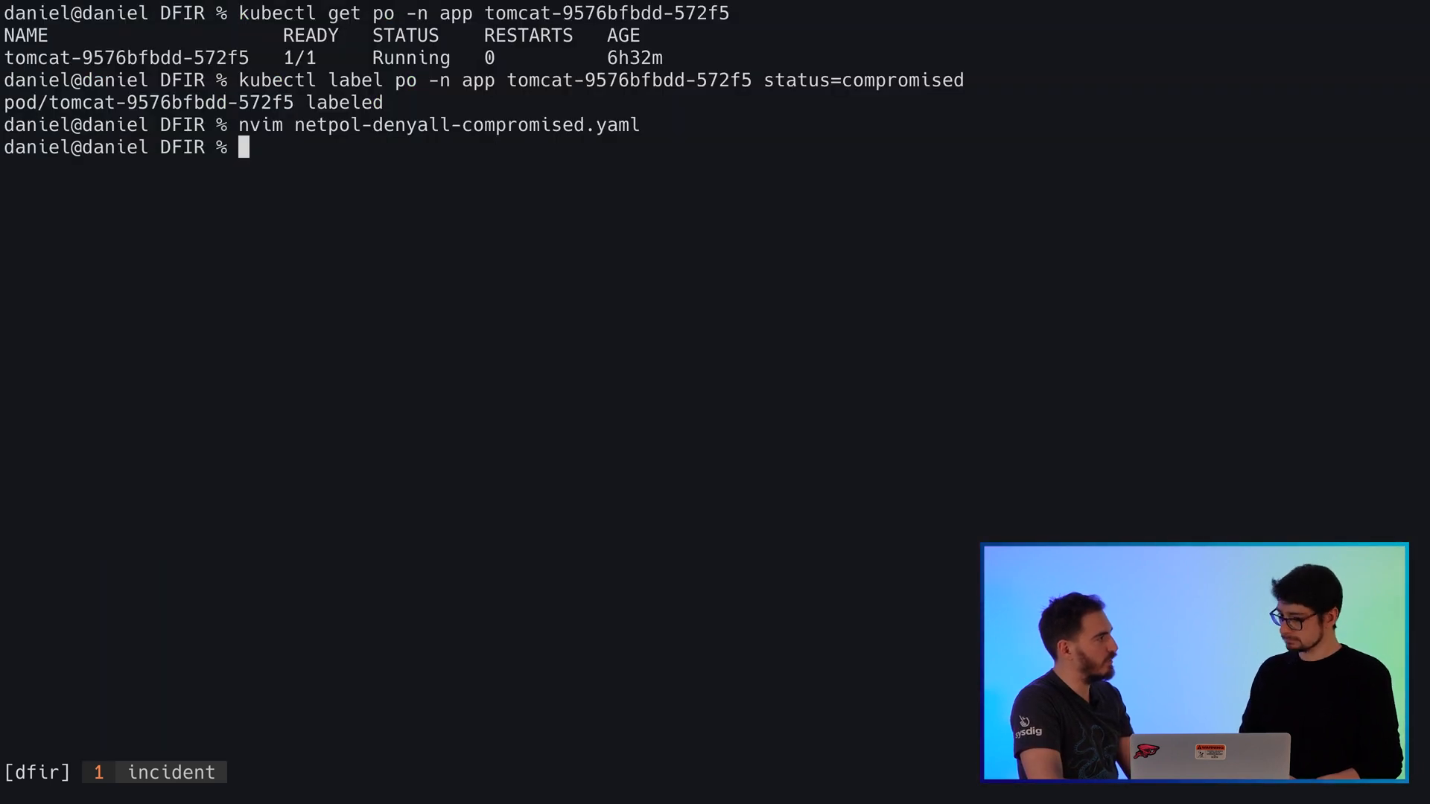
pyautogui.write('kubectl apply -')
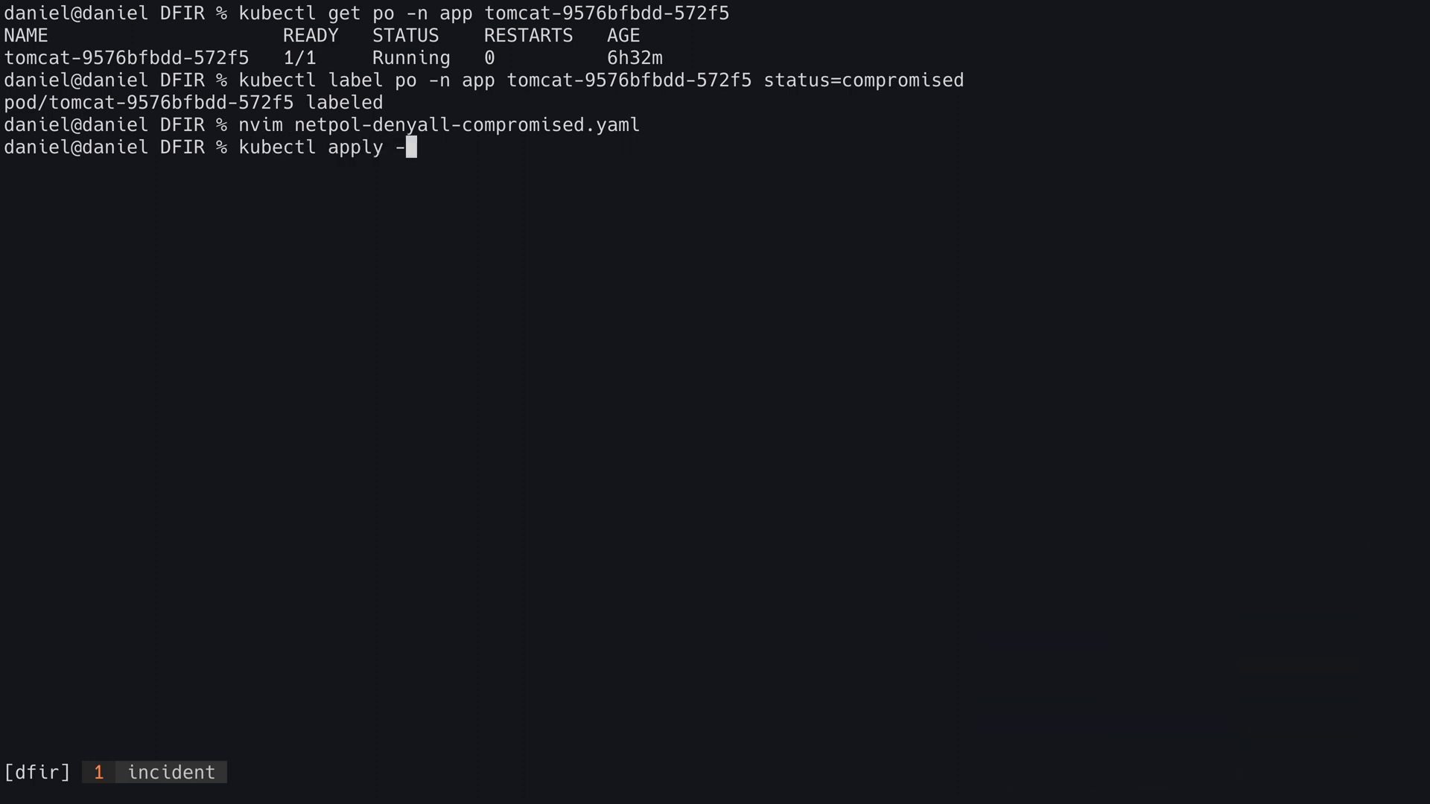
pyautogui.press('Return')
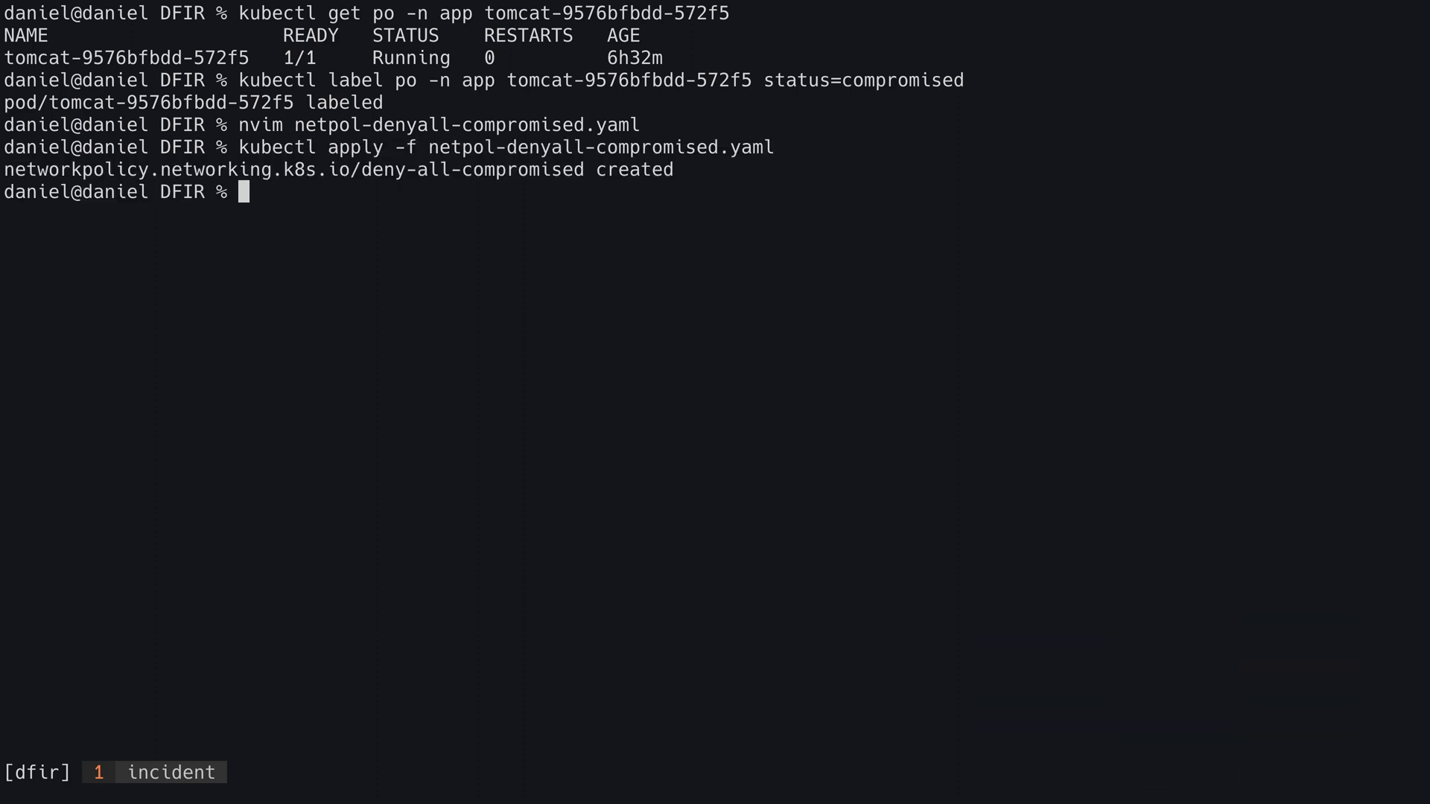
pyautogui.write('kubectl get po -n app tomcat-9576bfbdd-572f5 -o wide')
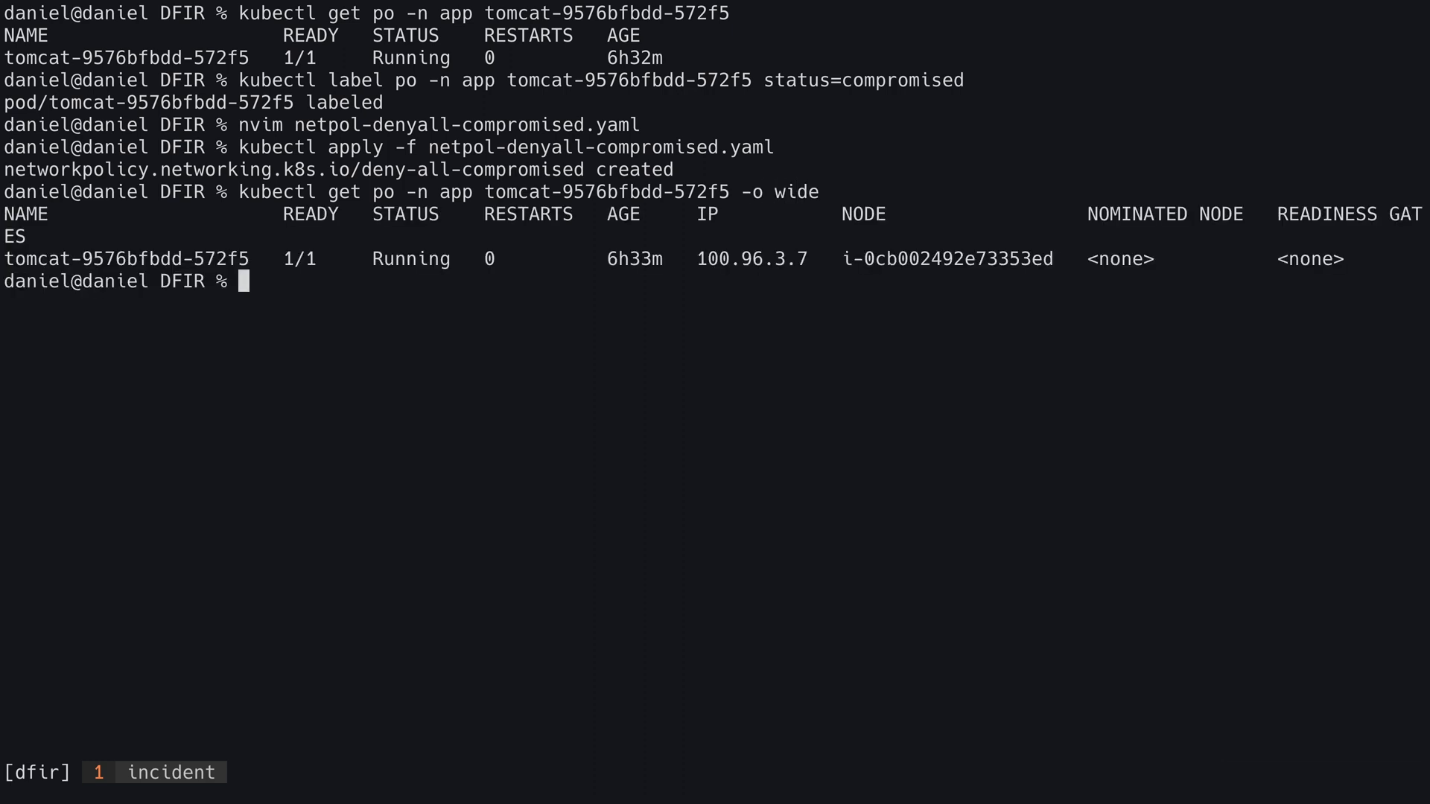
# Begin the kubectl cordon command for the node running the Tomcat pod
pyautogui.write('kubectl cordo')
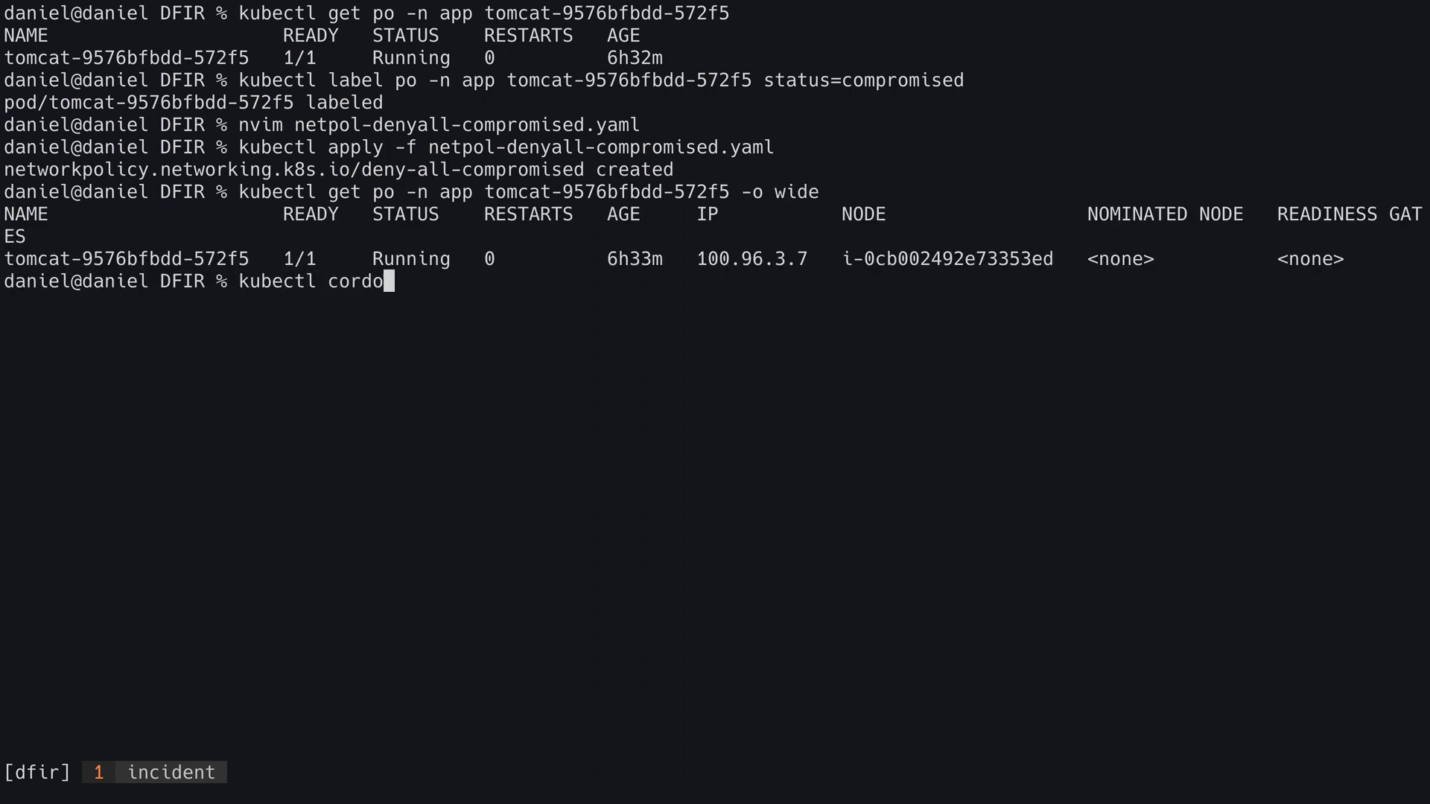
pyautogui.write('n')
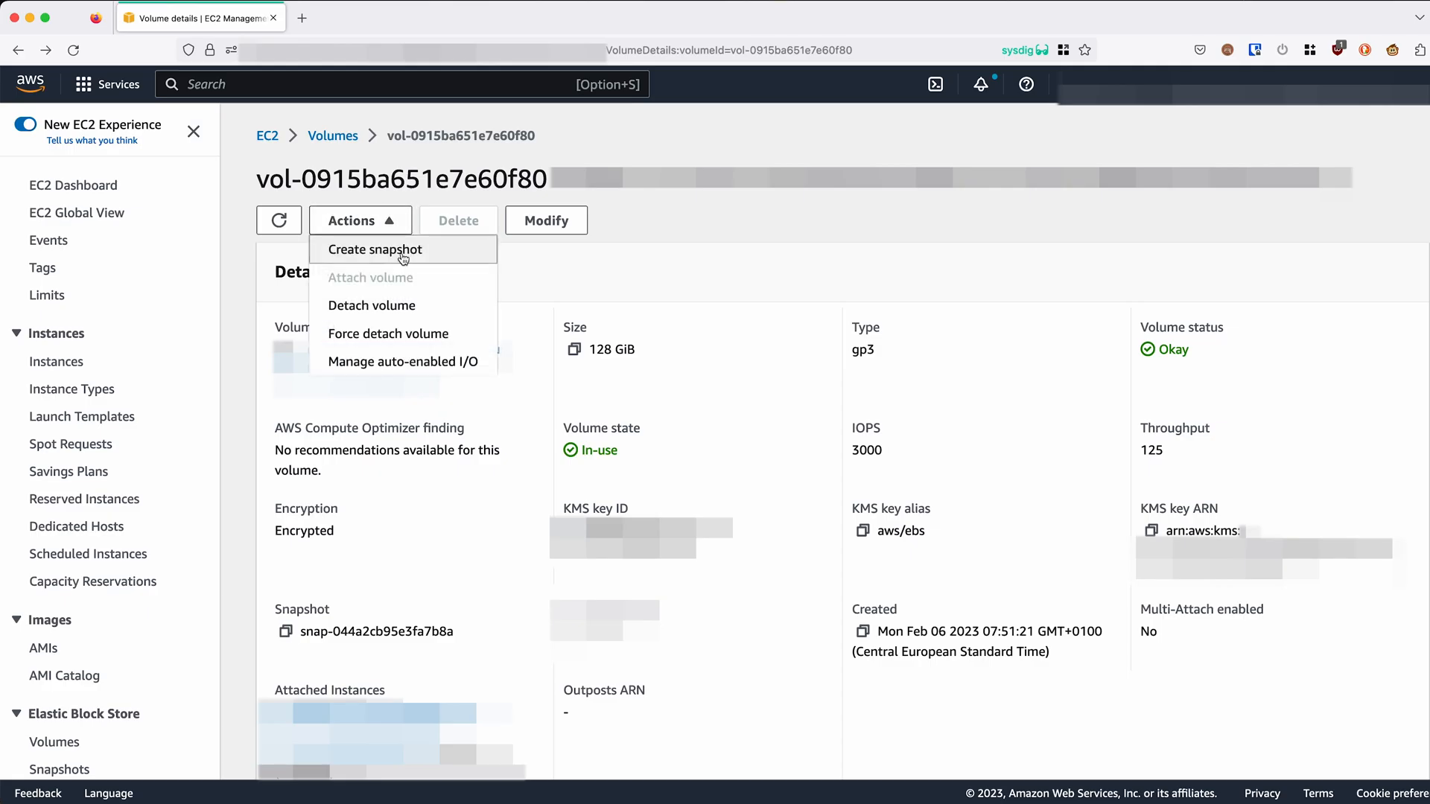
# Create a snapshot of the volume with description dfir-snapshot and submit it
pyautogui.click(375, 249)
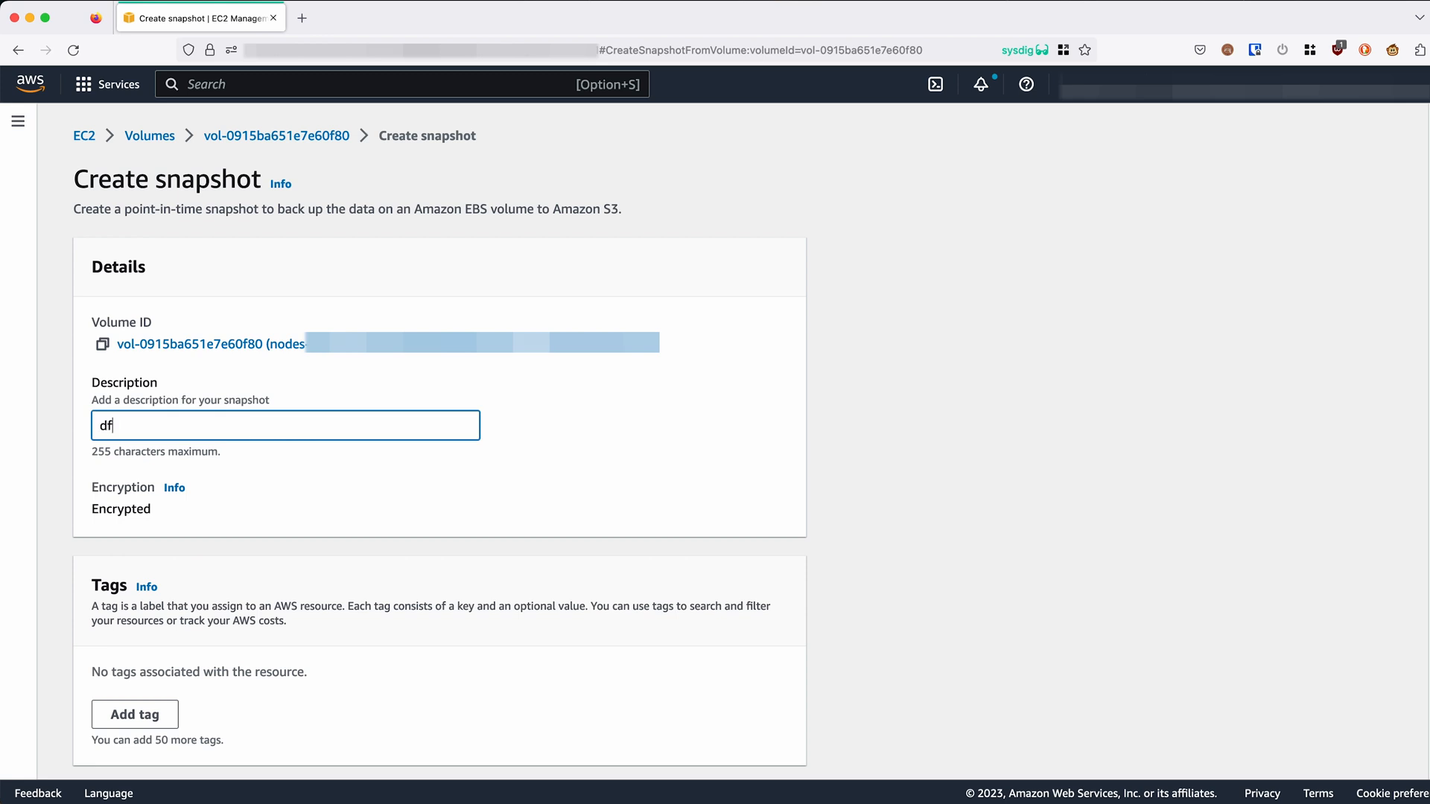
pyautogui.write('ir-snapsh')
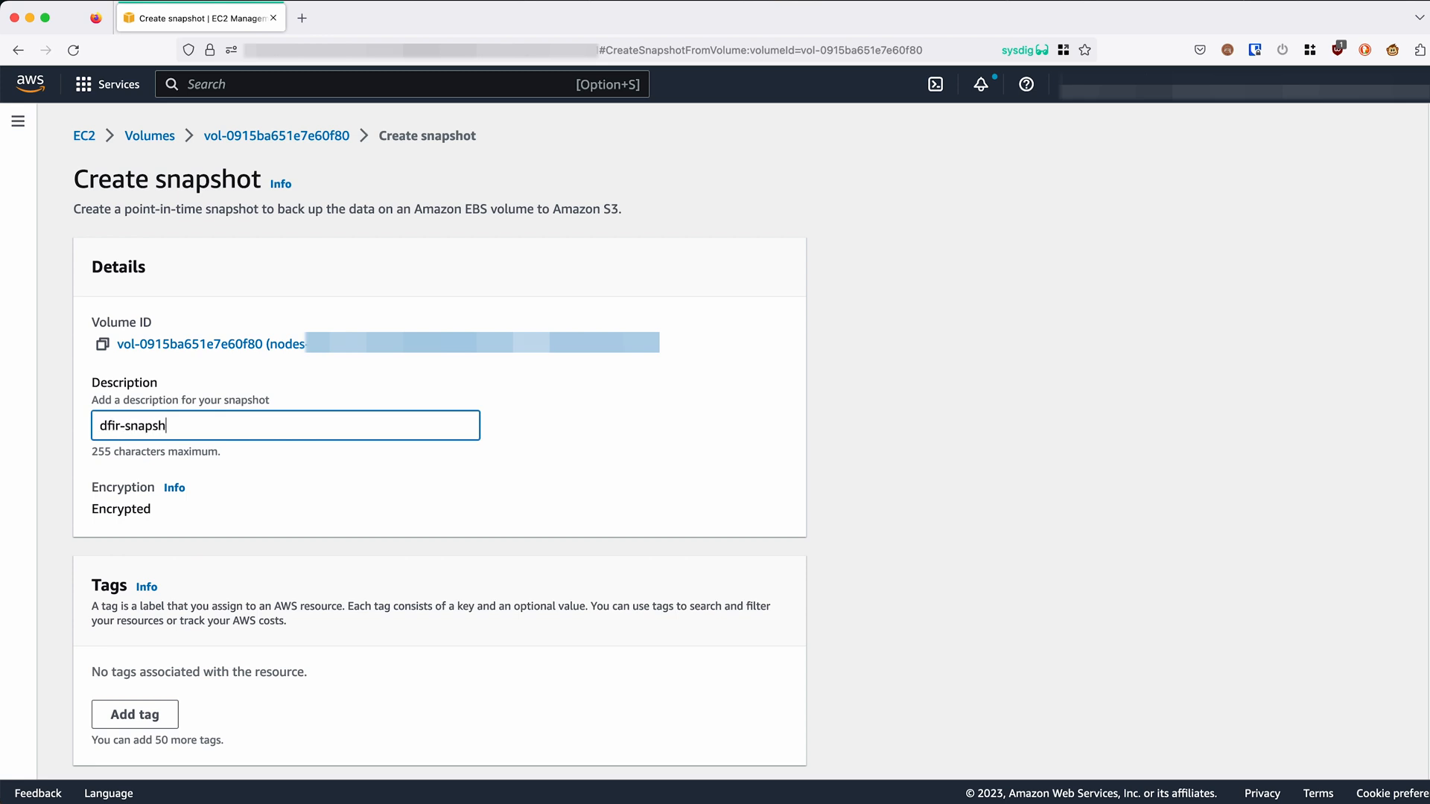
pyautogui.write('ot')
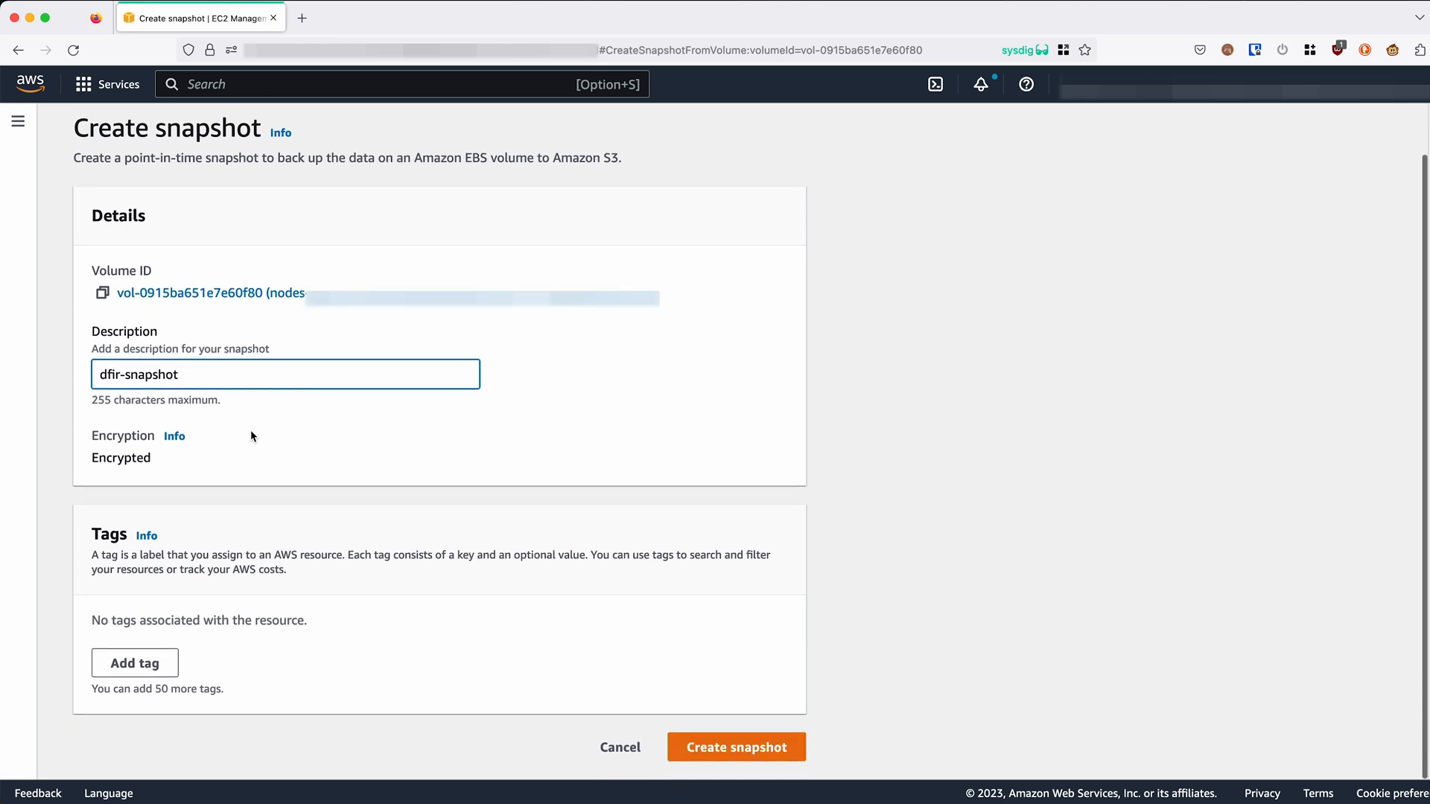
pyautogui.click(734, 746)
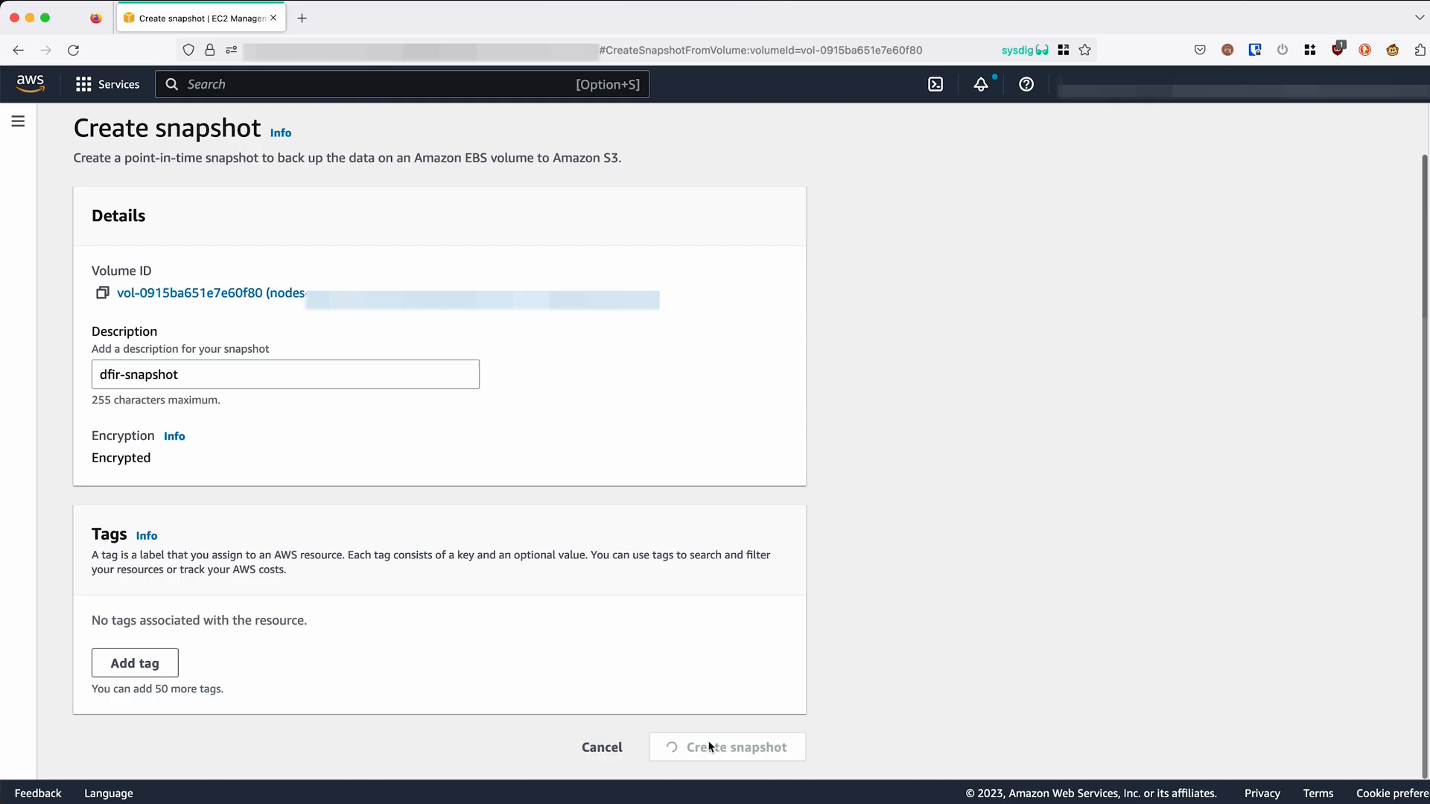
pyautogui.click(727, 747)
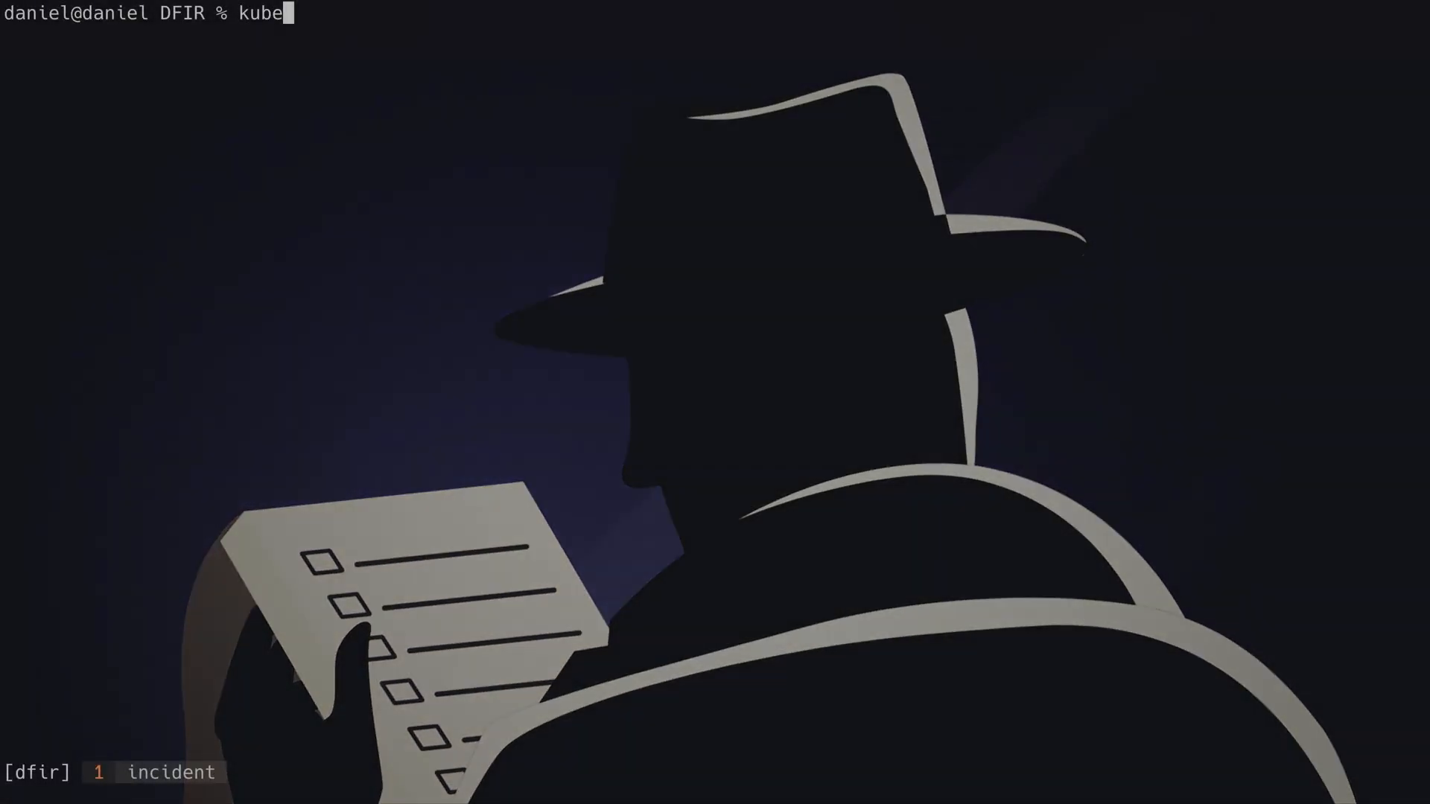
# Request logs for pod tomcat-9576bfbdd-572f5 in the app namespace with kubectl logs
pyautogui.write('ctl logs')
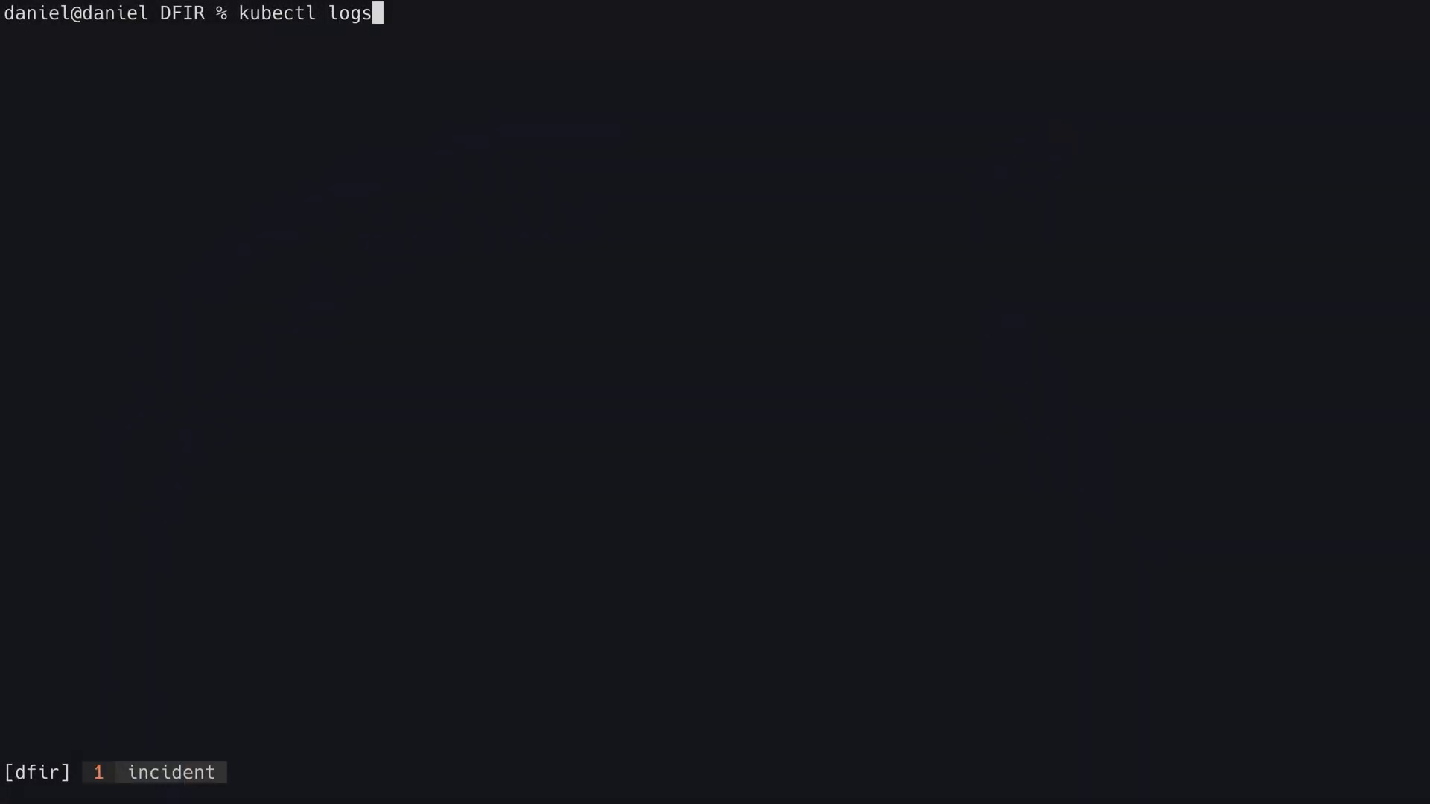
pyautogui.write('-n app')
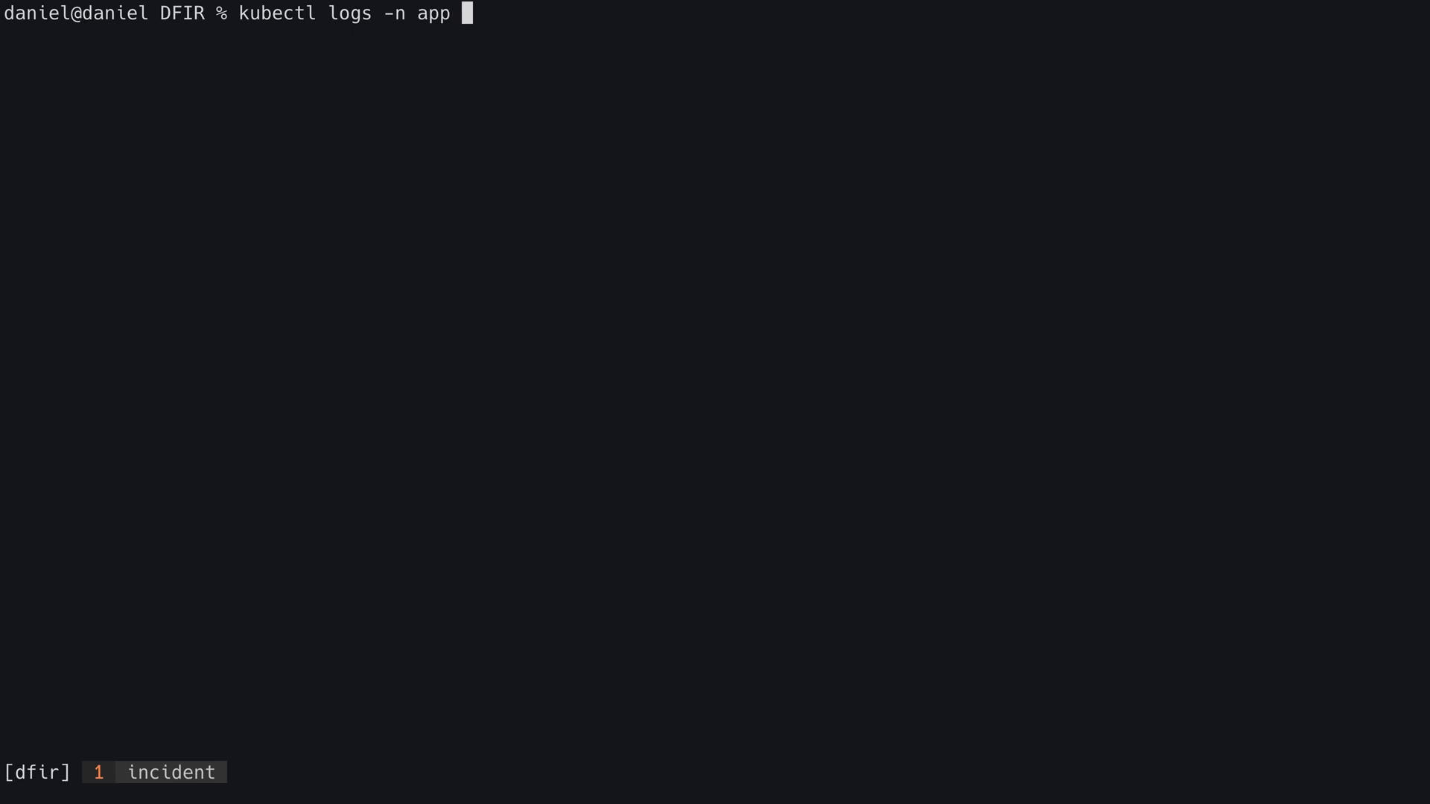
pyautogui.write('tomcat-9576bfbdd-572f5')
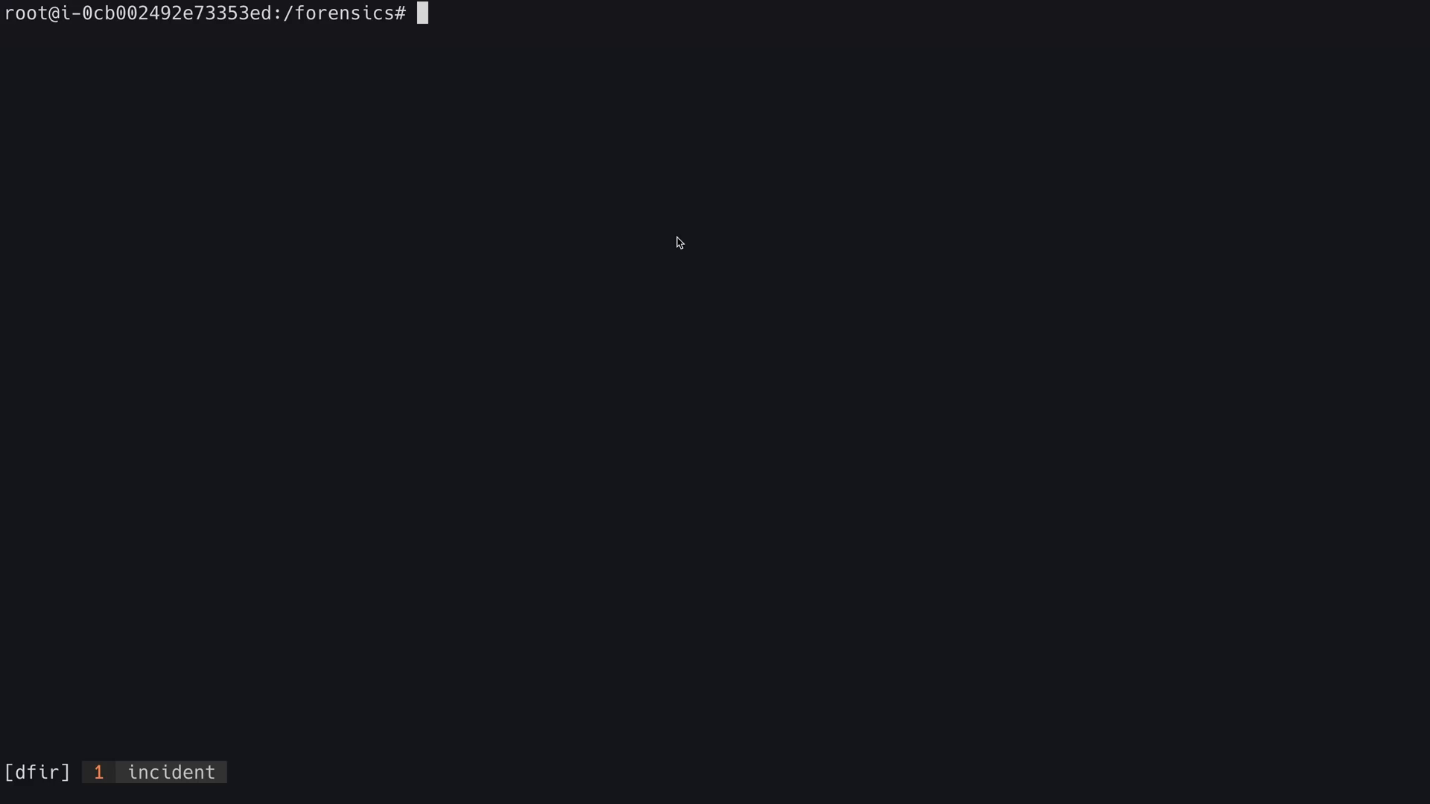
# Find the Tomcat container with ctr containers list and look up its snapshot by ID
pyautogui.write('./container-tools/ctr --namespace k8s.io c')
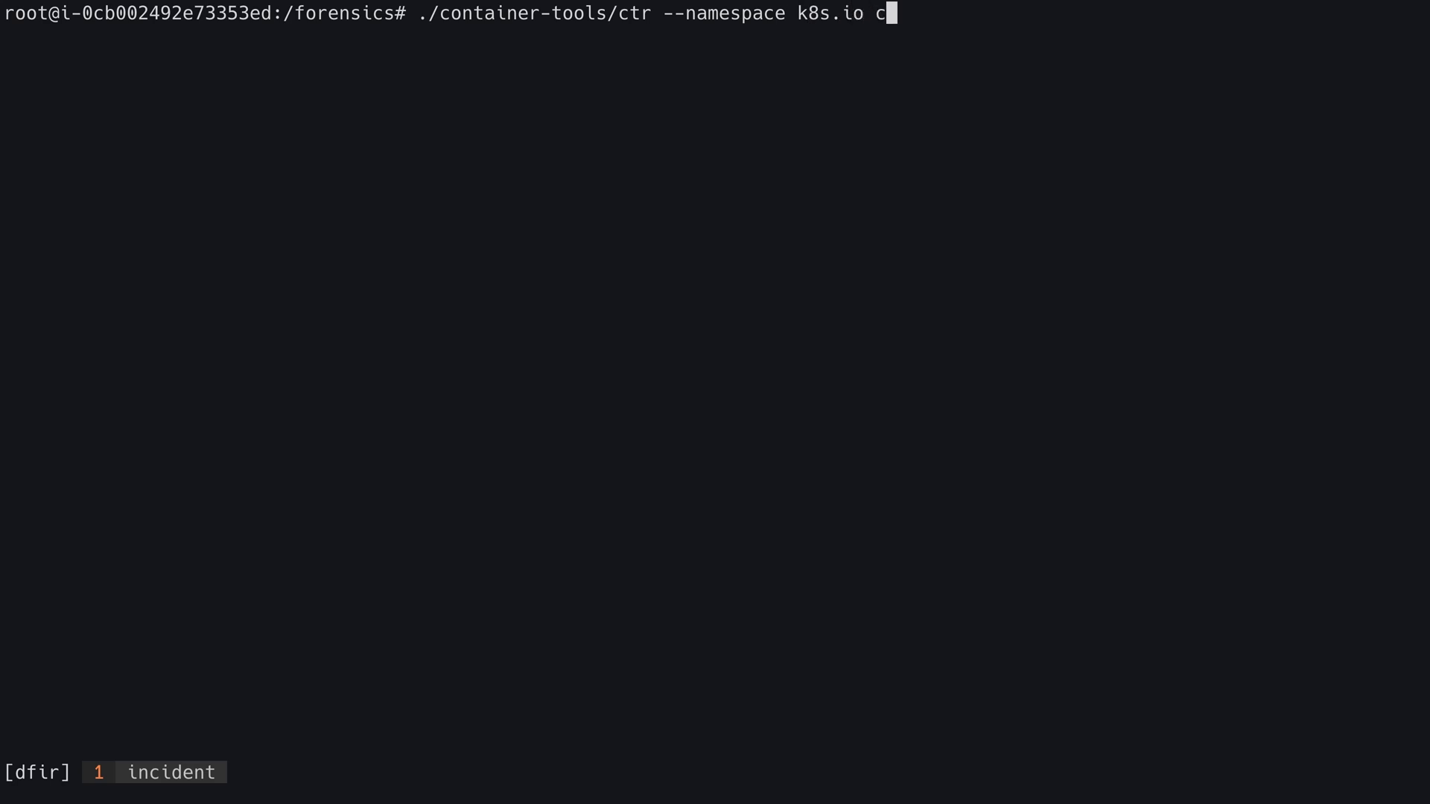
pyautogui.write('ontainers list | grep tomcat')
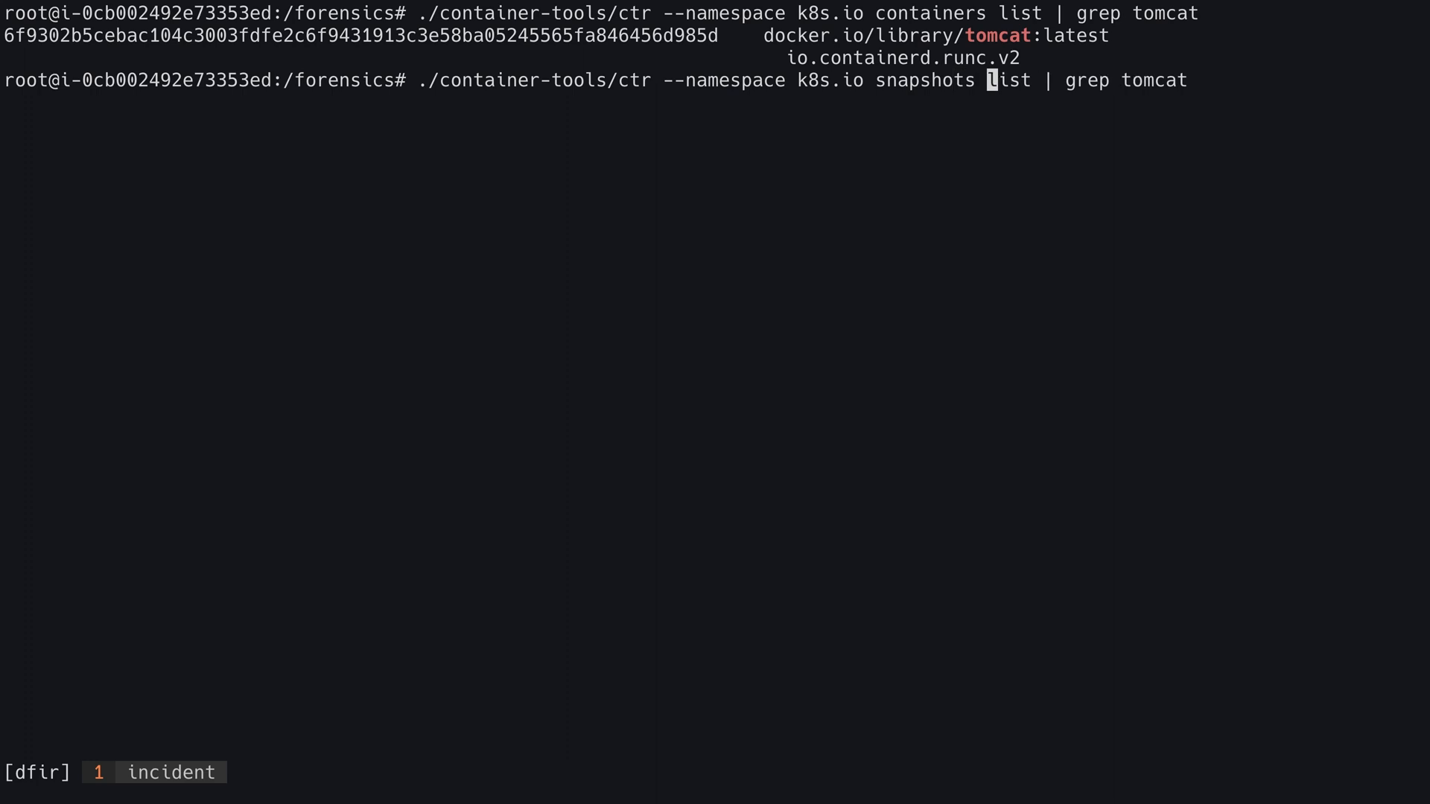
pyautogui.write('6f9302b5cebac104c3003fdfe2c6f9431913c3e58ba05245565fa846456d985d')
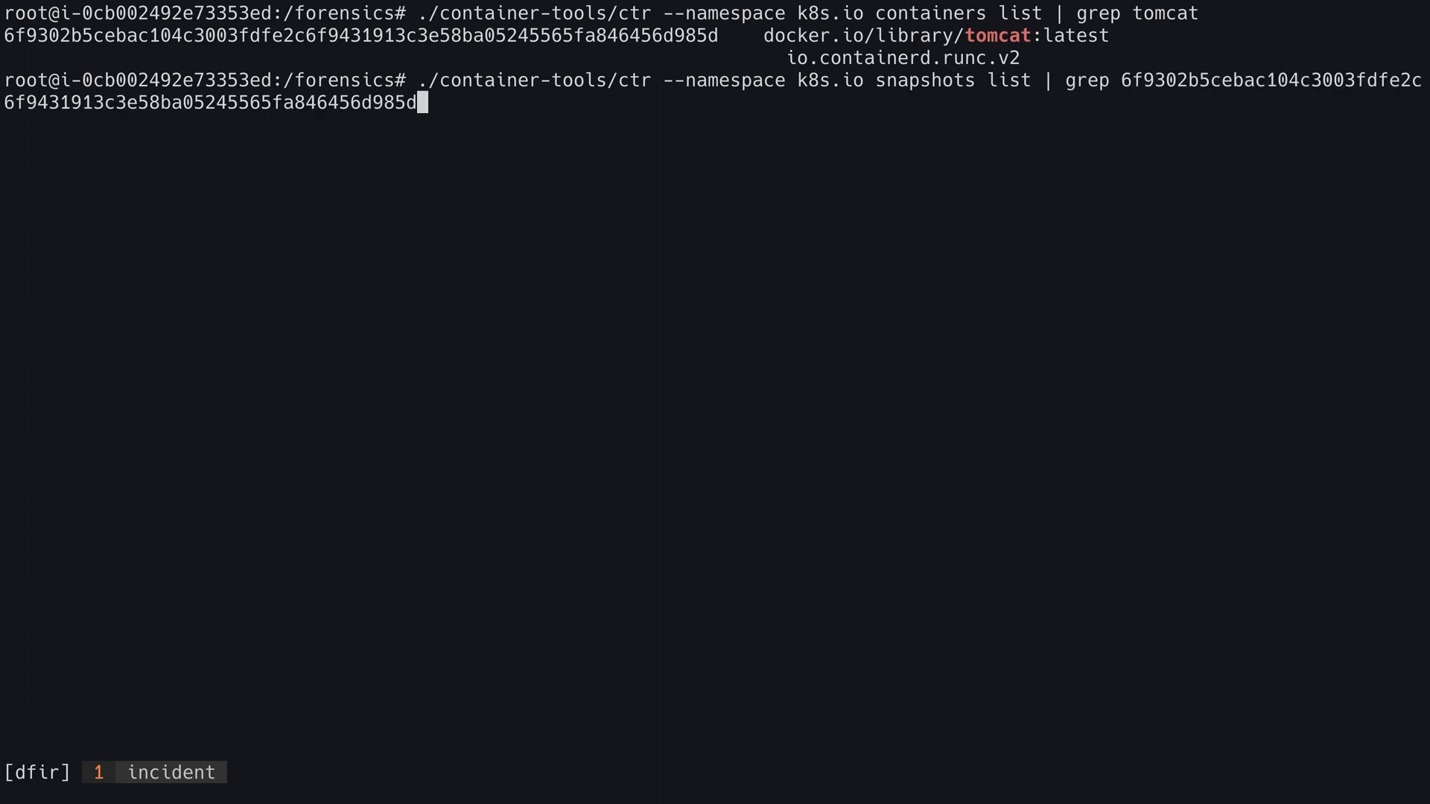
pyautogui.press('Enter')
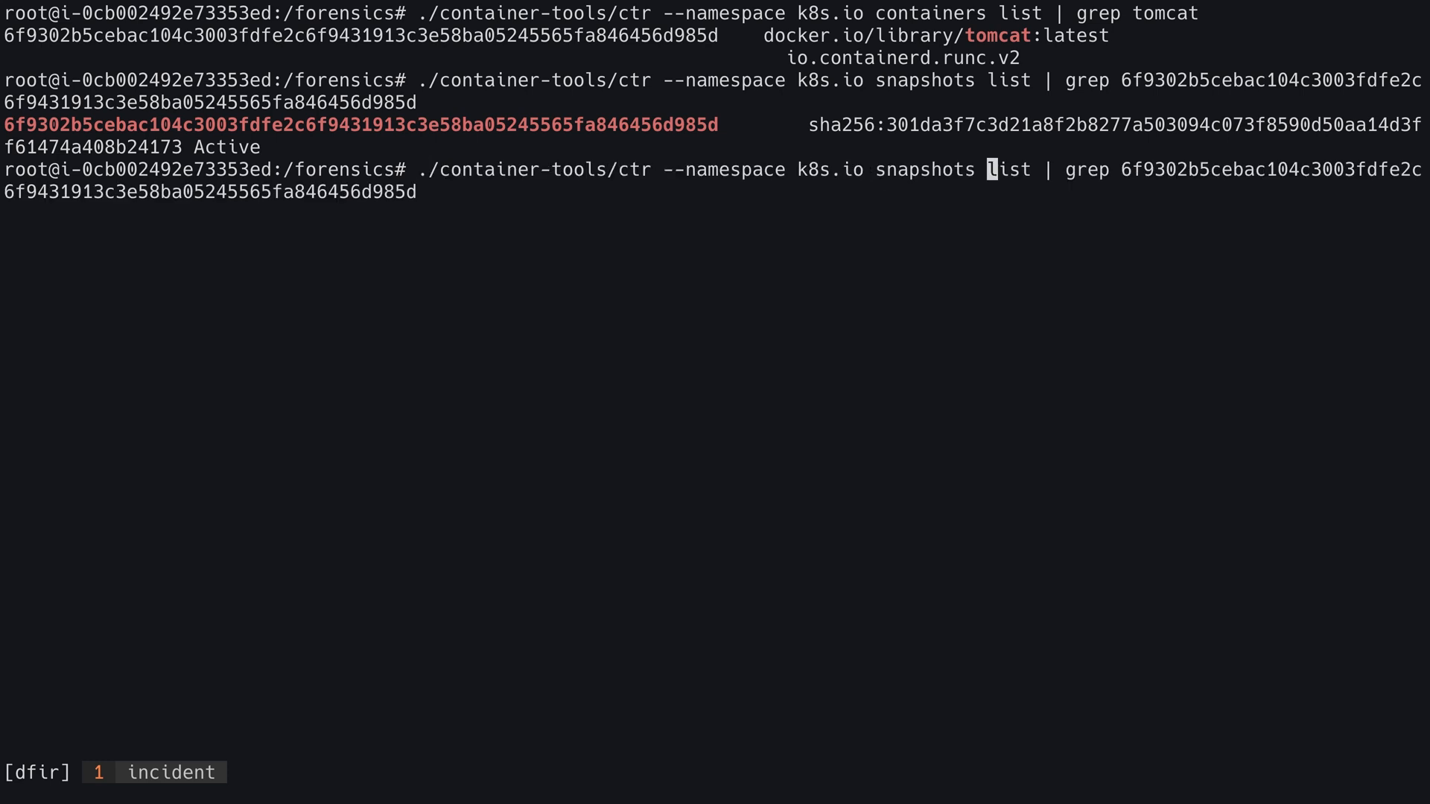
# Run ctr snapshots diff on the container piped through tar -tz to list changed rsh files
pyautogui.write('diff')
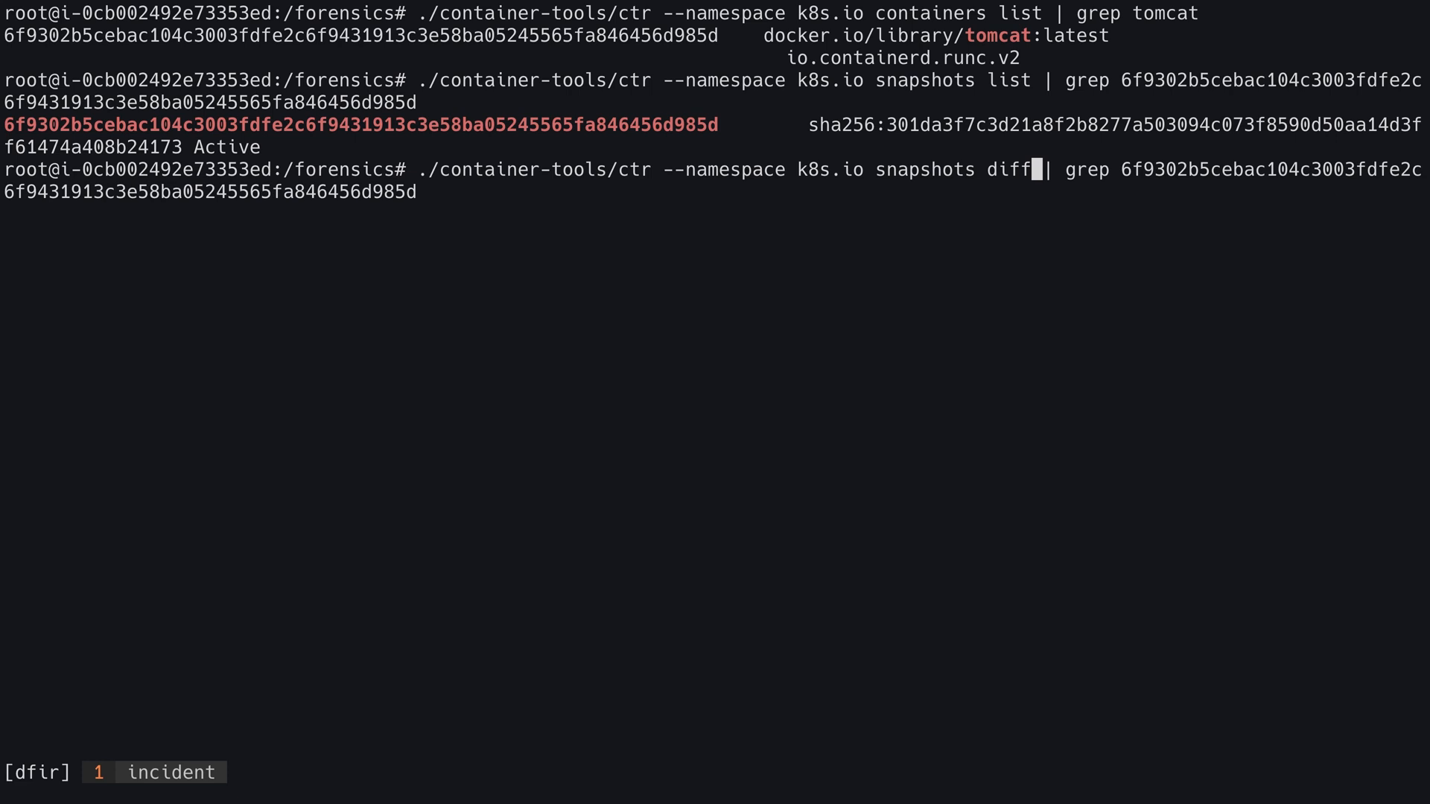
pyautogui.write('6f9302b5cebac104c3003fdfe2c6f9431913c3e58ba05245565fa846456d985d')
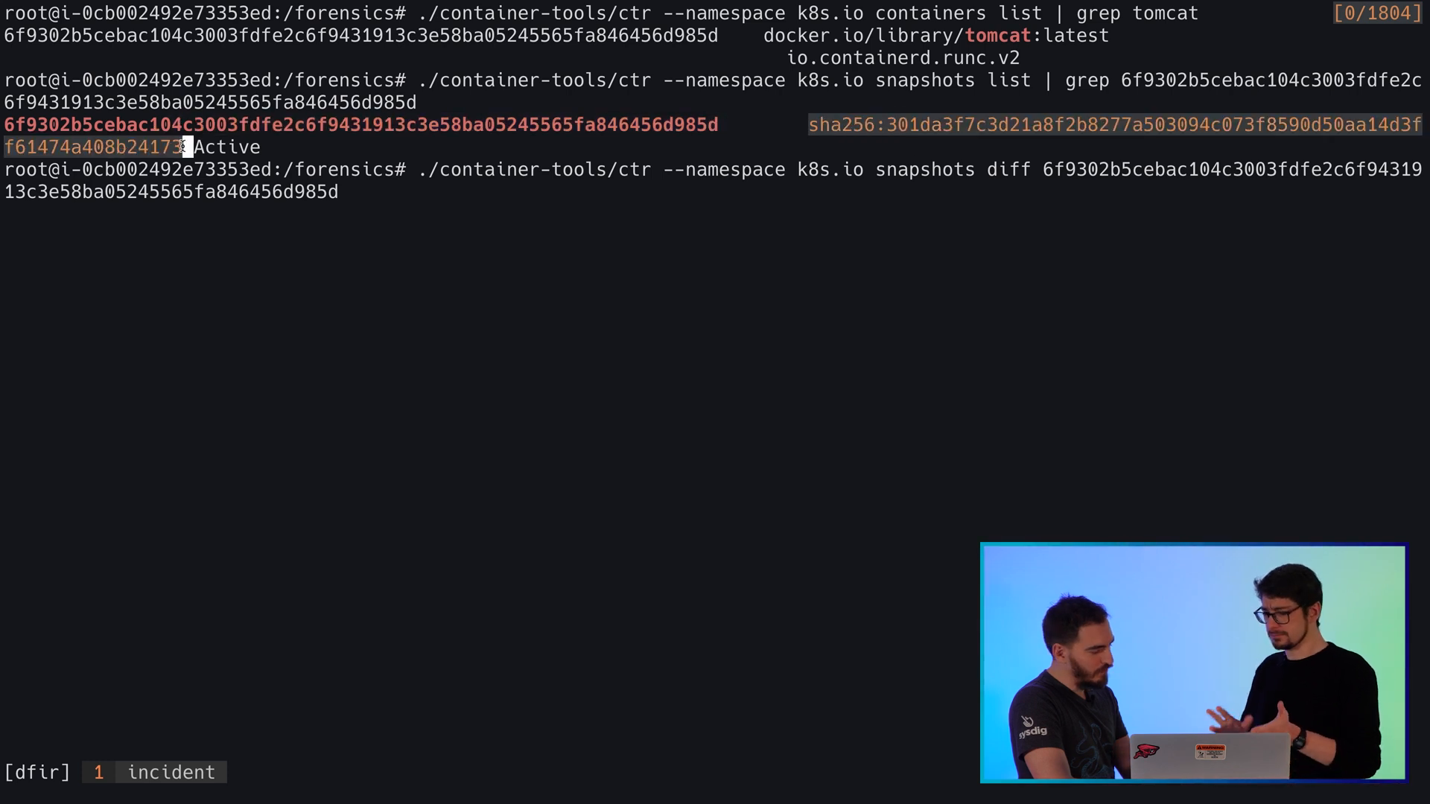
pyautogui.write('sha256:301da3f7c3d21a8f2b8277a503094c073f8590d50aa14d3ff61474a408b24173')
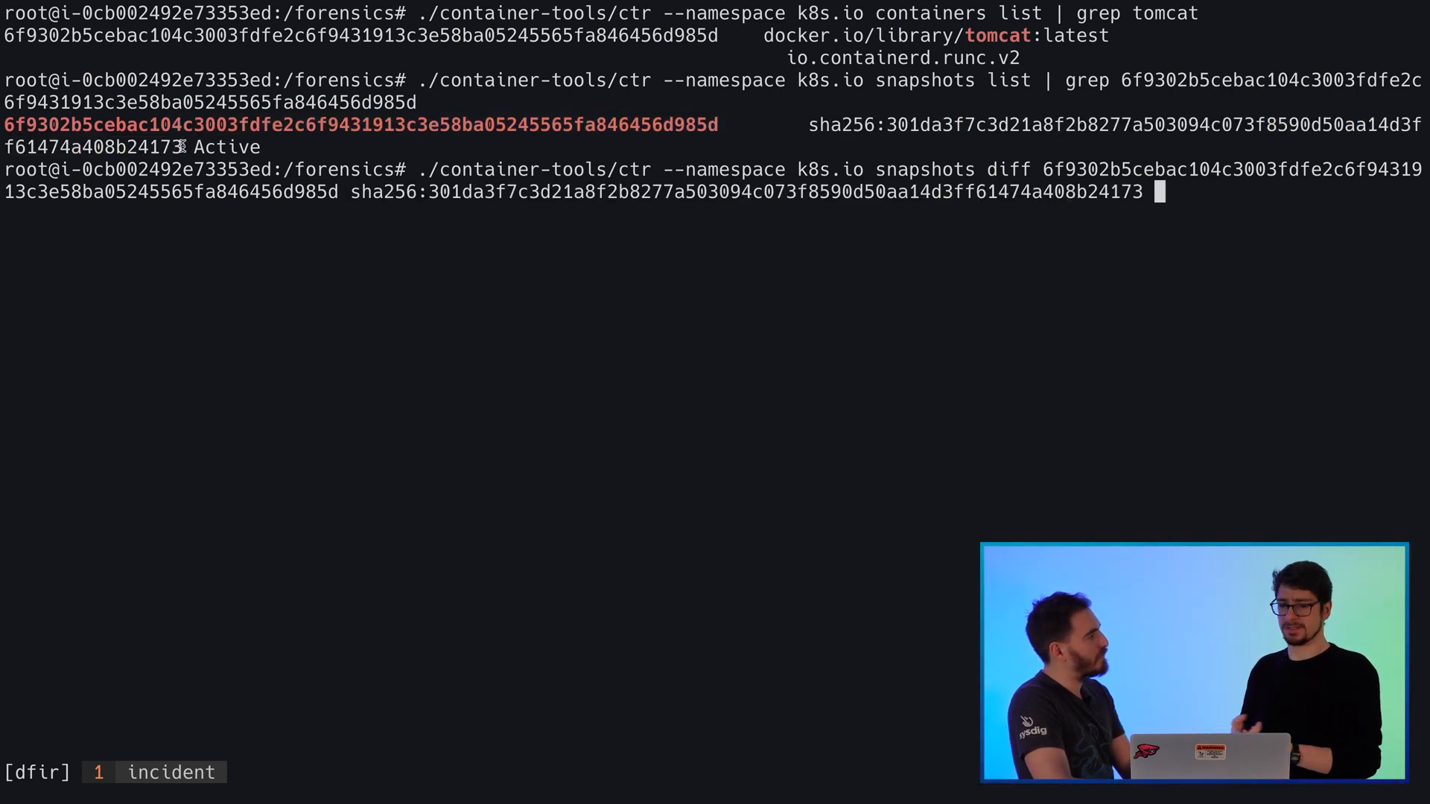
pyautogui.write('|')
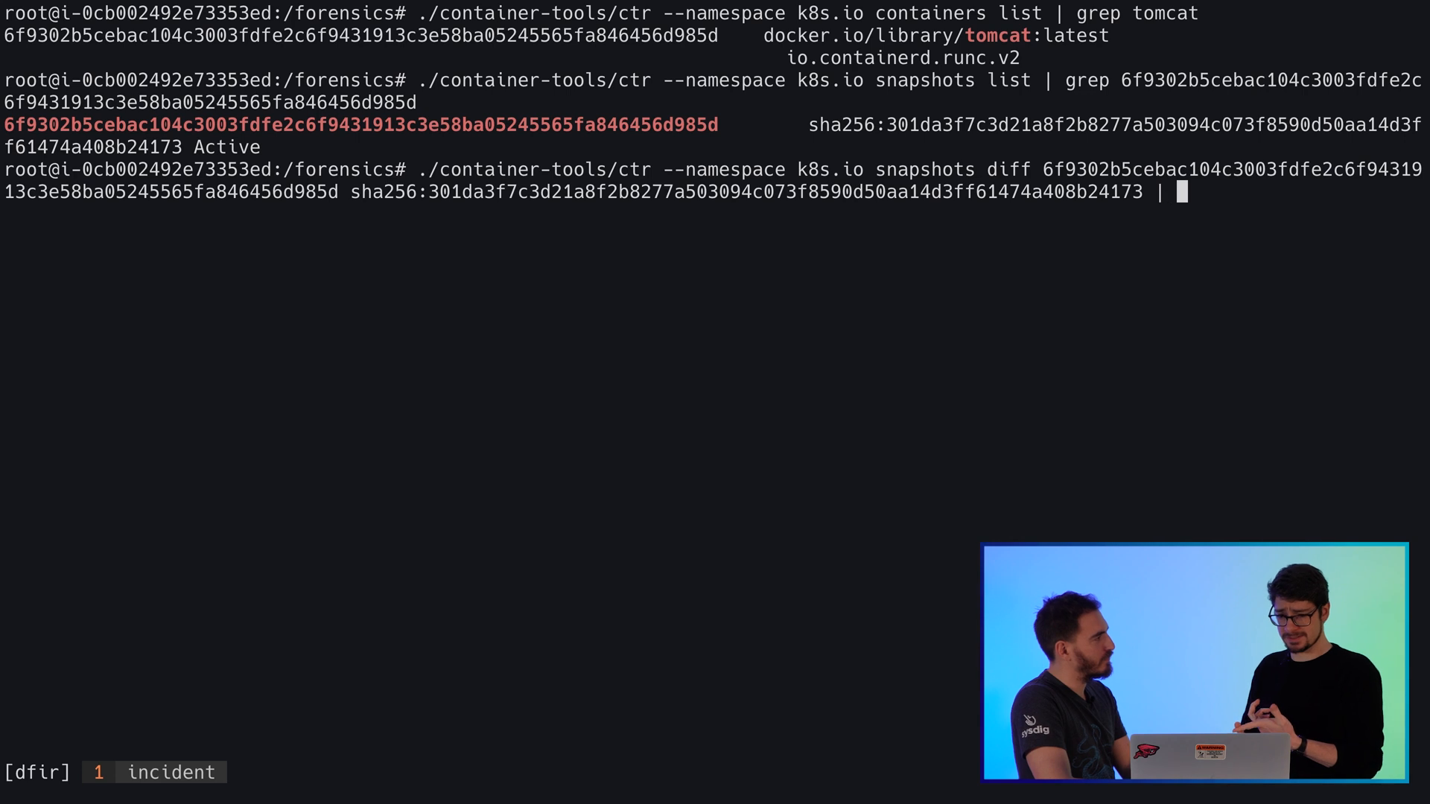
pyautogui.write('tar -')
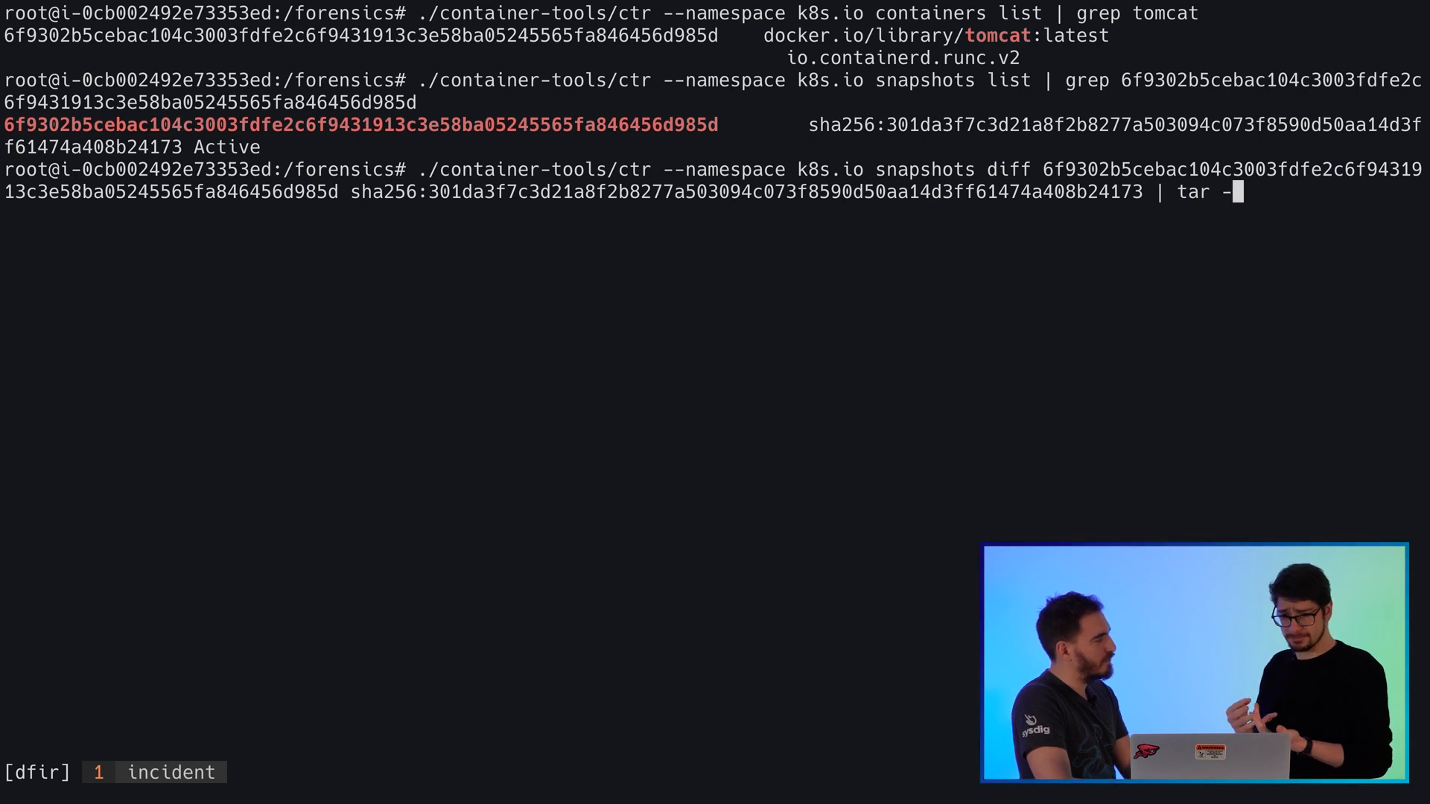
pyautogui.write('z | grep rsh')
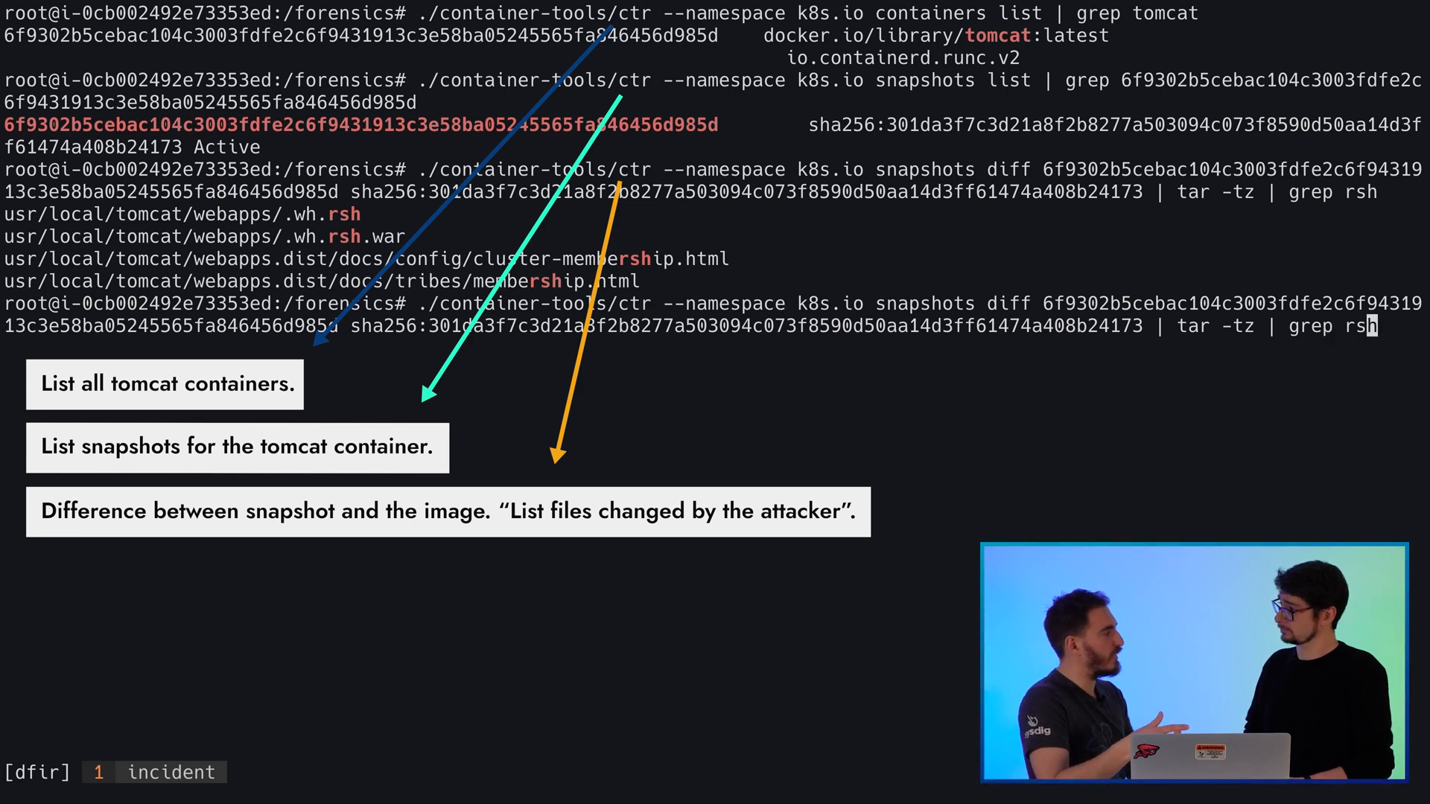
# Rerun the snapshot diff redirected into changed-files.tar.gz
pyautogui.press('Backspace')
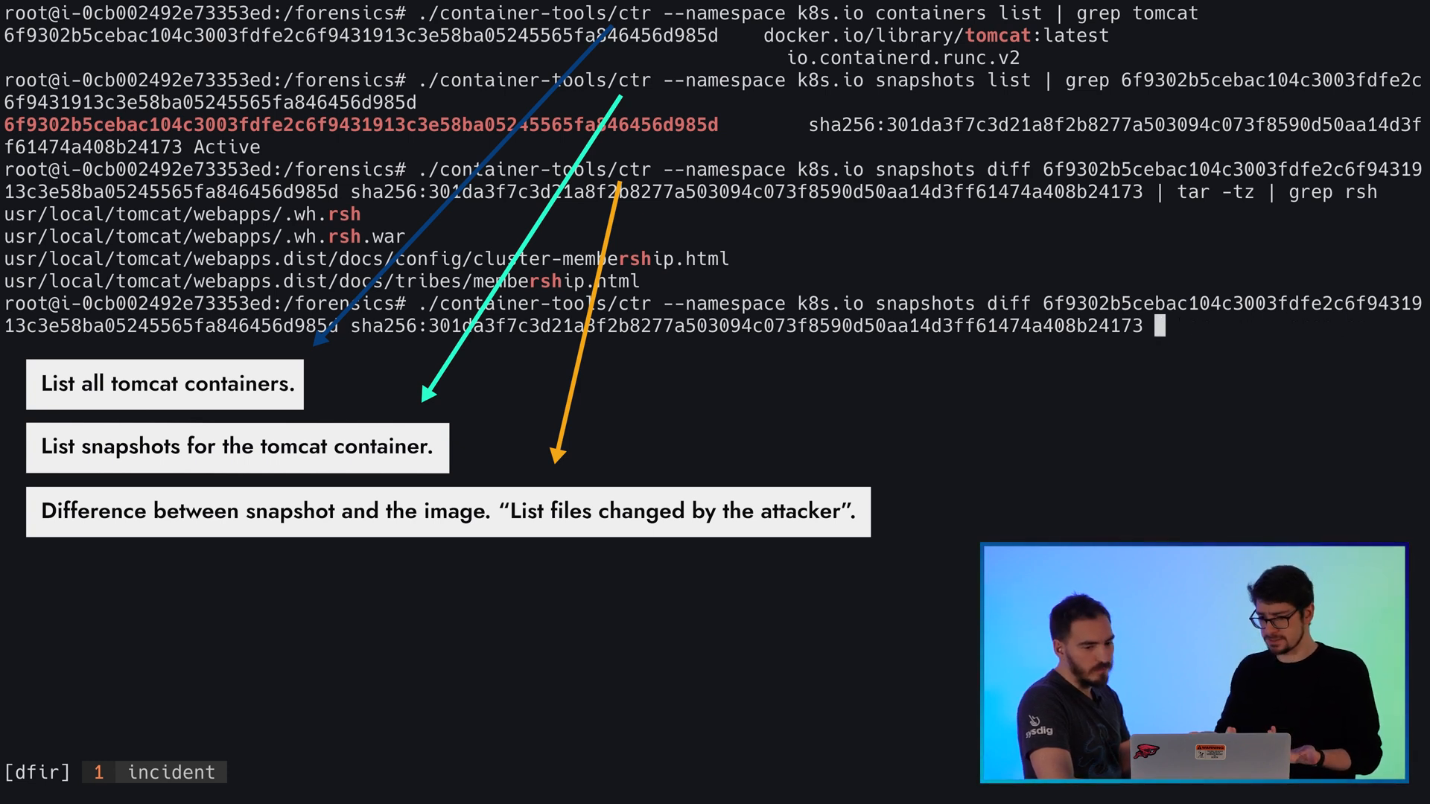
pyautogui.write('>')
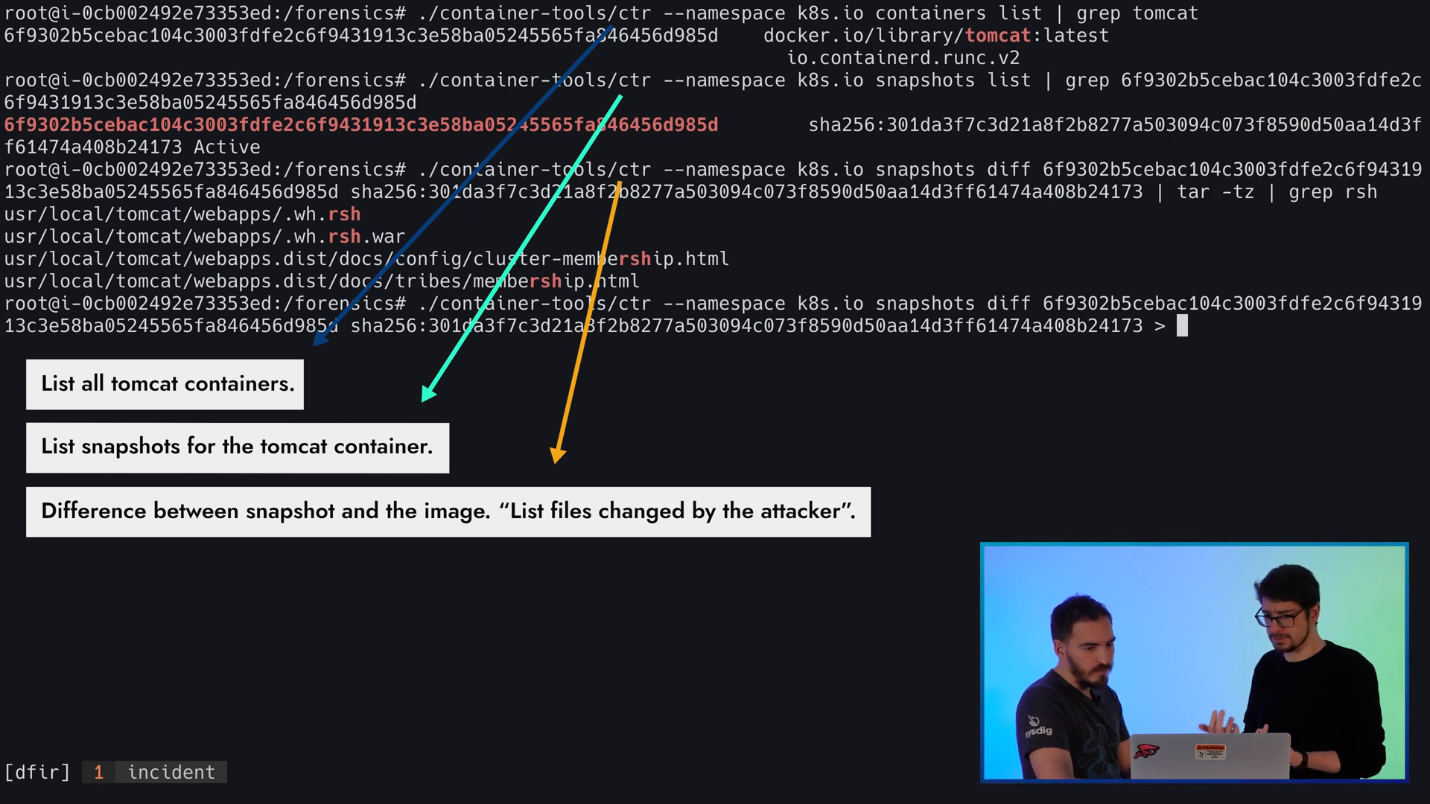
pyautogui.write('changed')
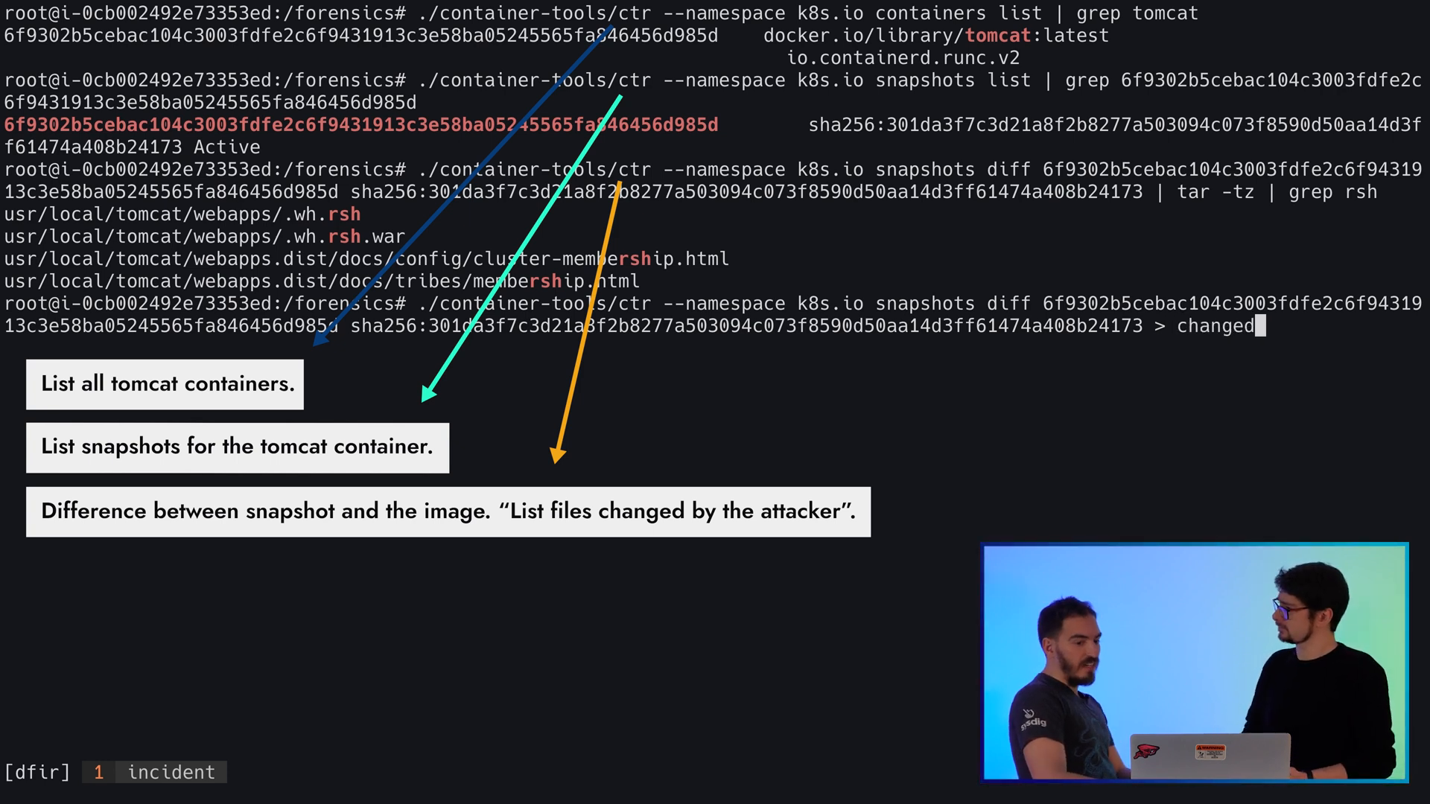
pyautogui.write('-')
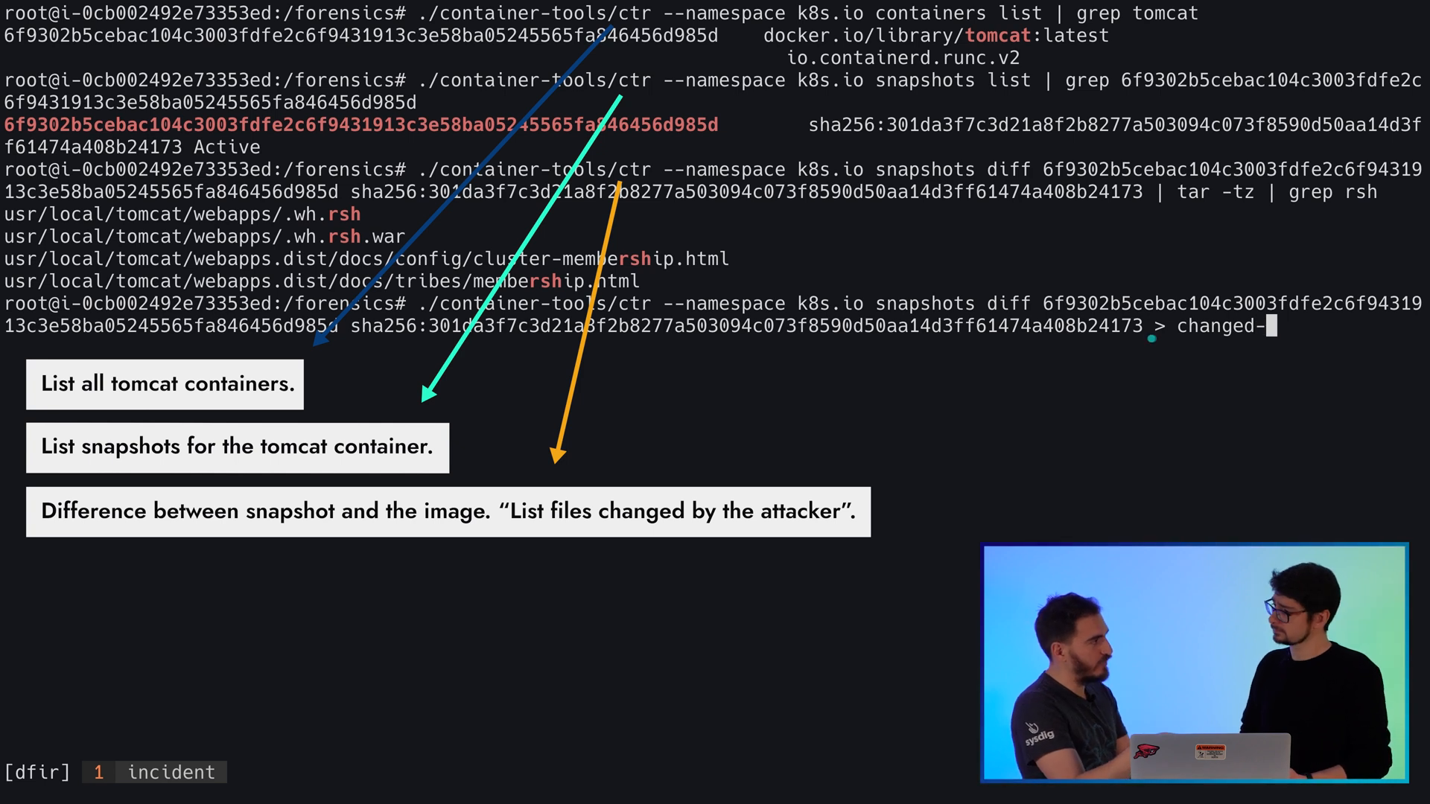
pyautogui.write('files.ta')
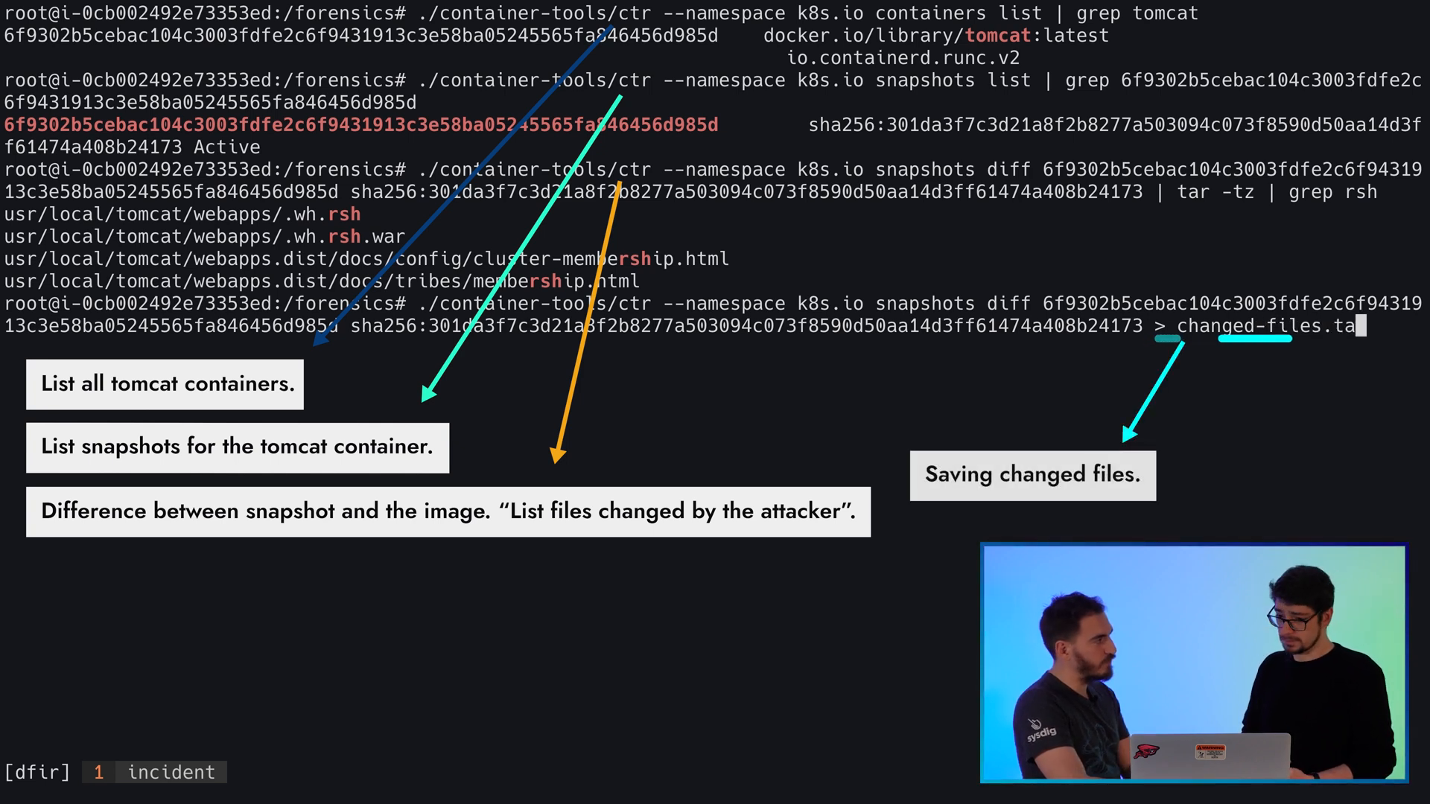
pyautogui.write('r.gz')
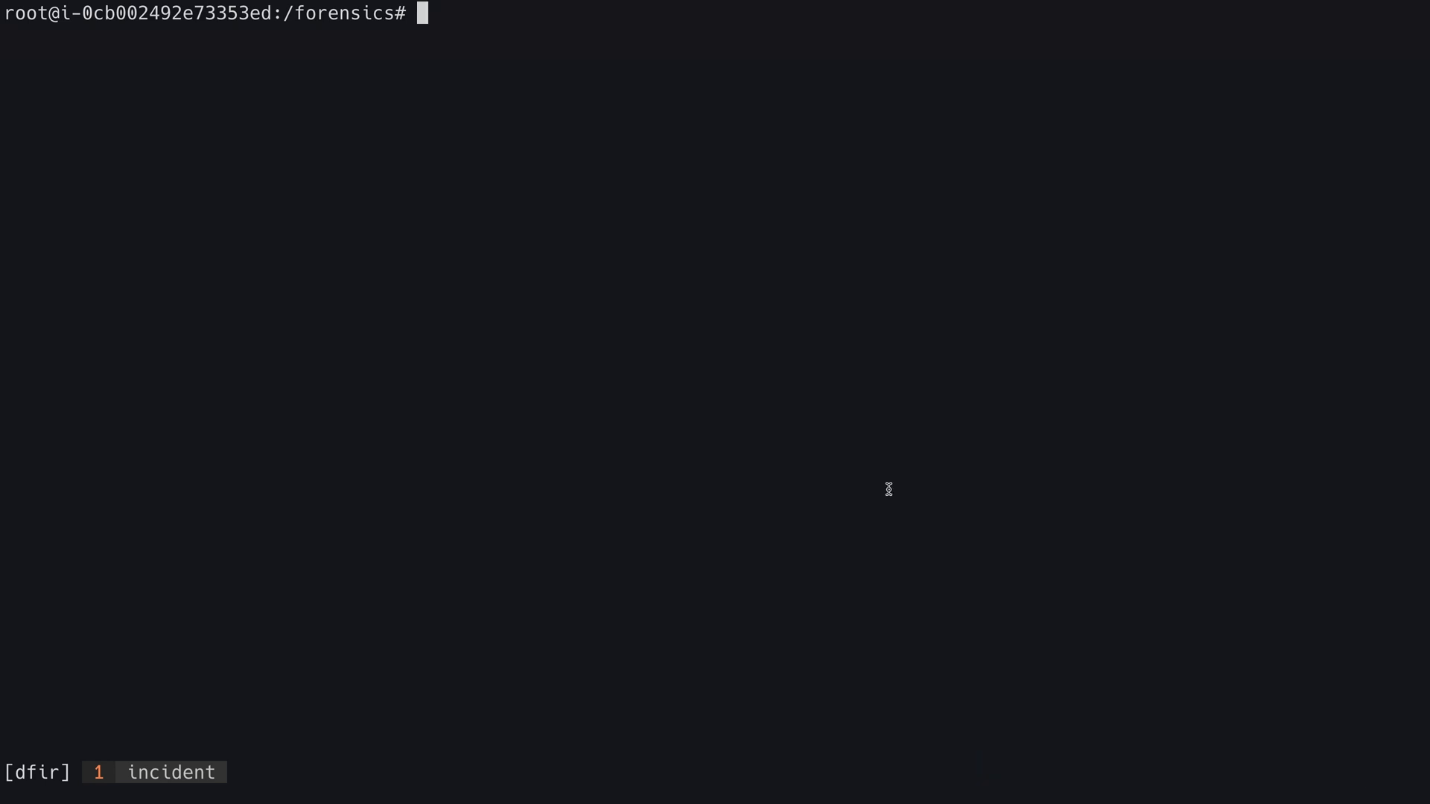
# Find the tomcat container with nerdctl ps in k8s.io and commit 6f9302b5ceba as compromised-tomcat-image
pyautogui.write('./container-tools/nerdctl --namespace')
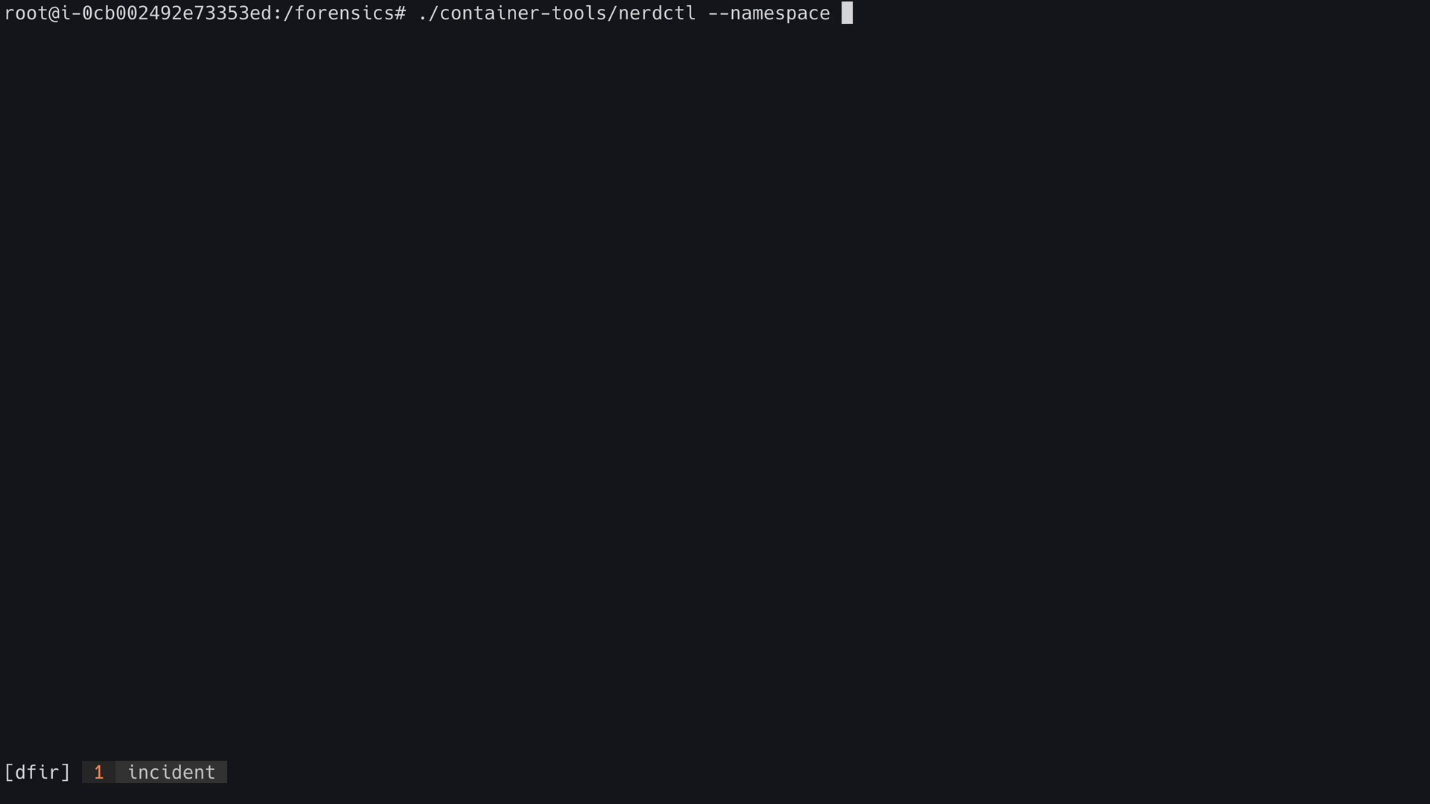
pyautogui.write('k8s.io ps | grep tomcat')
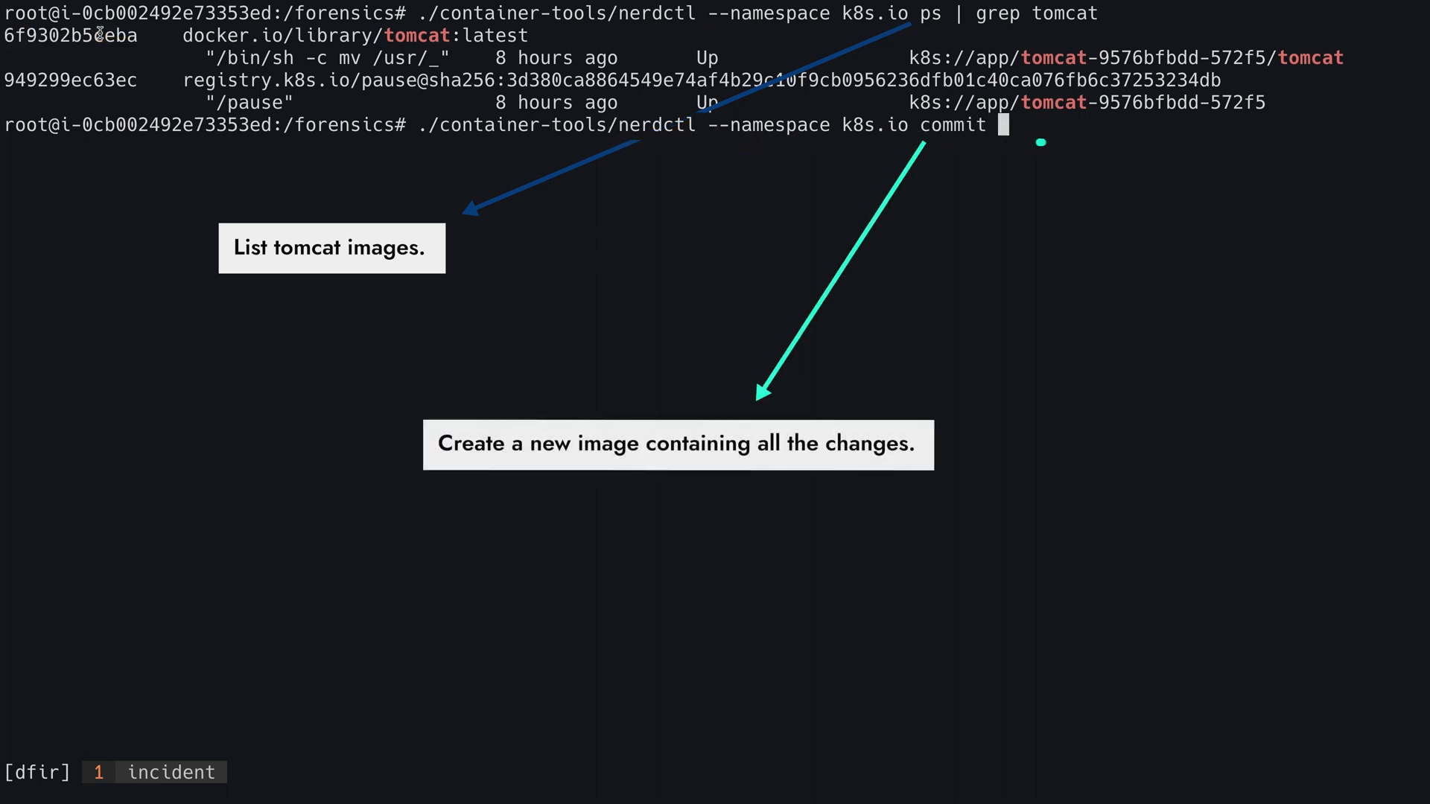
pyautogui.write('6f9302b5ceba compromised-tomcat-image')
pyautogui.write('./container-tools/nerdctl --namespace k8s.io sav ')
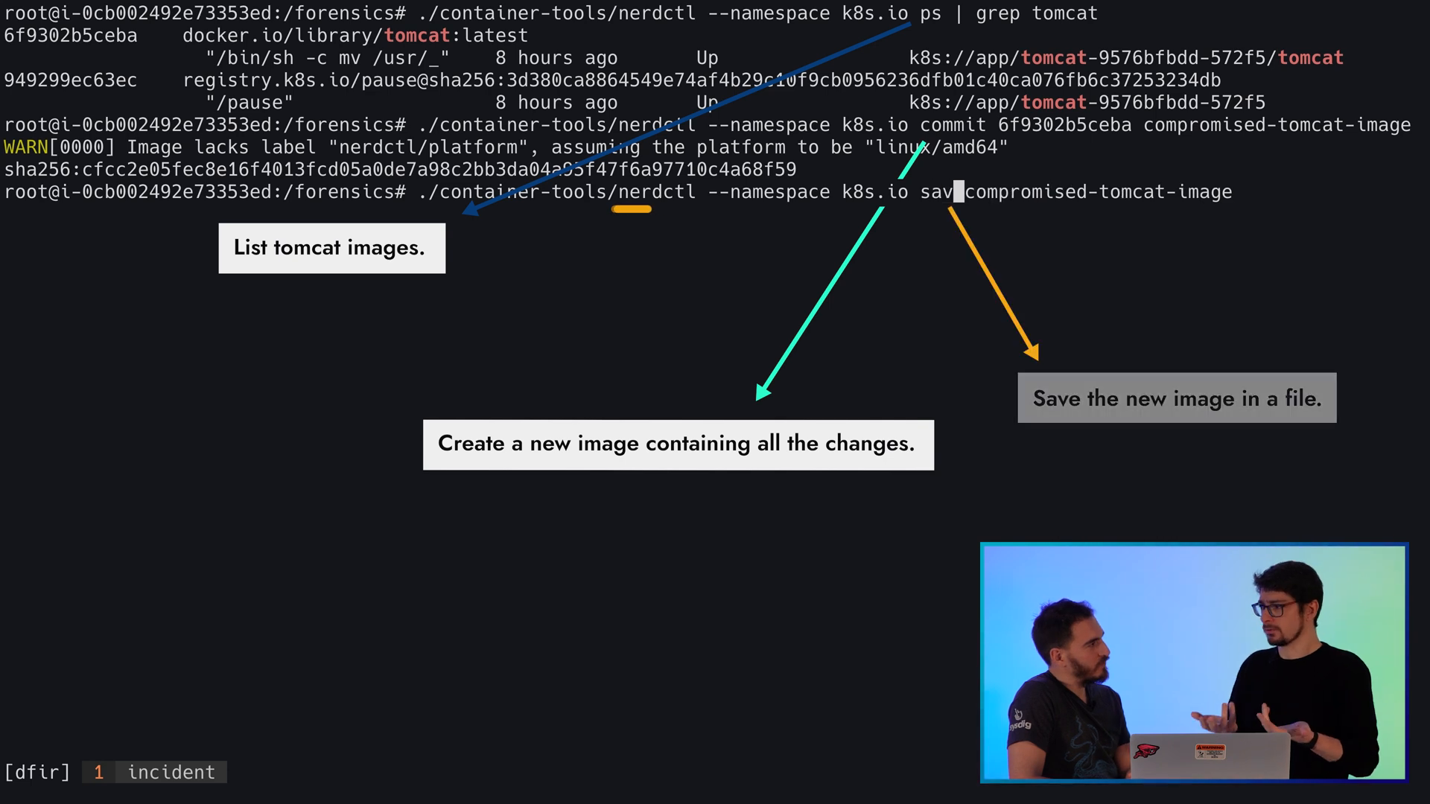
pyautogui.write('compromised-tomcat-image')
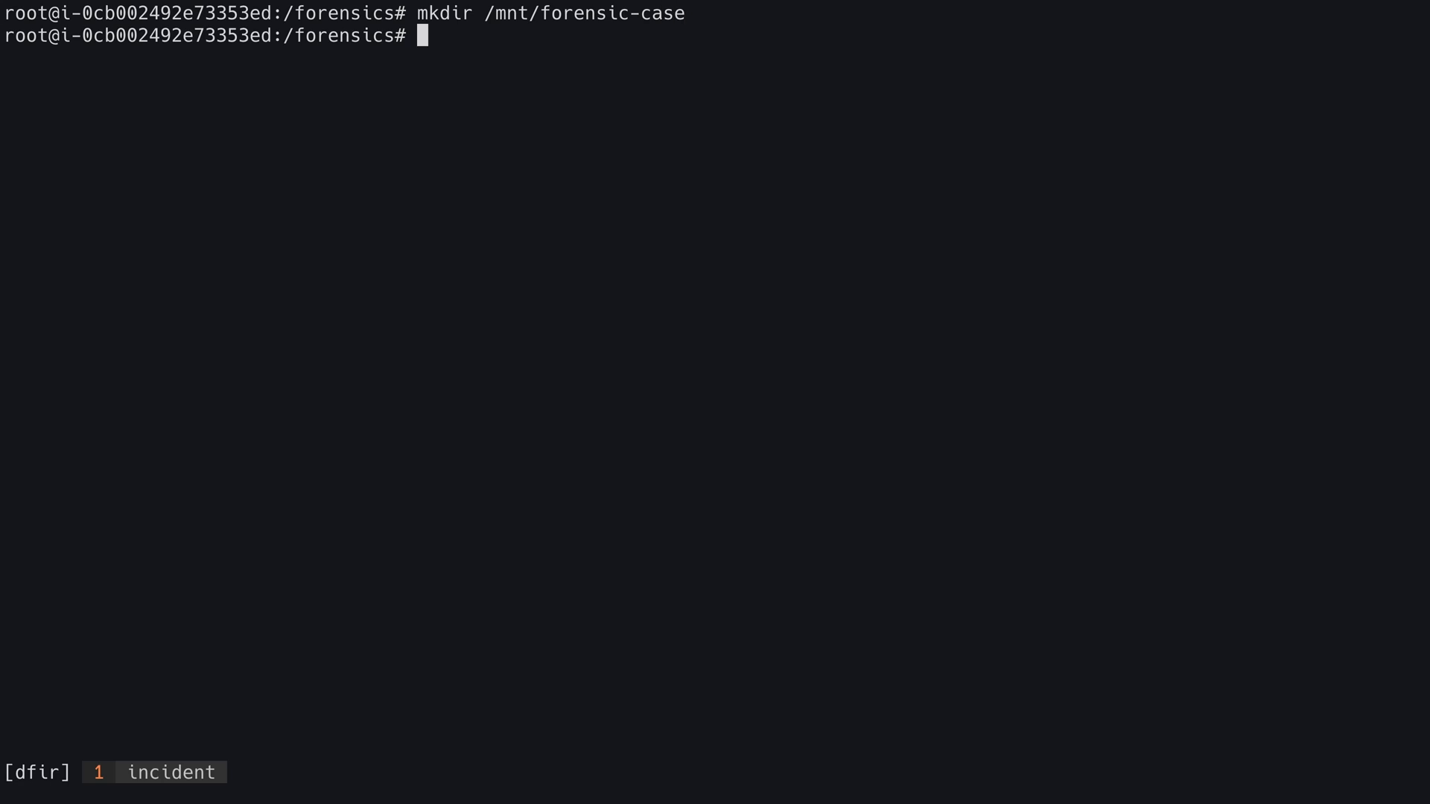
# Mount /dev/nvme1n1p1 read-only with noload,noexec at /mnt/forensic-case
pyautogui.write('mount -o ro,noload,noexec /dev/nvme1n')
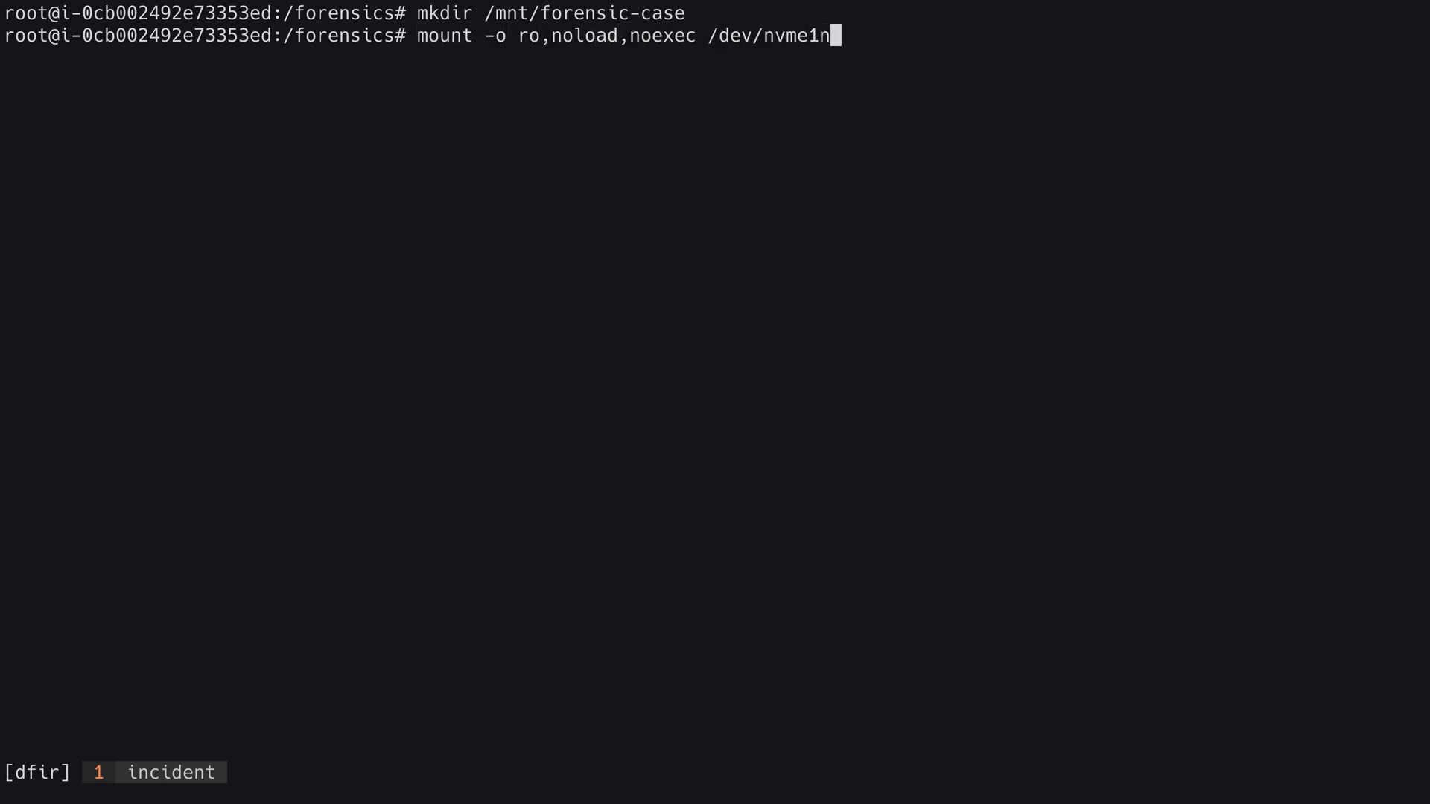
pyautogui.write('1p1 /mnt/forensic-case')
pyautogui.write('./container-tools/container-explorer -i')
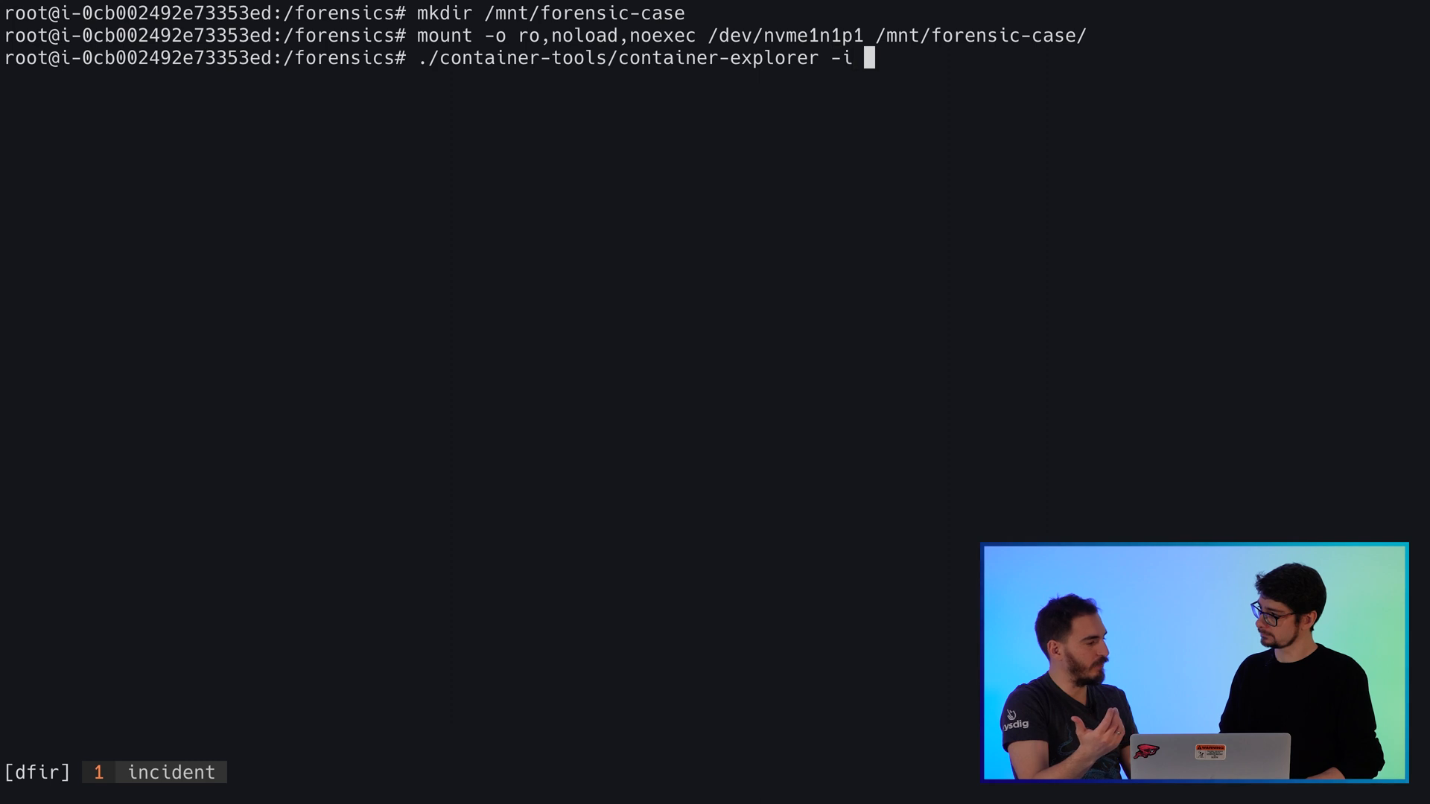
# List tomcat containers on the mounted volume with container-explorer and supportcontainer.yaml
pyautogui.write('/mnt/forensic-case/ --')
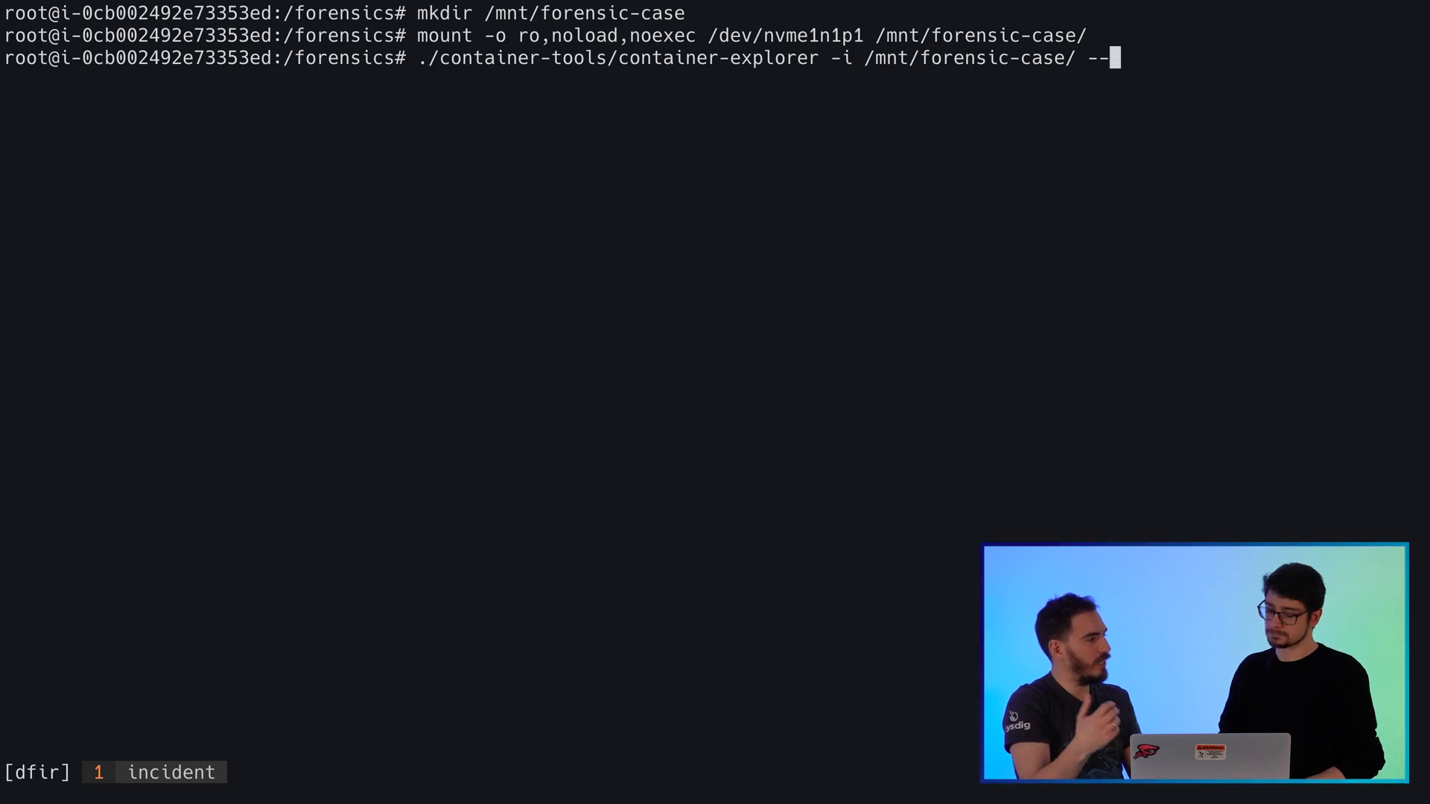
pyautogui.write('support-container-data ./co')
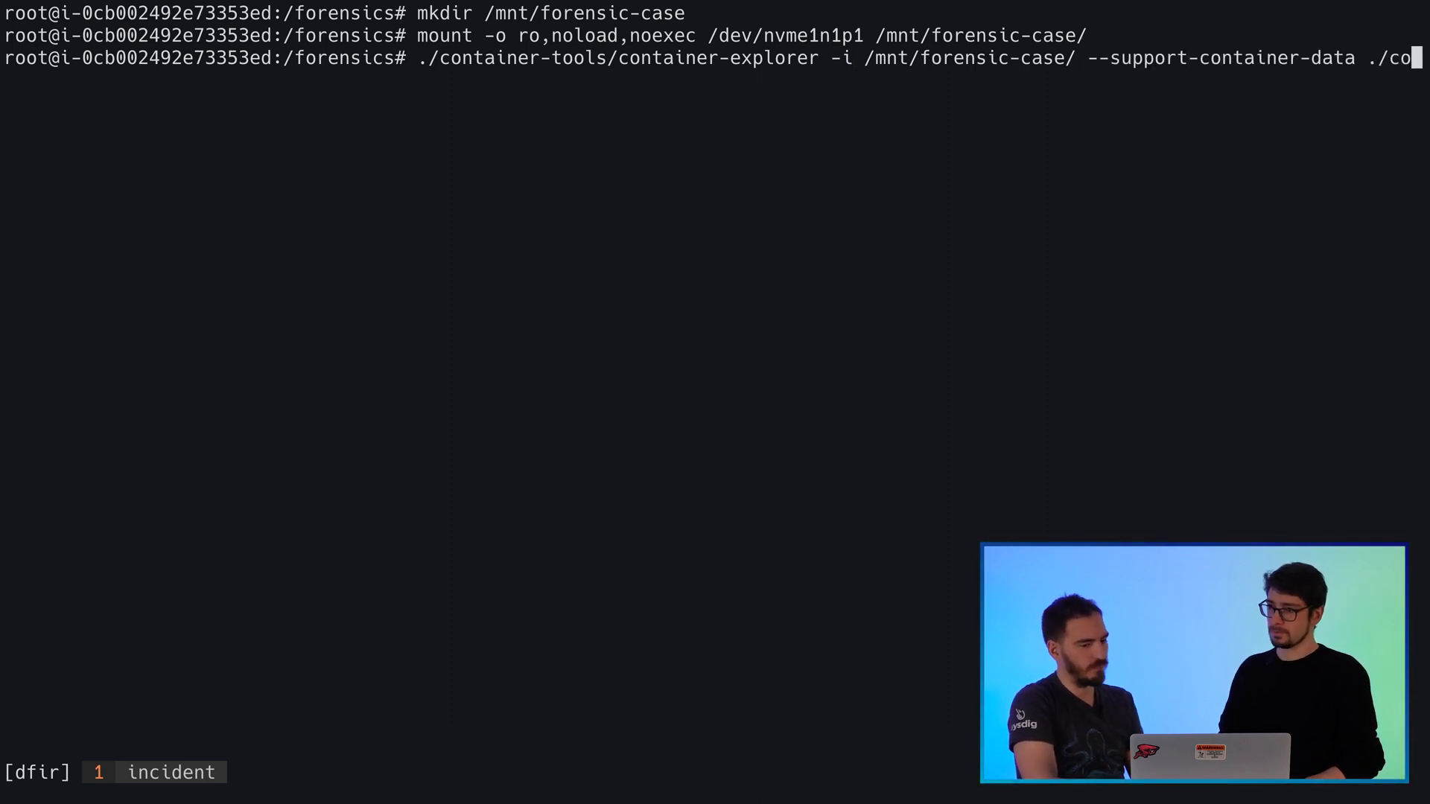
pyautogui.write('ntainer-tools/supportcontainer.yaml')
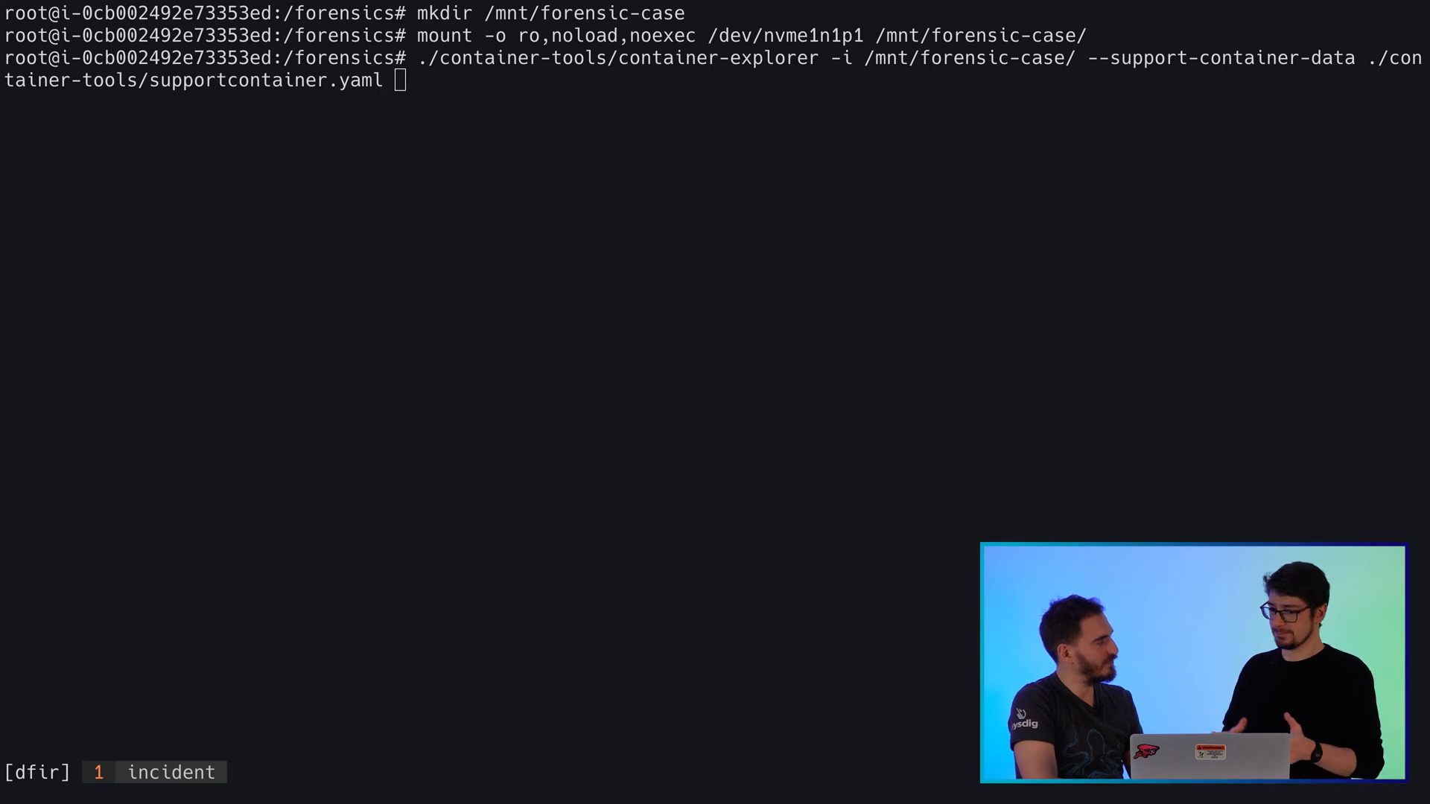
pyautogui.write('list co')
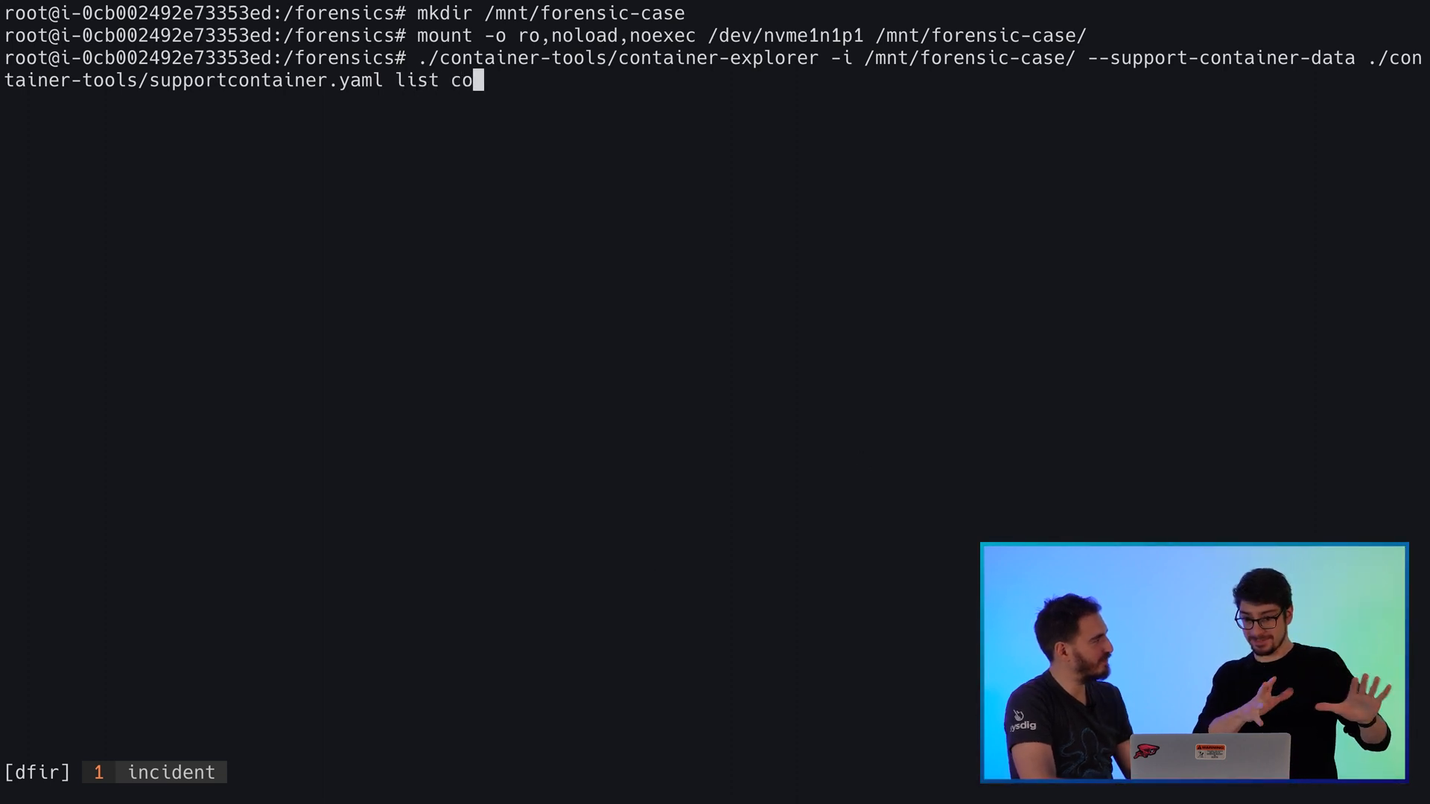
pyautogui.press('Return')
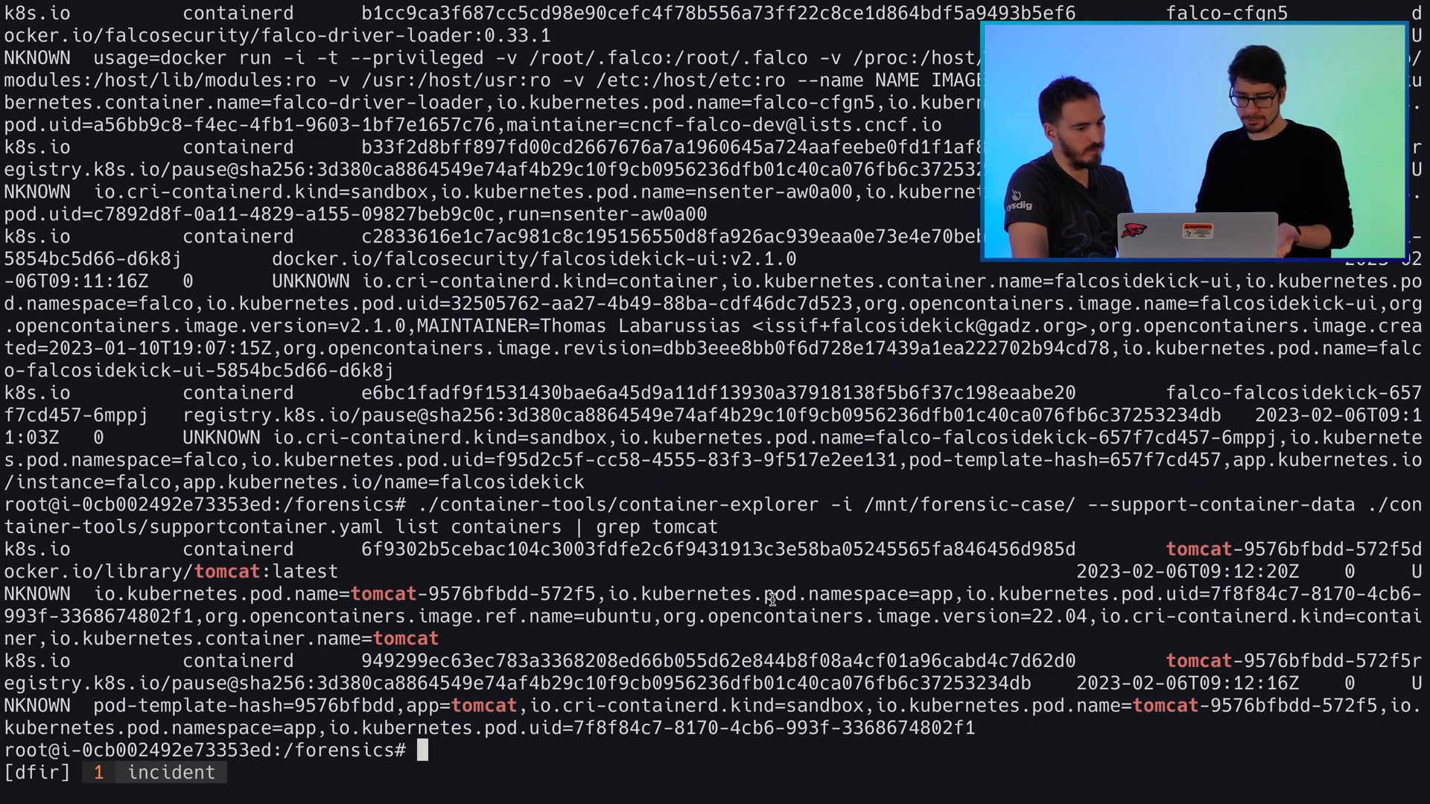
# Create the /mnt/compromised-container directory
pyautogui.write('mkdir')
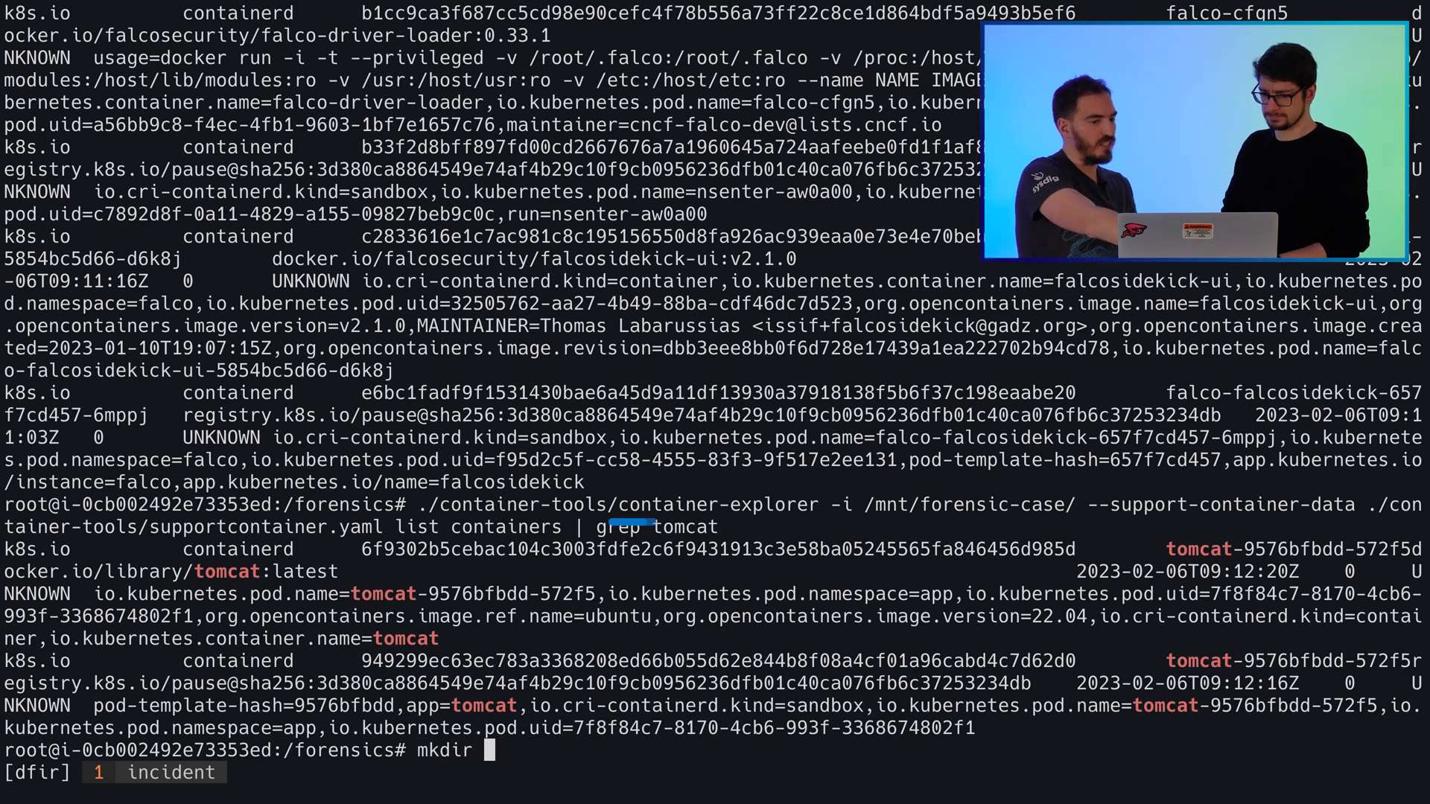
pyautogui.write('/mnt/')
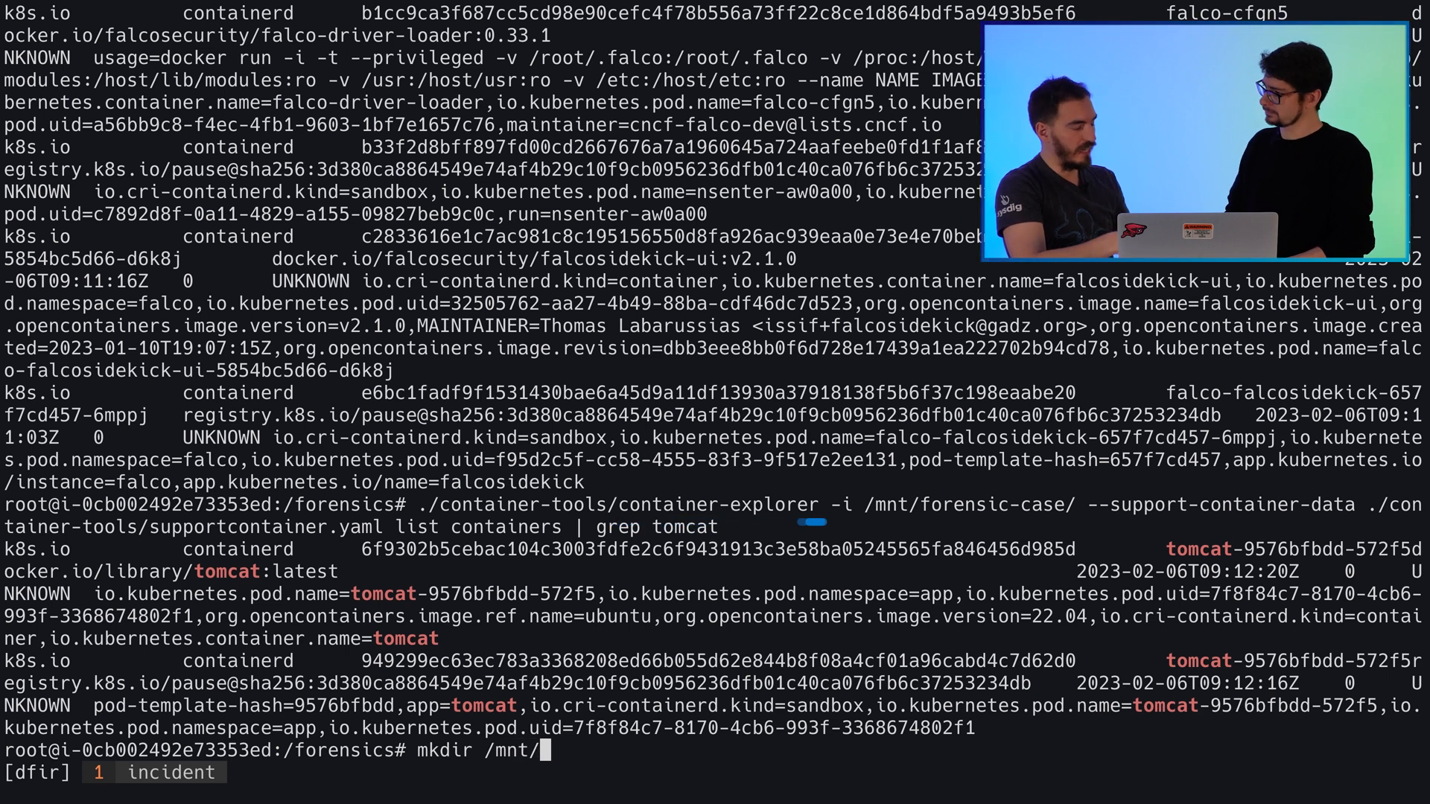
pyautogui.write('compromised')
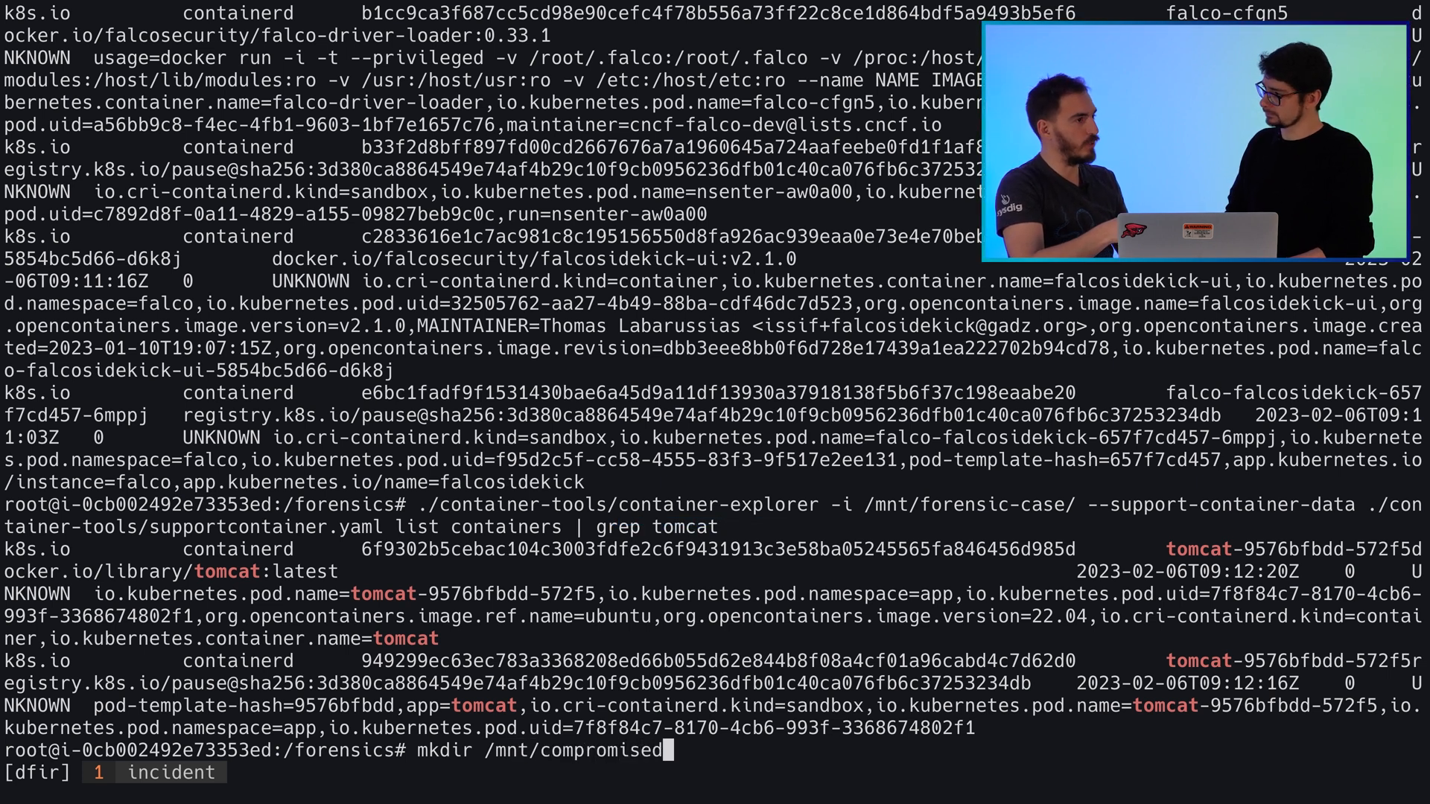
pyautogui.write('-container')
pyautogui.write('./')
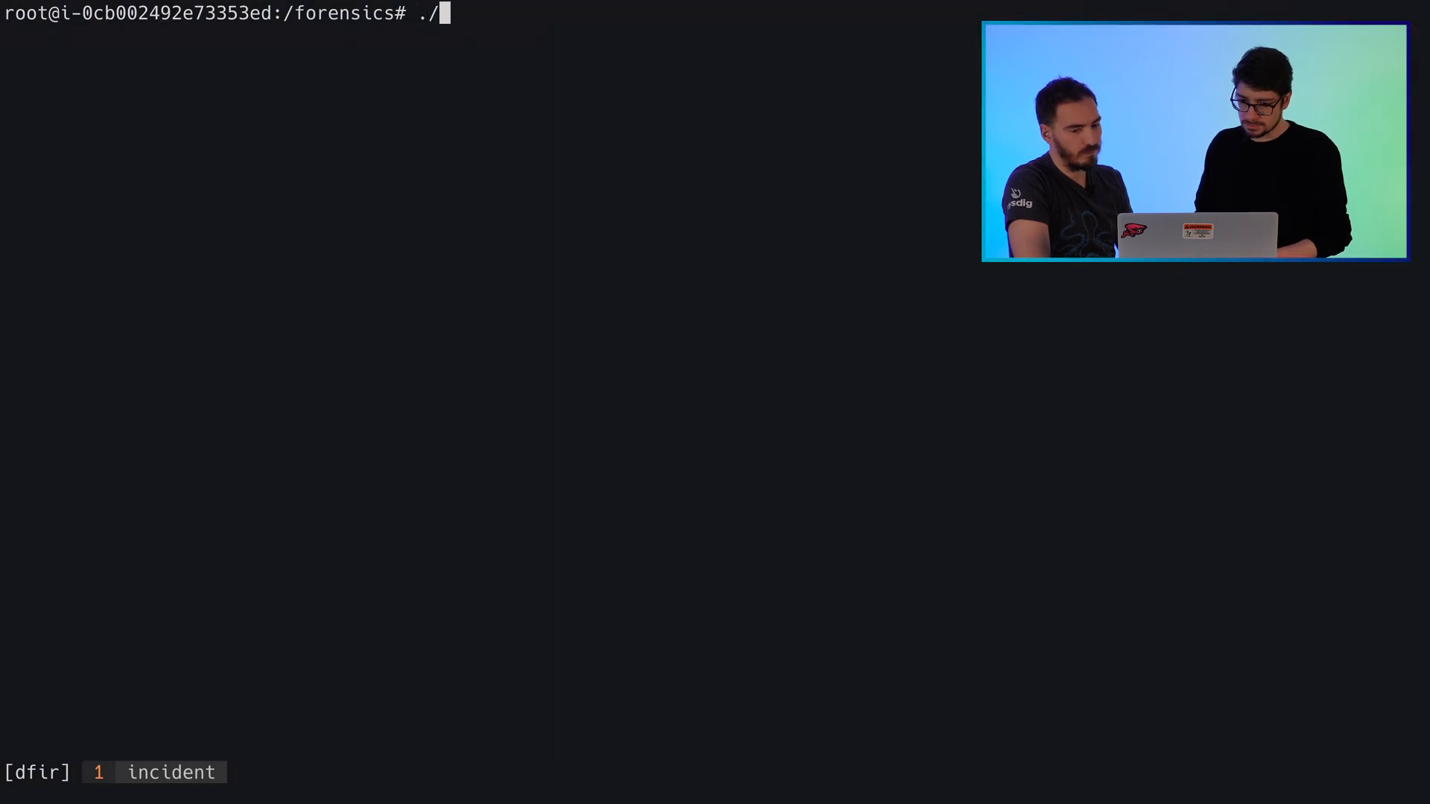
# Mount container 6f9302b5ceba… from /mnt/forensic-case at /mnt/compromised-container and list its root
pyautogui.write('container-tools/container-explorer')
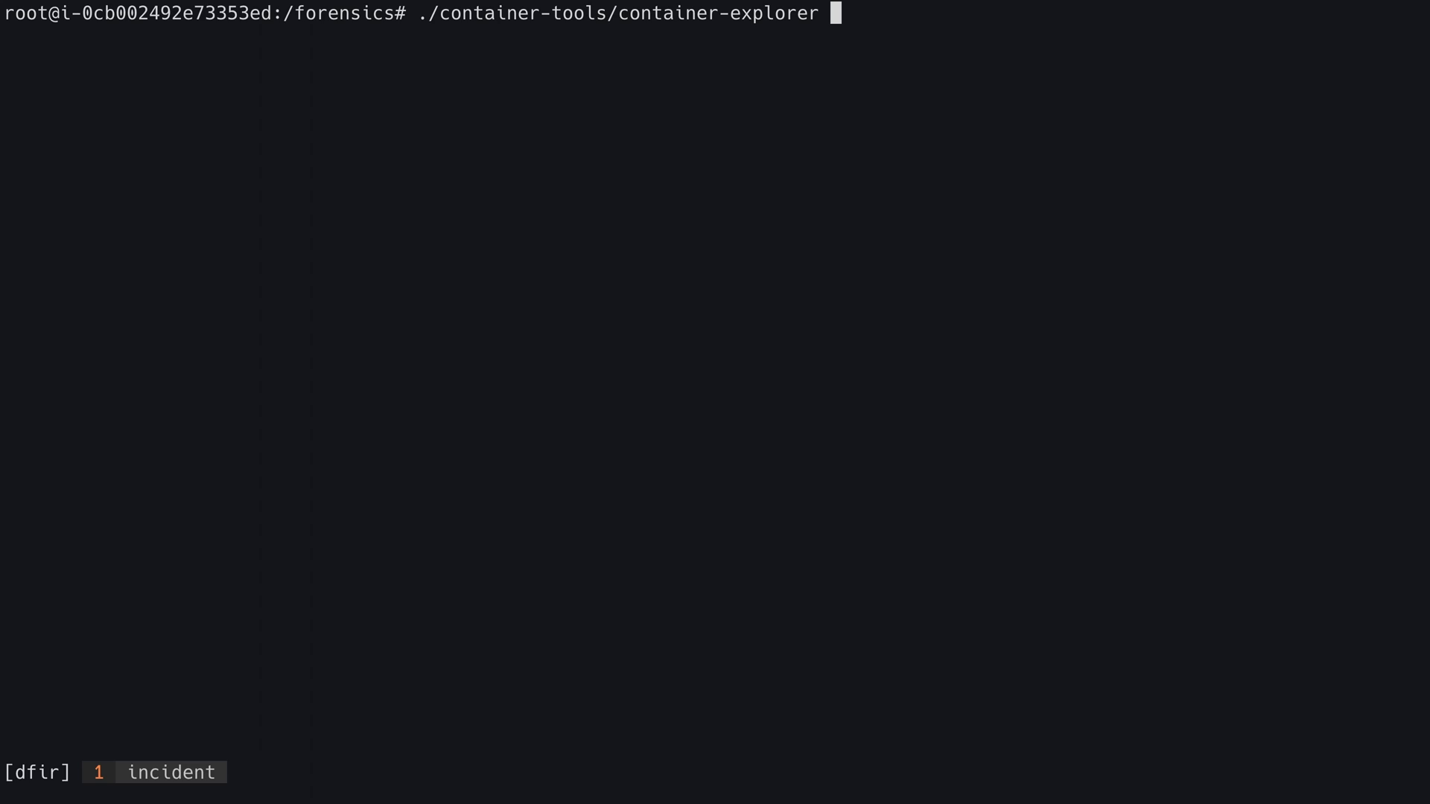
pyautogui.write('-i /mnt/forensic-case/ --support-')
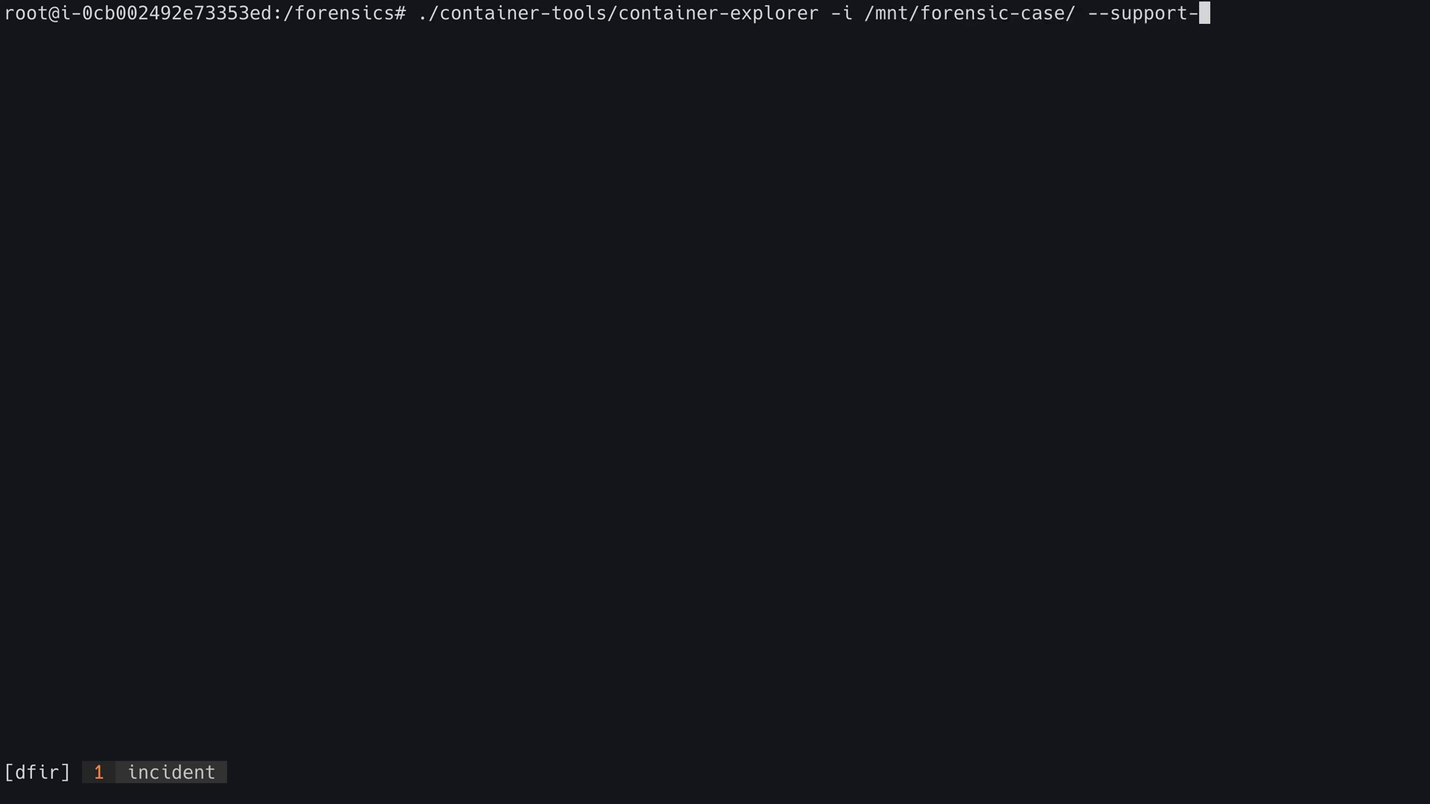
pyautogui.write('container-data ./container-tools/supportcontainer.yaml')
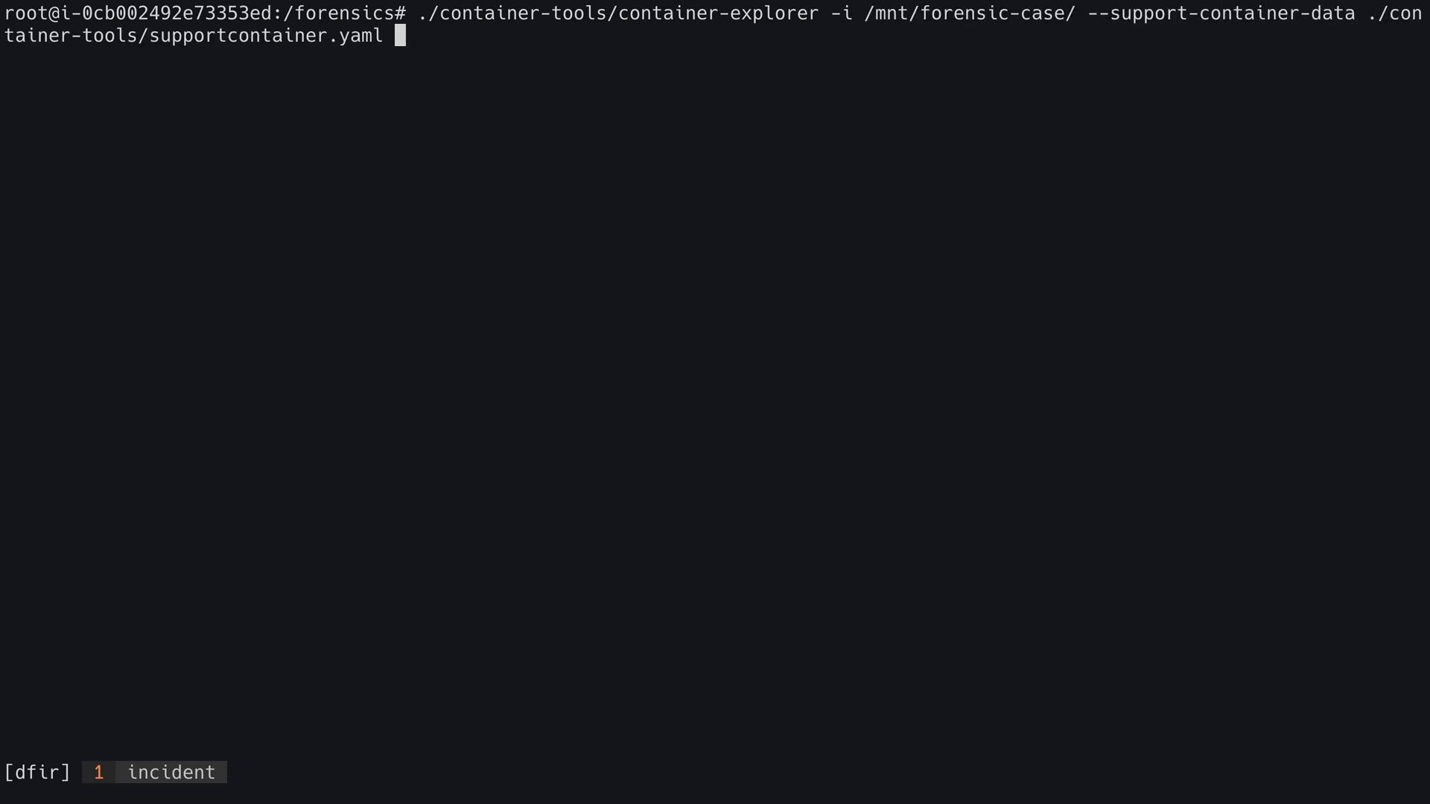
pyautogui.write('-n k8s.io')
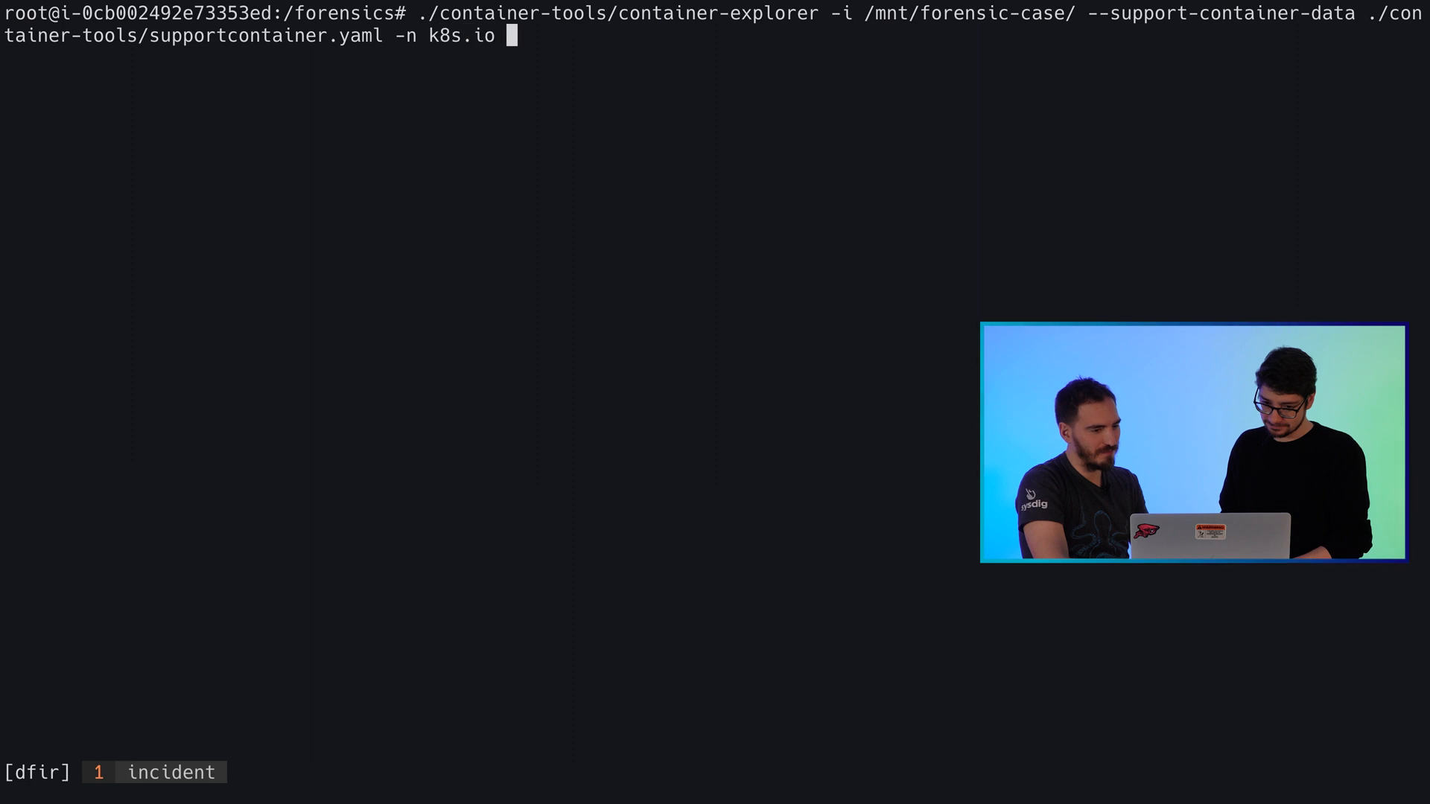
pyautogui.write('mount 6f9302b5cebac104c3003fdfe2c6f9431913c3e58ba05245565fa846456d985d /')
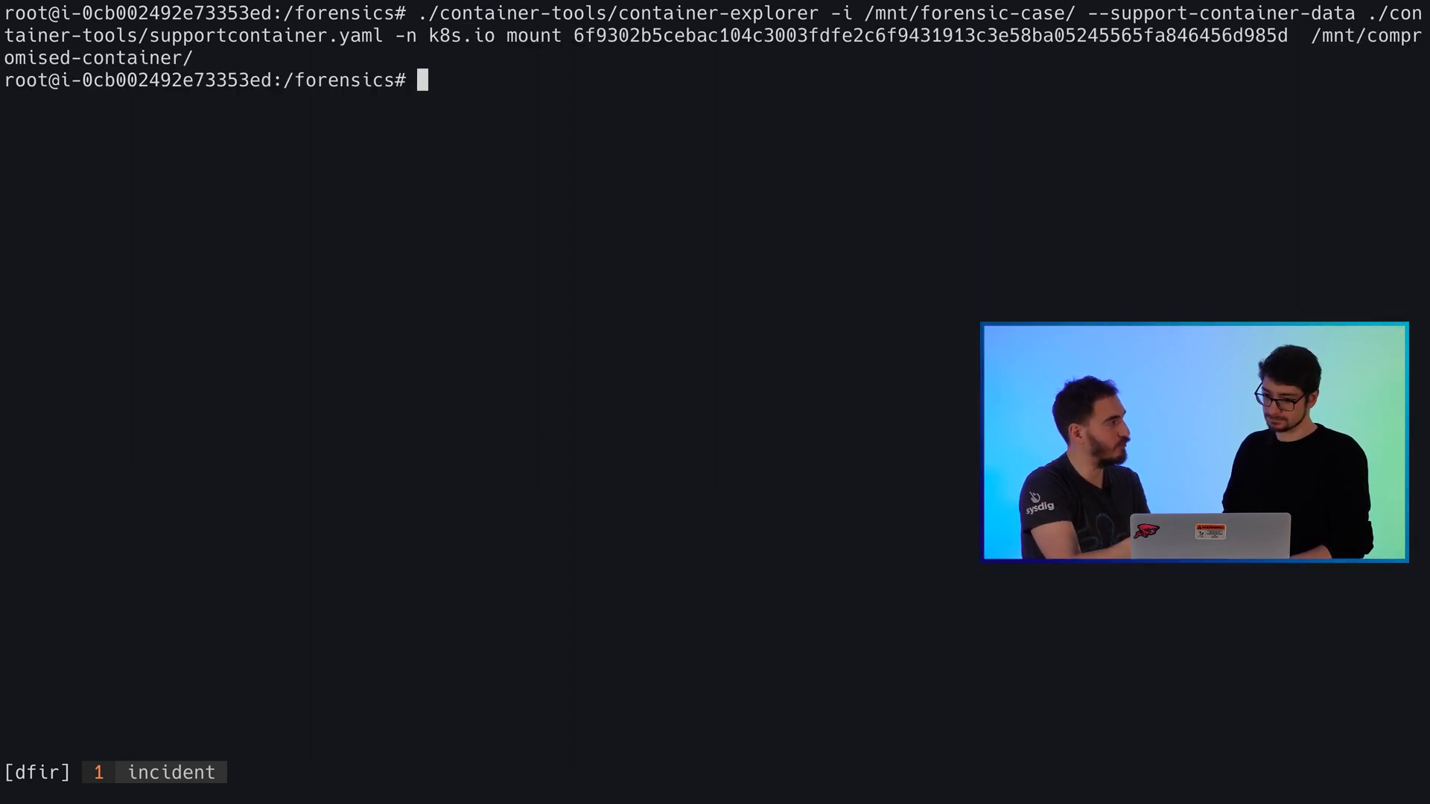
pyautogui.write('ls -ltr /mnt/compromised-container/')
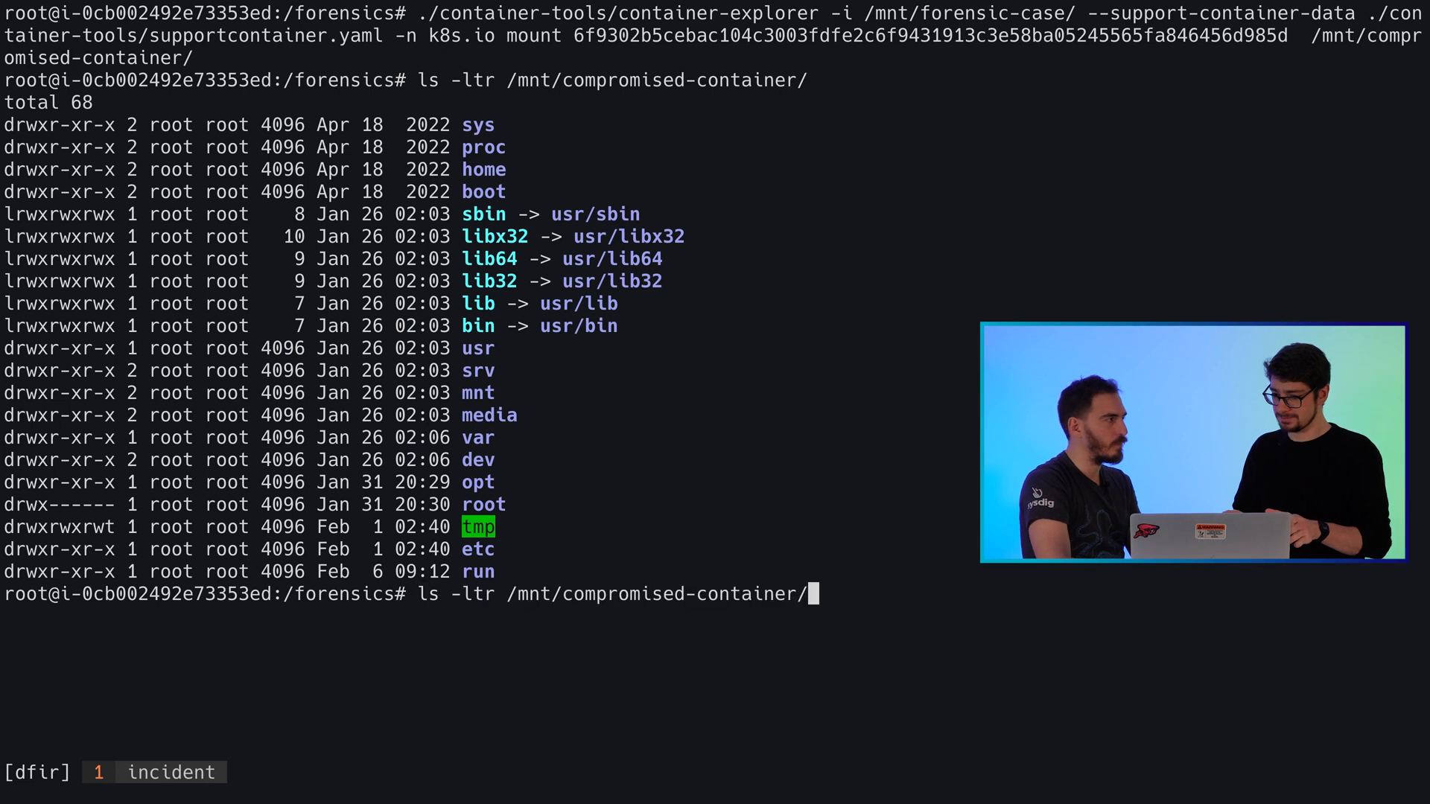
# List usr/local/tomcat, enter webapps/rsh on the mounted container, and open shell.jsp in vim
pyautogui.write('usr/local/tomcat/')
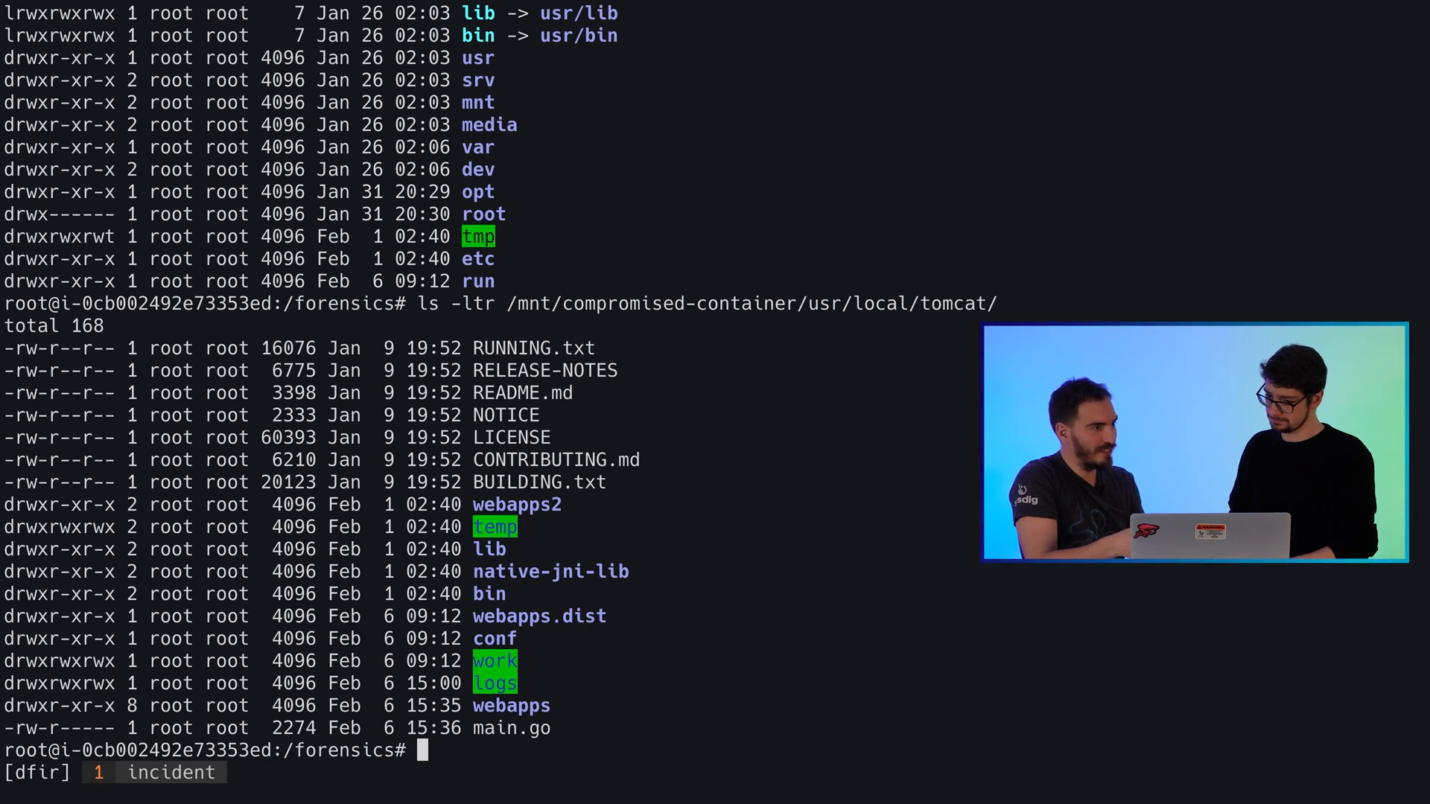
pyautogui.write('cd /mnt/compromised-container/')
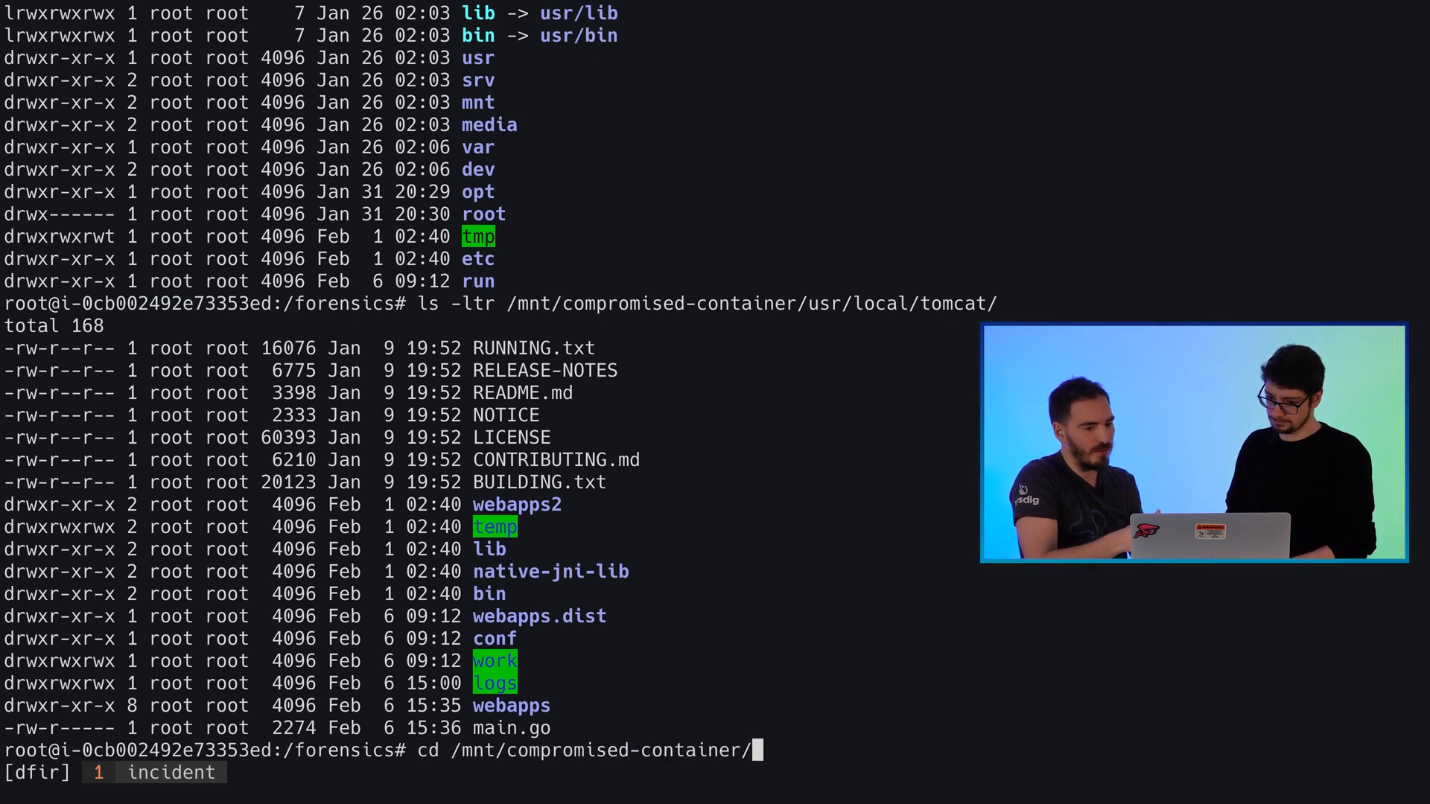
pyautogui.write('usr/local/tomcat/weba')
pyautogui.write('ls -ltr')
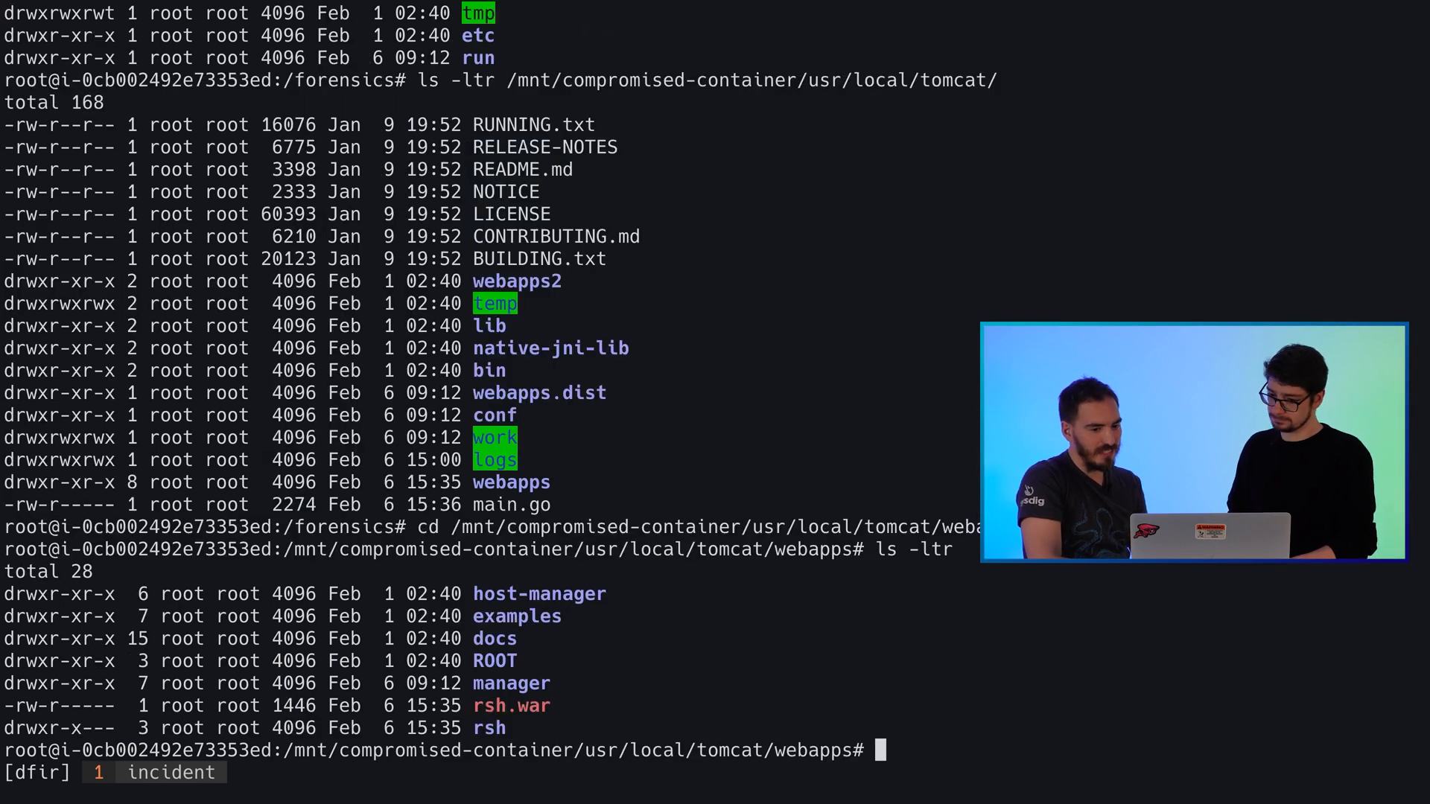
pyautogui.write('cd rsh')
pyautogui.write('ls -ltr')
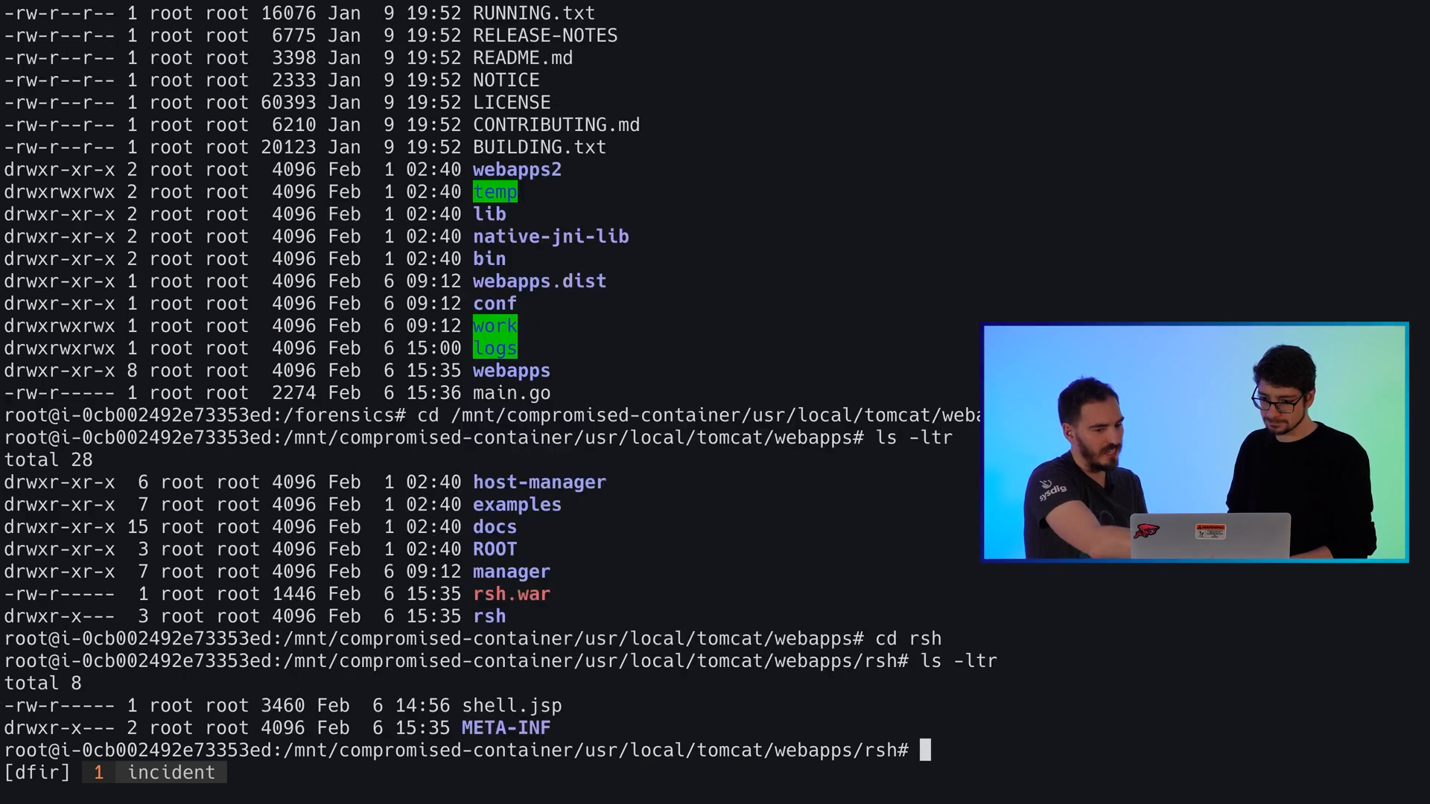
pyautogui.write('vim s')
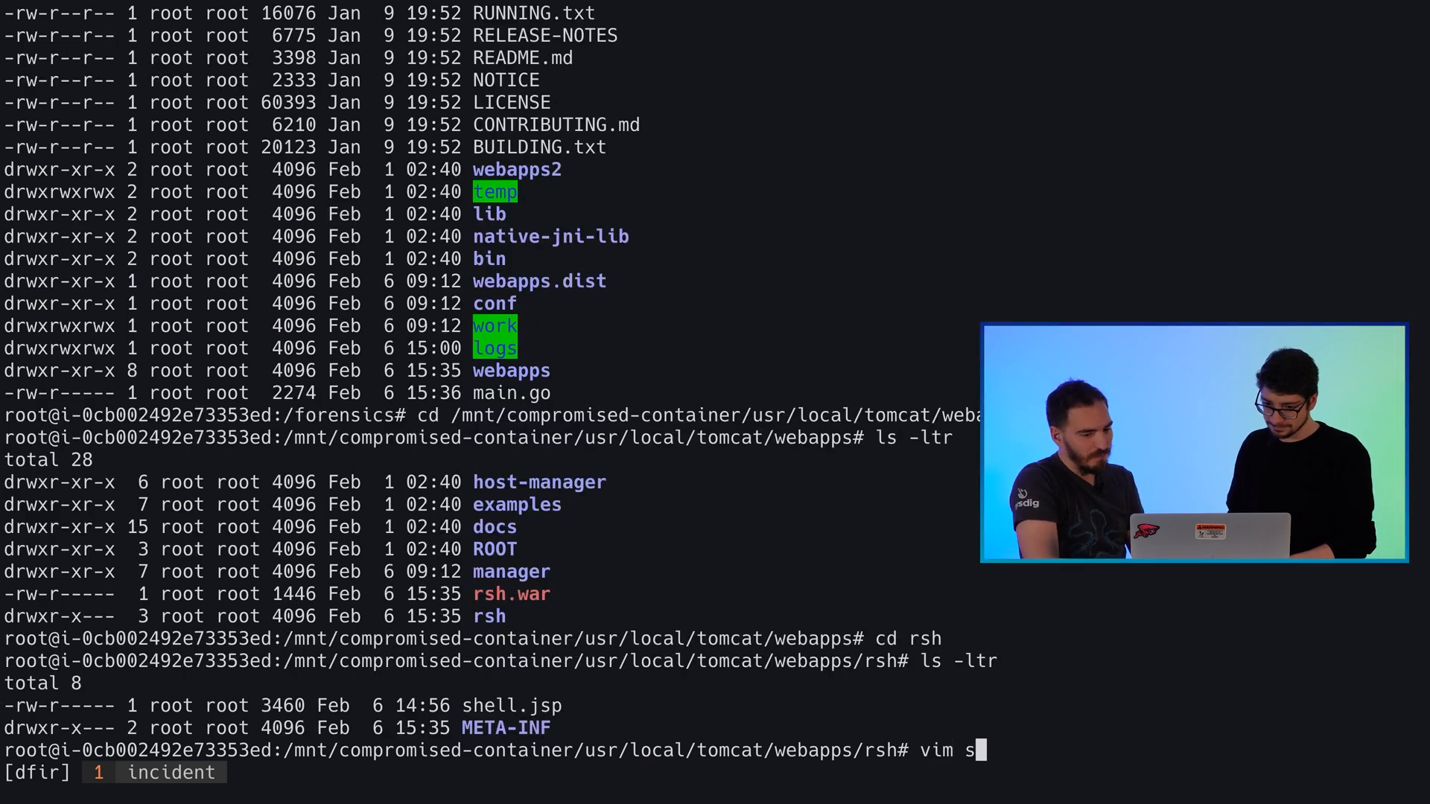
pyautogui.write('hell.jsp')
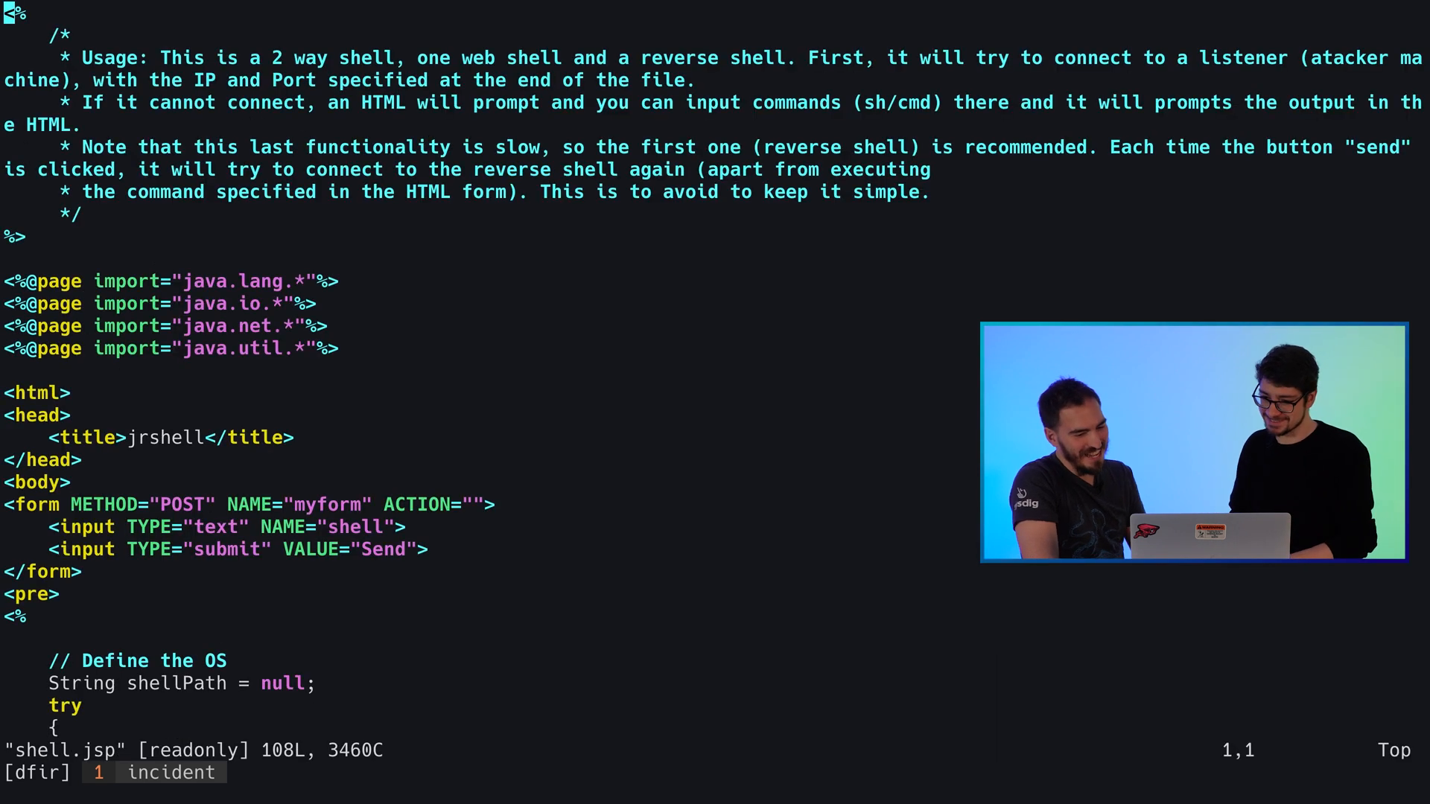
# Scroll shell.jsp to its Socket connection to 172.20.41.255 port 4444
pyautogui.scroll(-3)
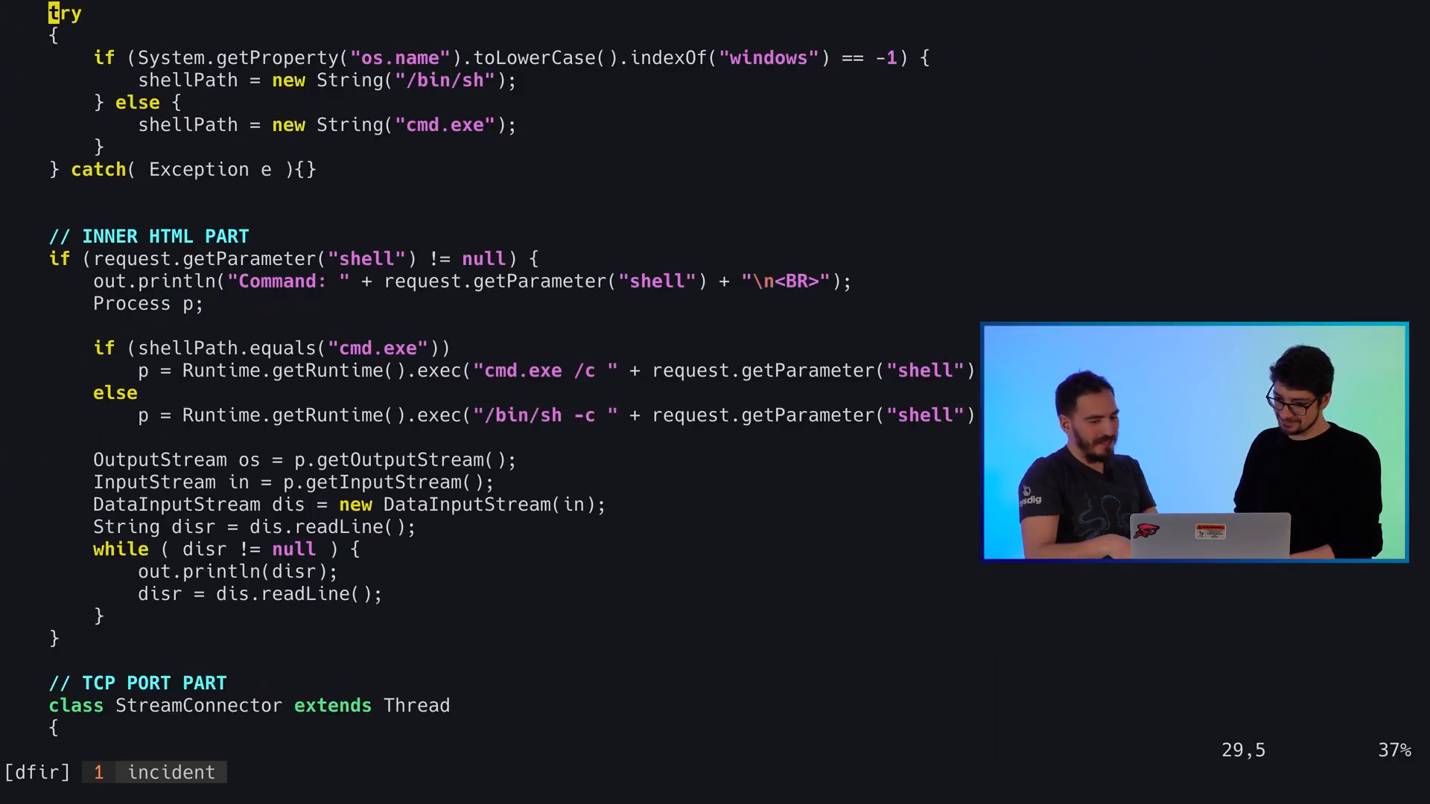
pyautogui.scroll(-3)
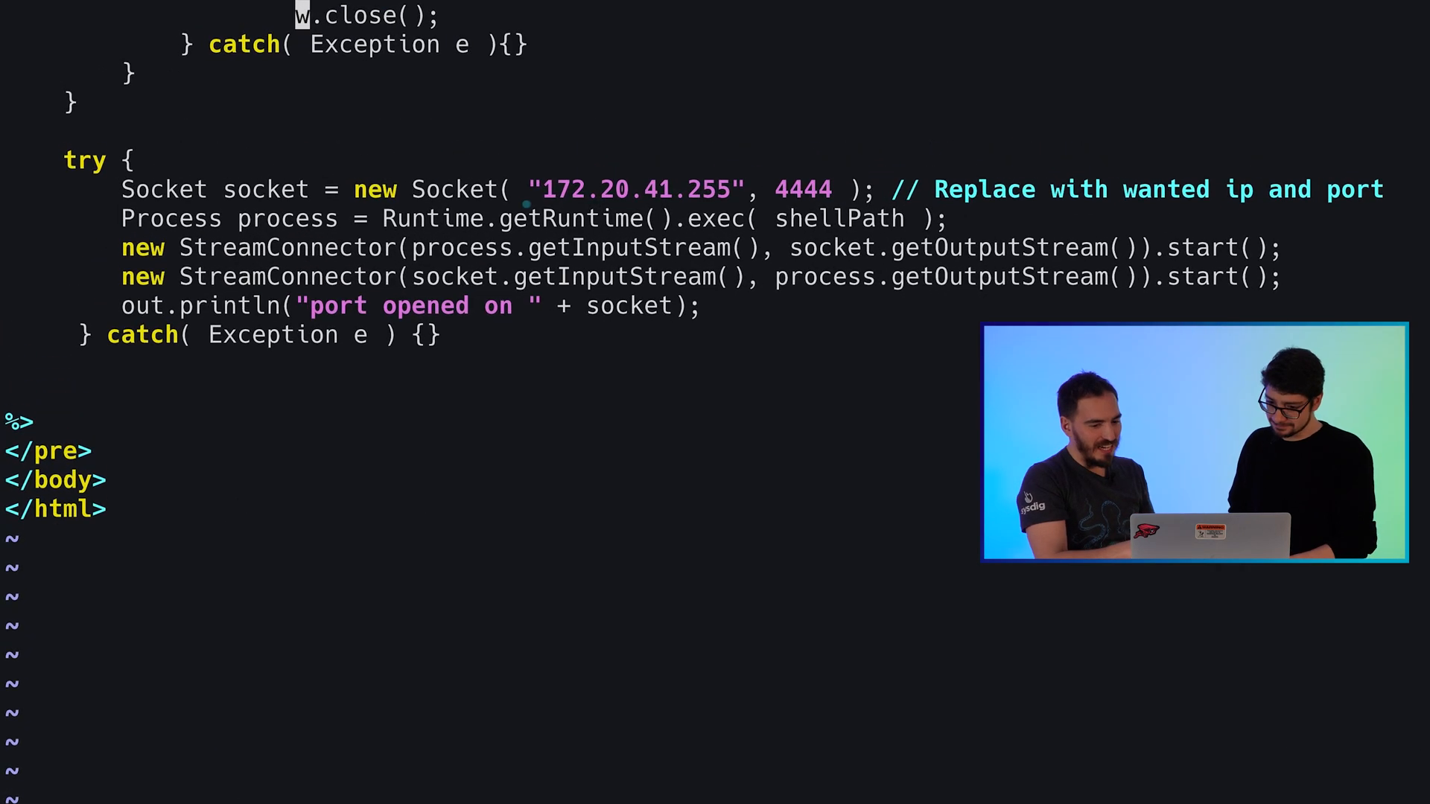
pyautogui.doubleClick(636, 190)
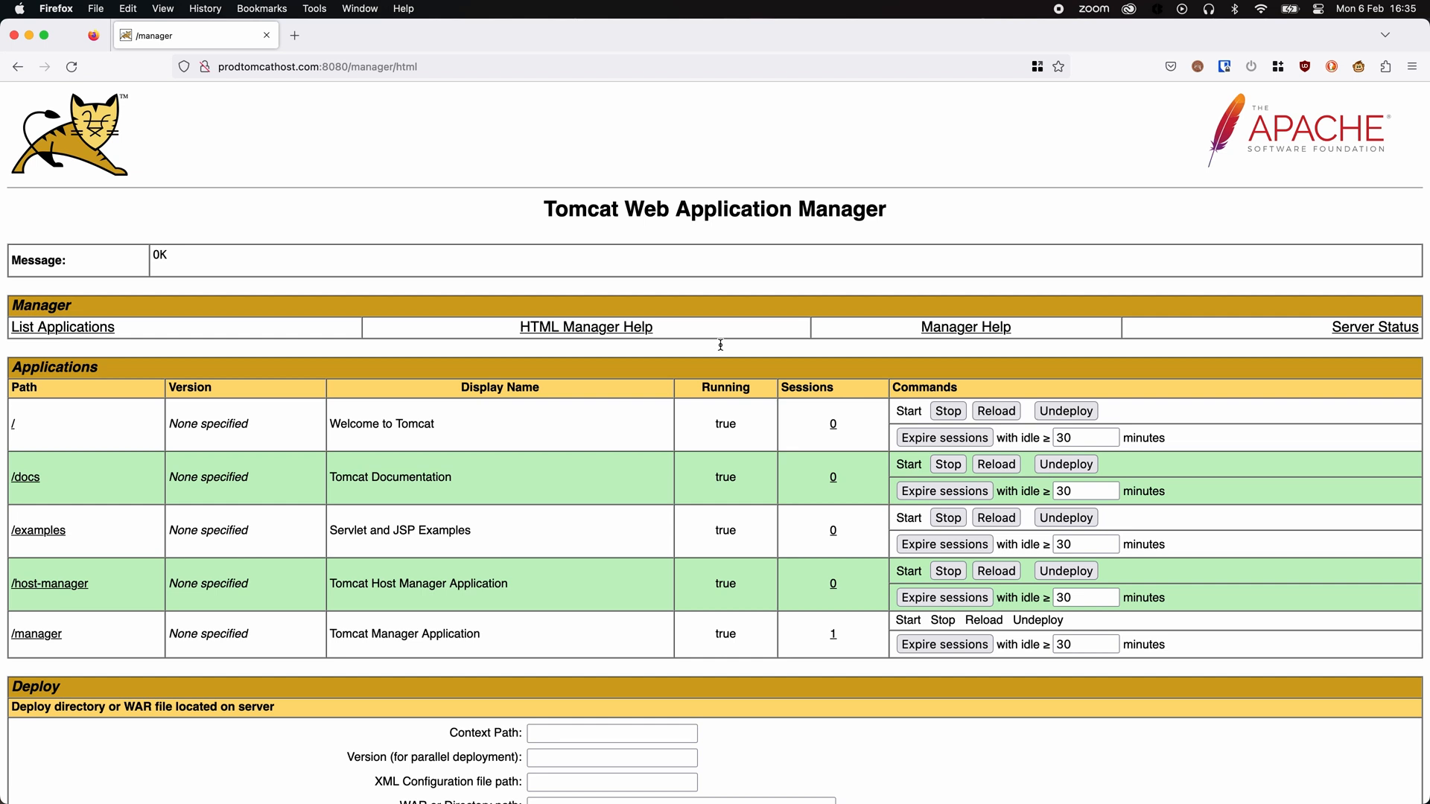
# Deploy rsh.war from the Manager and launch the /rsh app to trigger the reverse shell
pyautogui.scroll(-3)
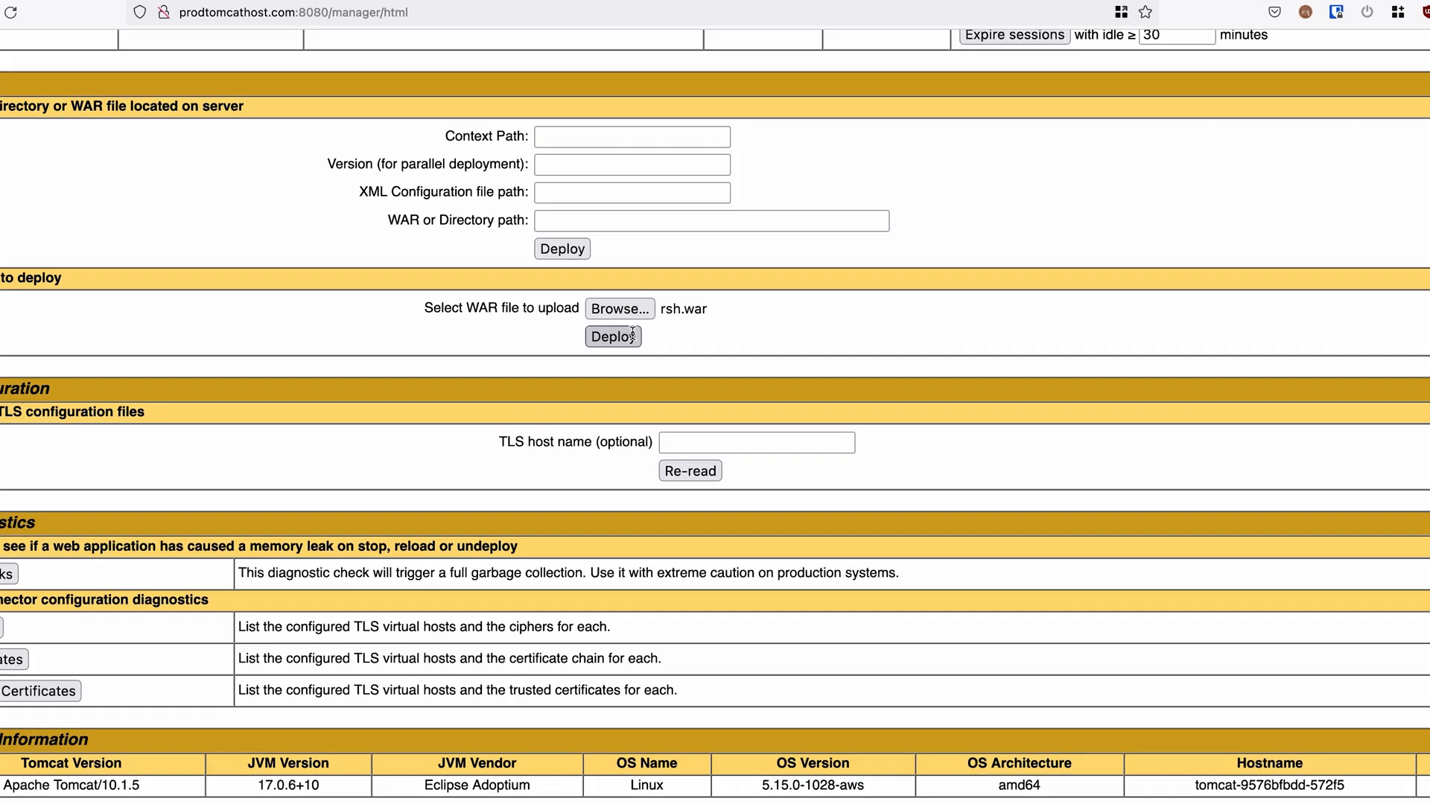
pyautogui.click(613, 336)
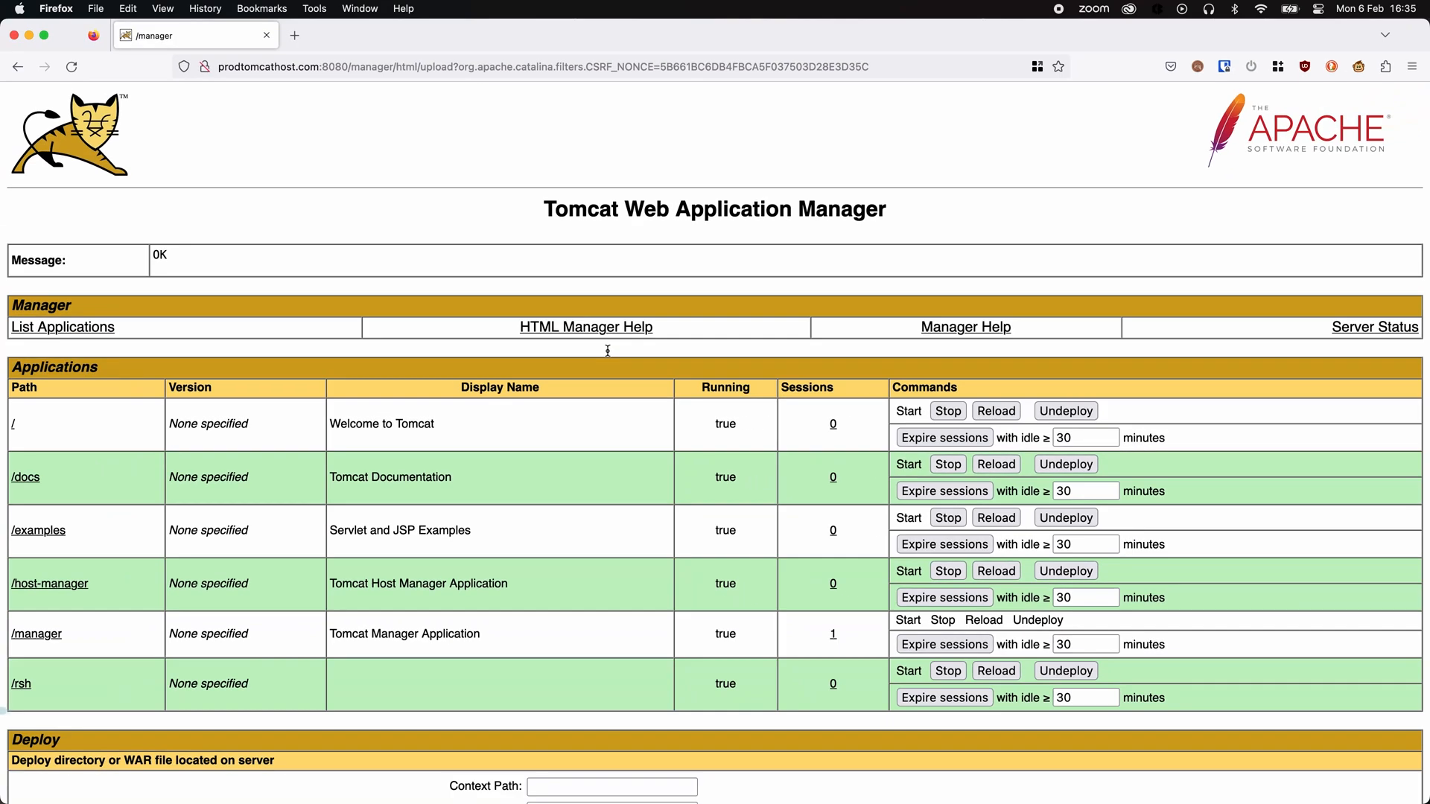
pyautogui.moveTo(20, 684)
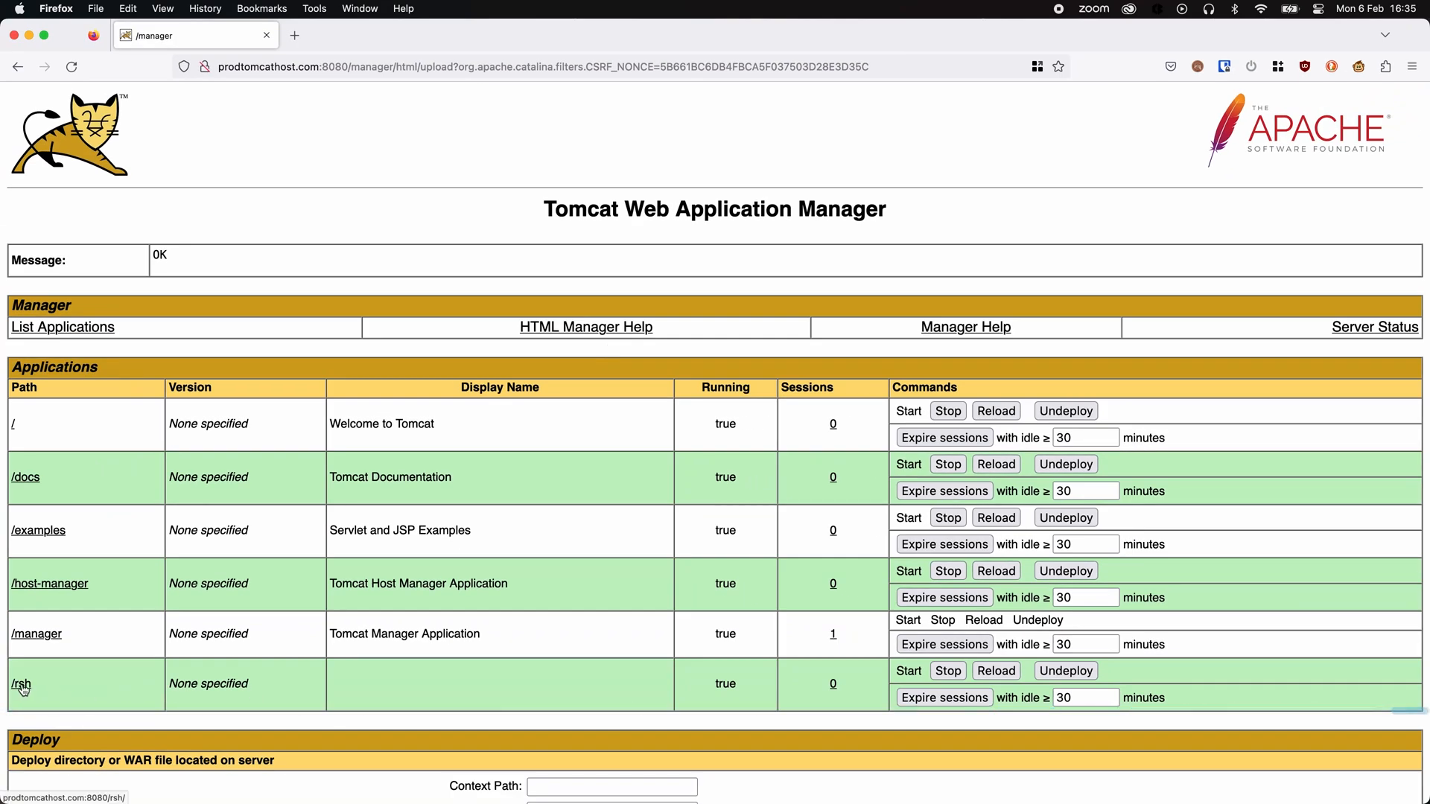
pyautogui.click(19, 685)
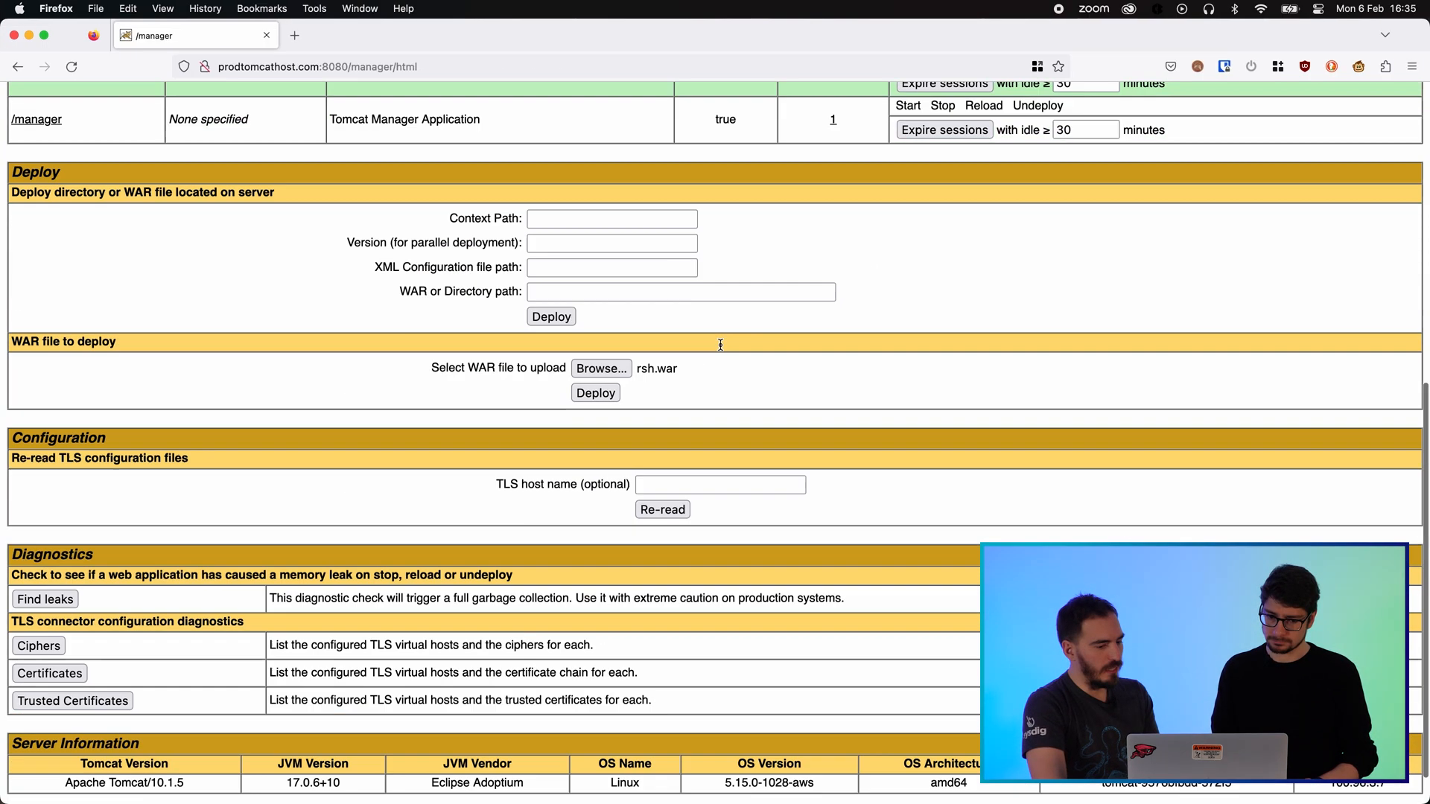
pyautogui.scroll(-3)
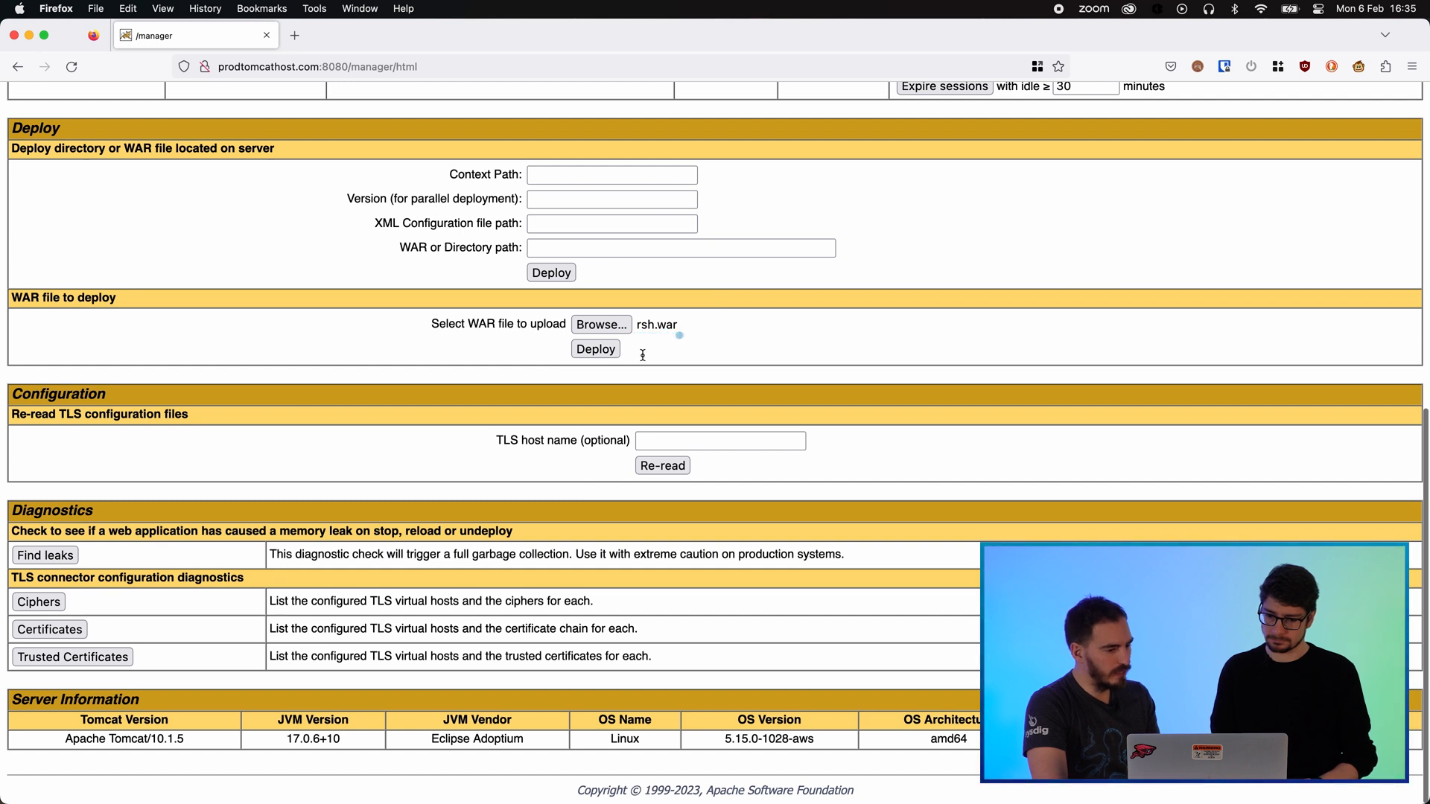
pyautogui.click(596, 349)
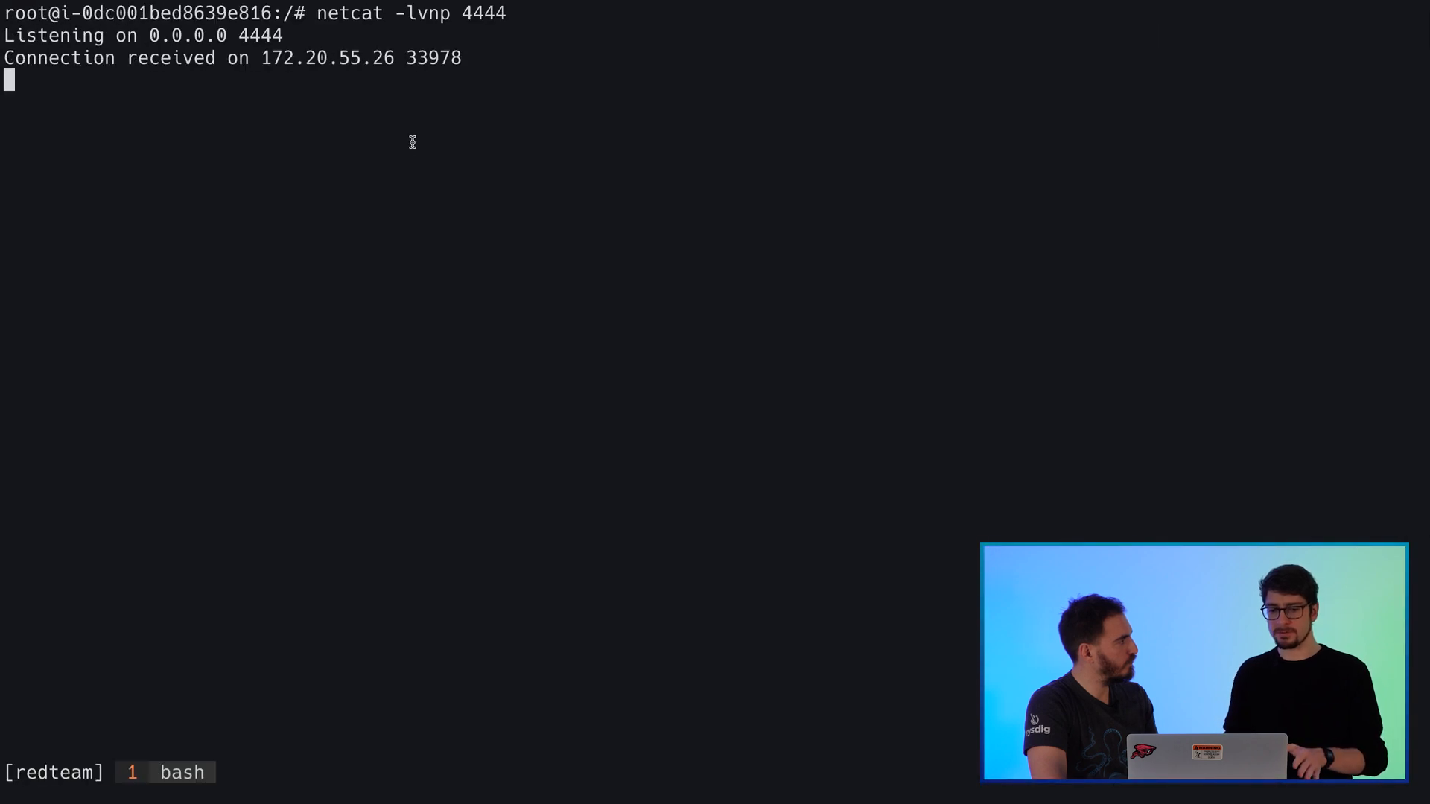
# Confirm the shell is root in /usr/local/tomcat with whoami, id and pwd
pyautogui.write('whoami')
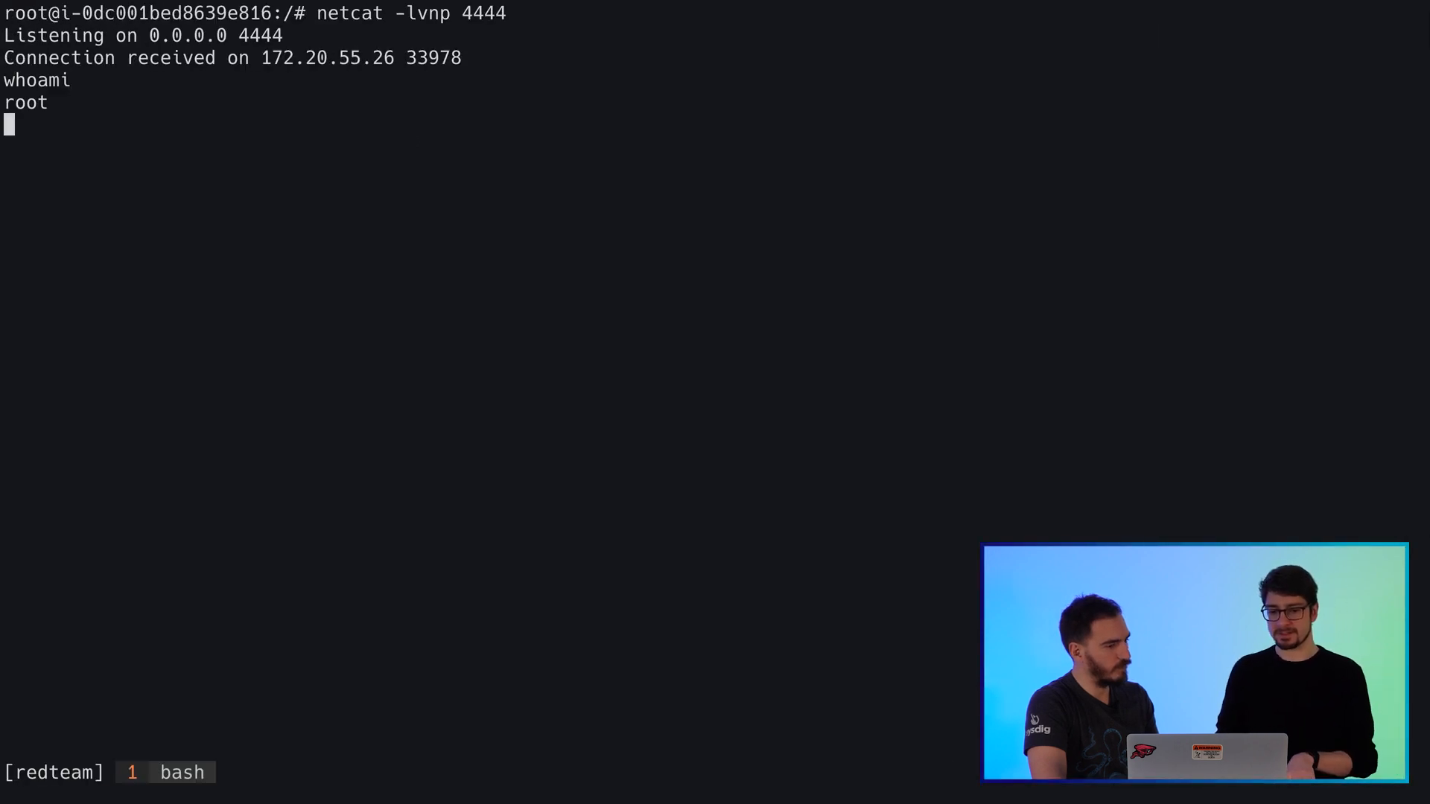
pyautogui.write('id')
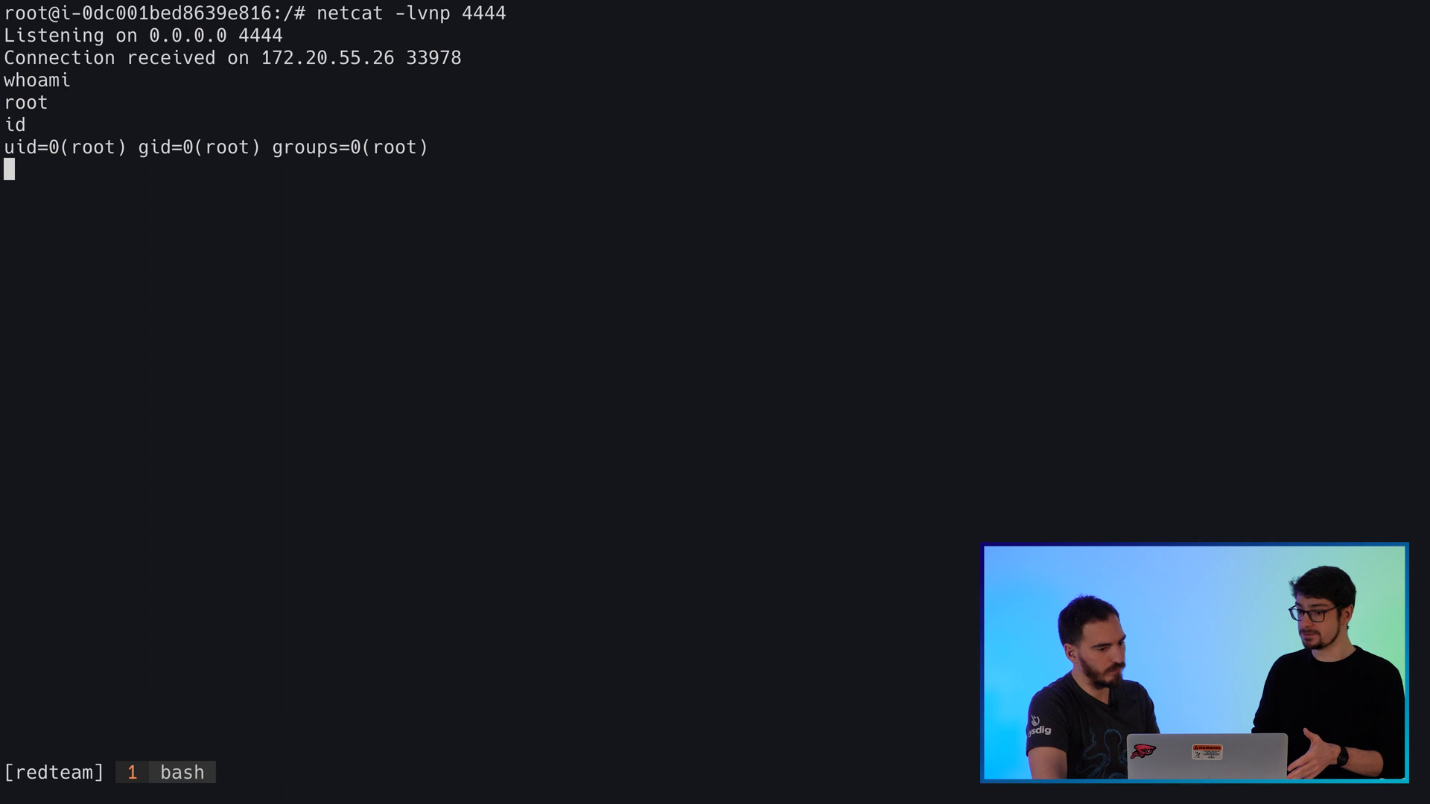
pyautogui.write('pwd')
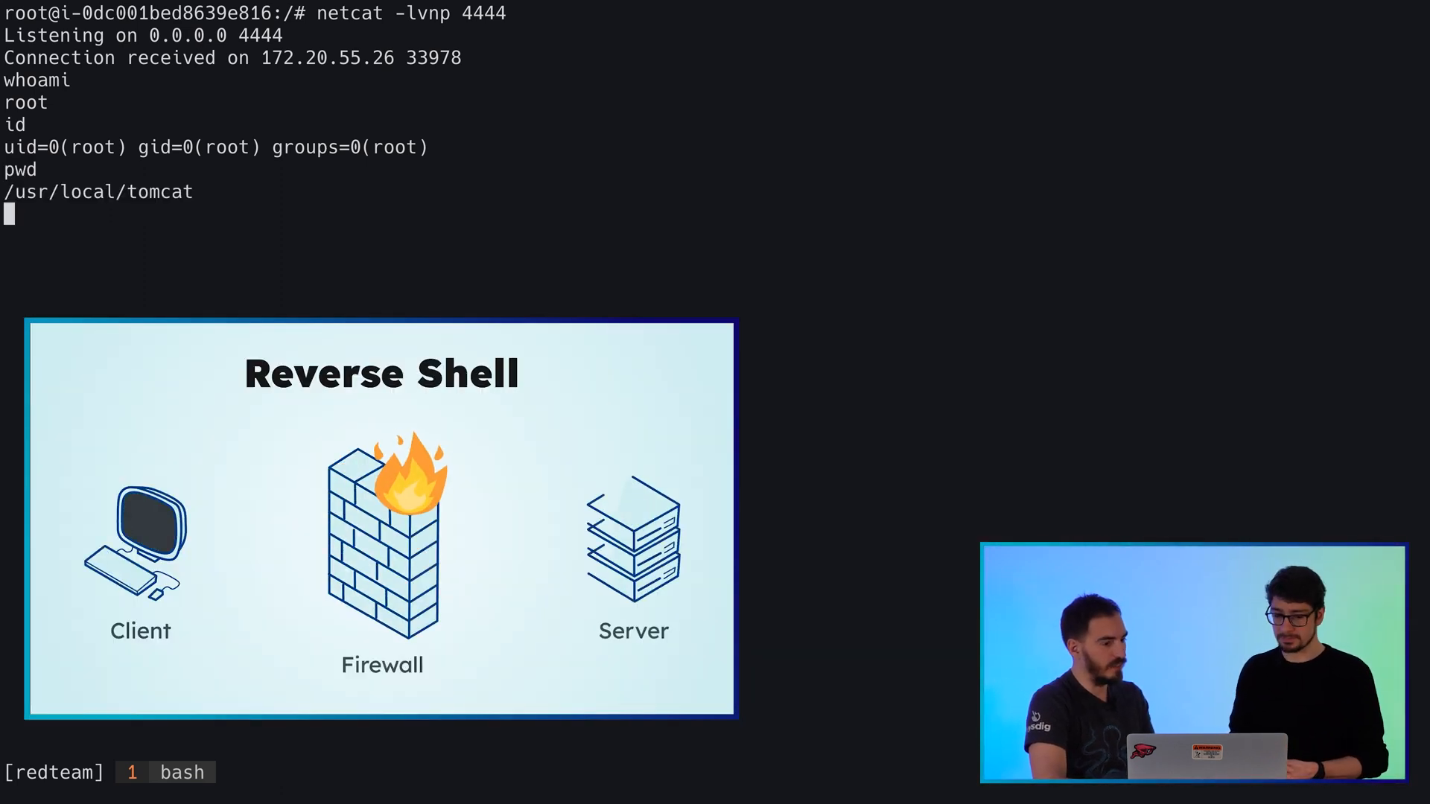
# Download the CVE-2019-5736 PoC main.go with curl and verify it with ls -ltr
pyautogui.write('curl')
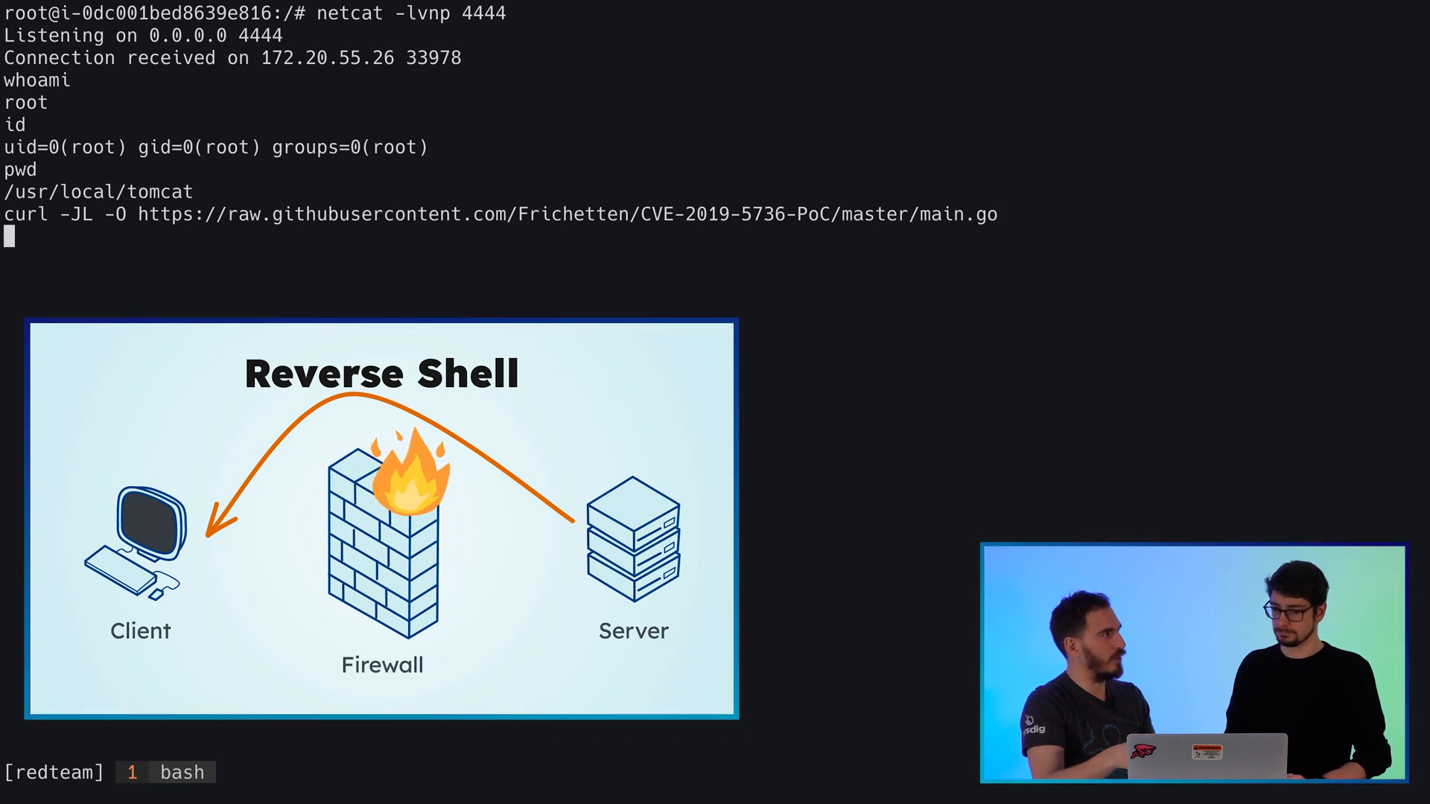
pyautogui.write('ls -ltr')
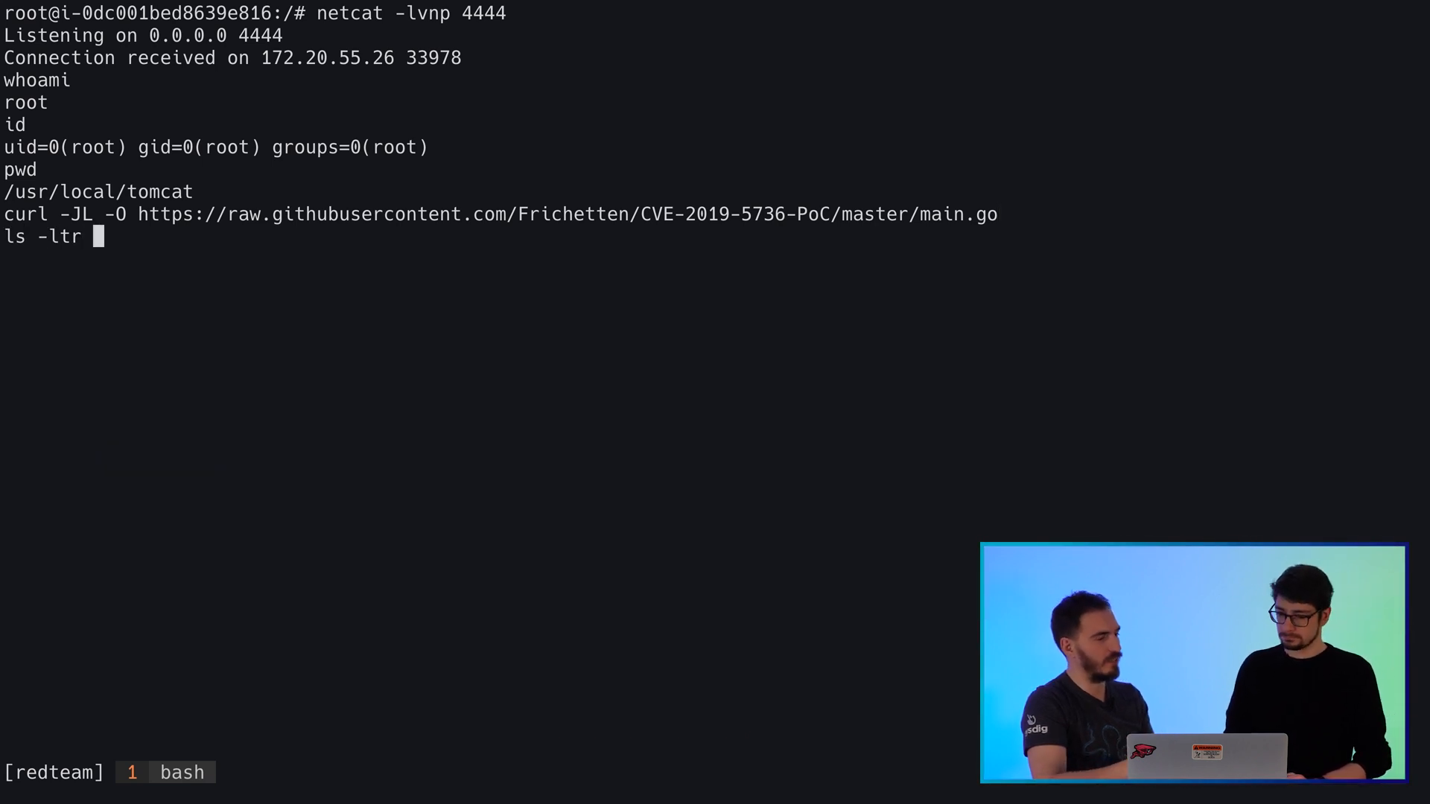
pyautogui.write('main.')
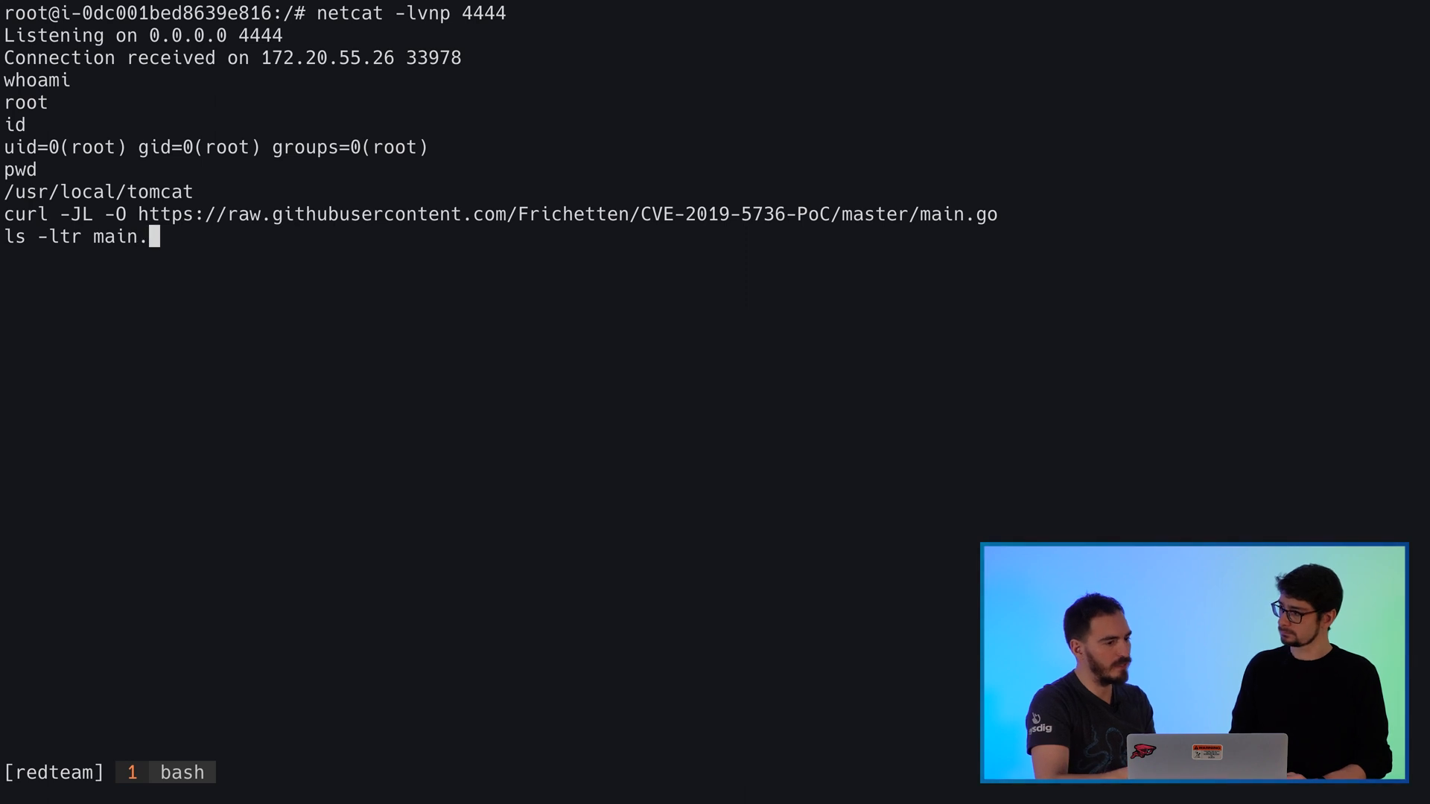